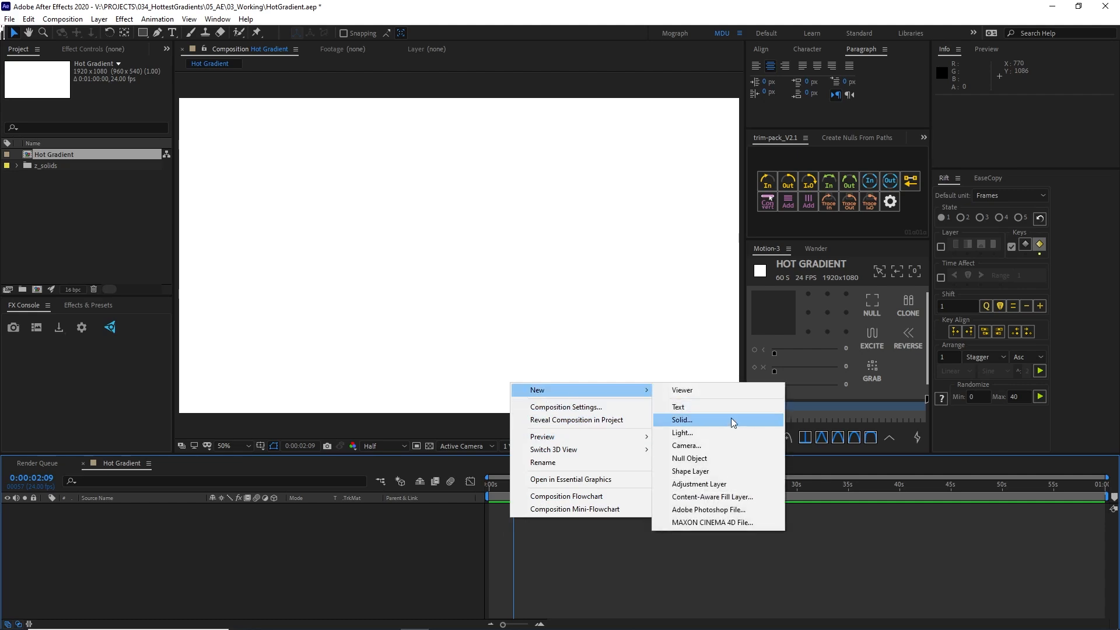
Create a full-frame dark red solid layer named 'HOT gradient'
click(681, 420)
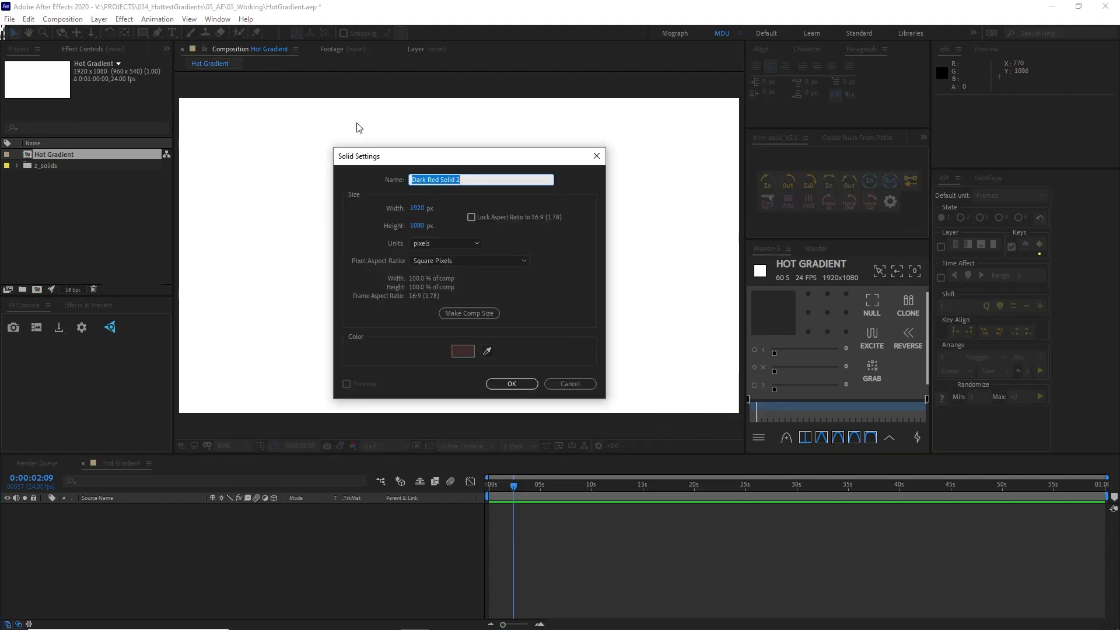
text(g)
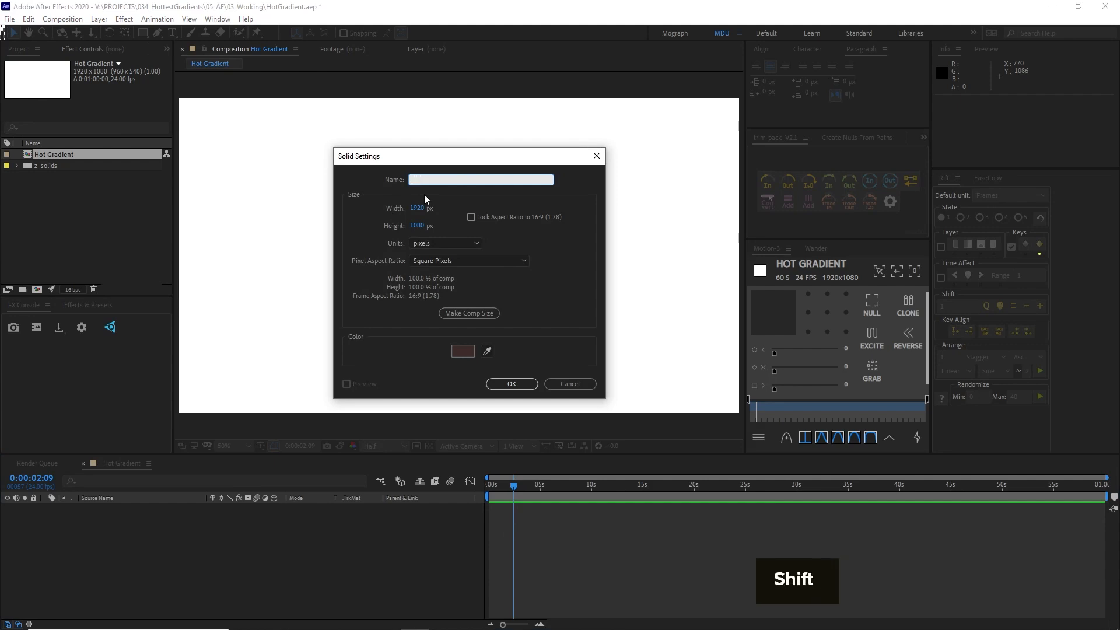
text(HOT gradient)
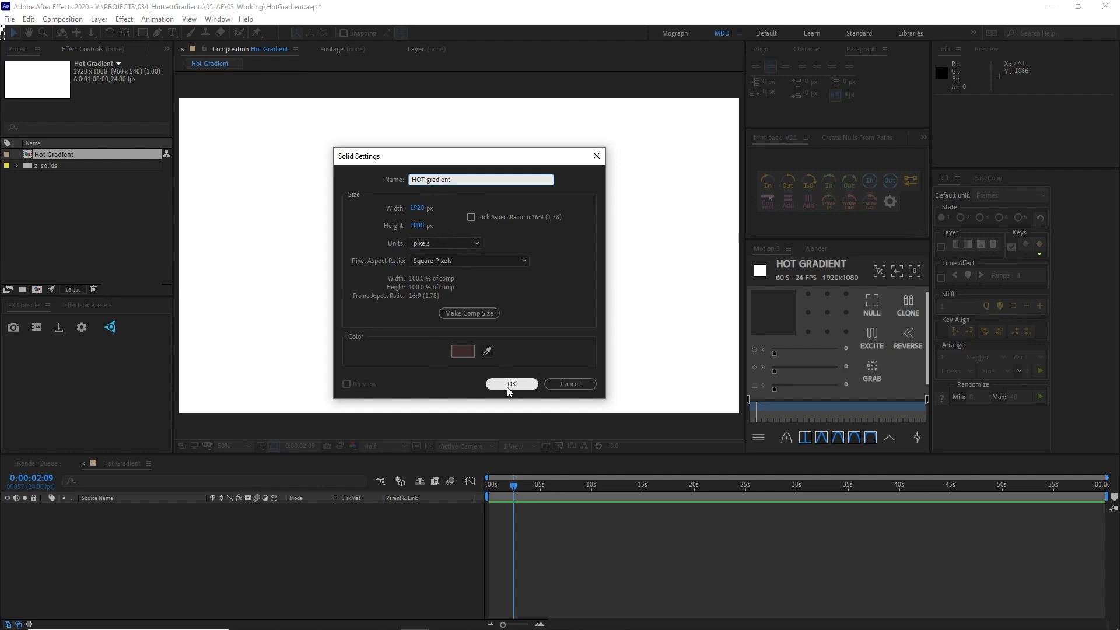
click(512, 384)
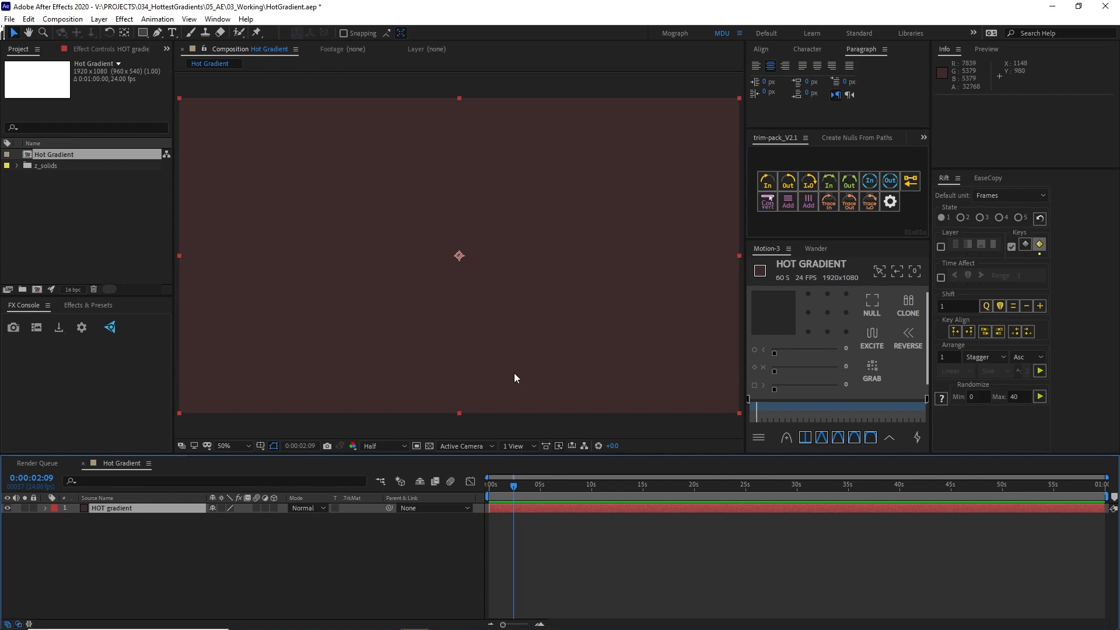
mouse_move(385, 190)
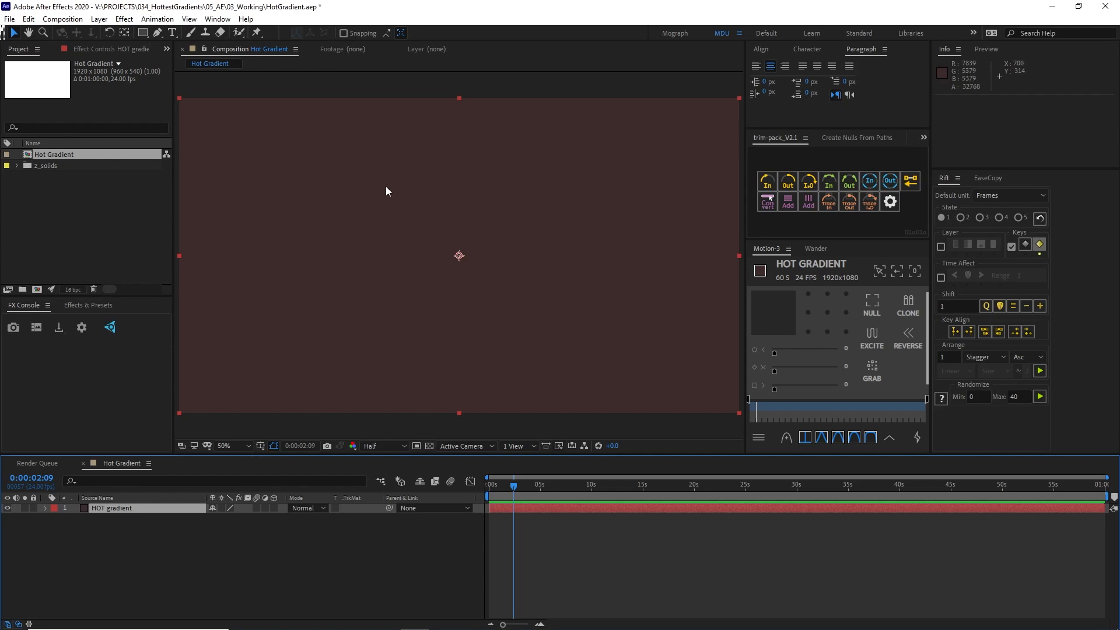
Apply Fractal Noise with Spline noise type, contrast 775, brightness 24 and complexity 1.0
text(f)
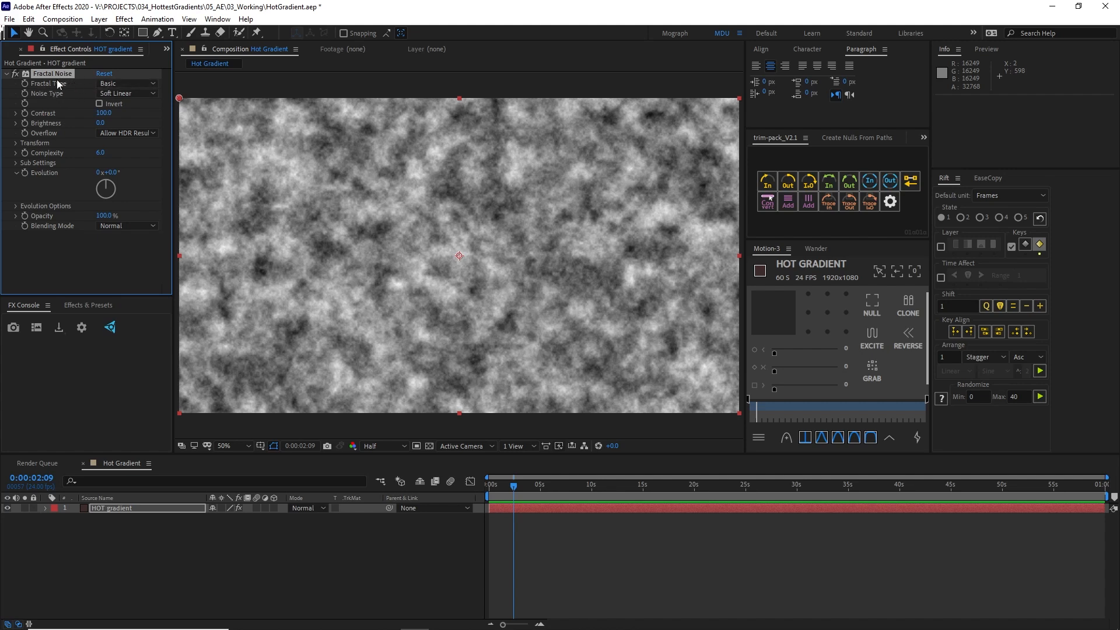
mouse_move(80, 98)
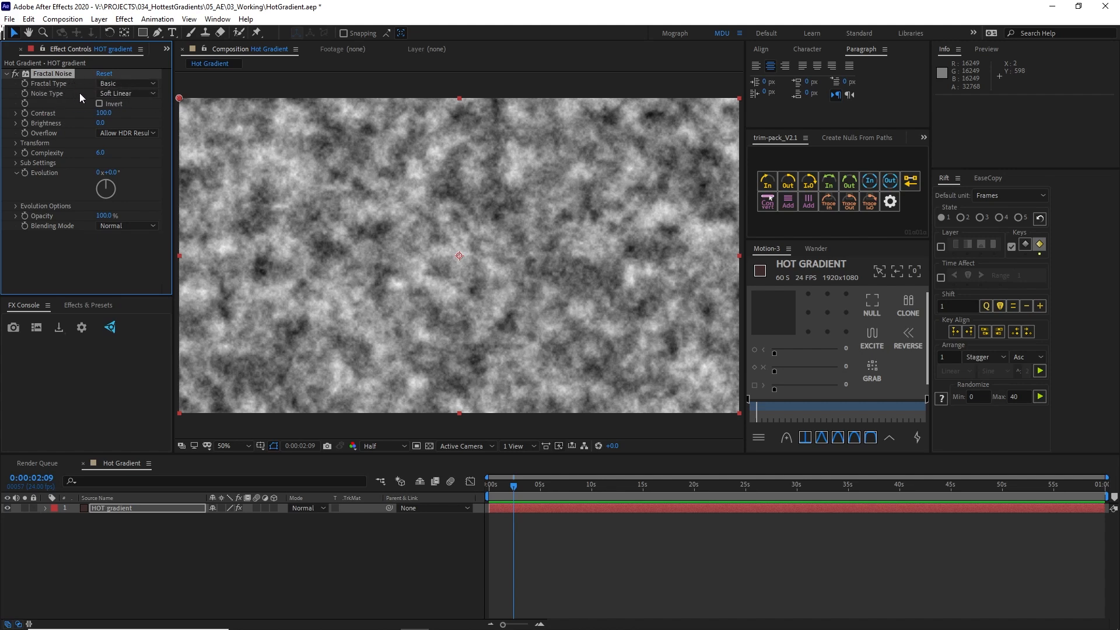
click(127, 93)
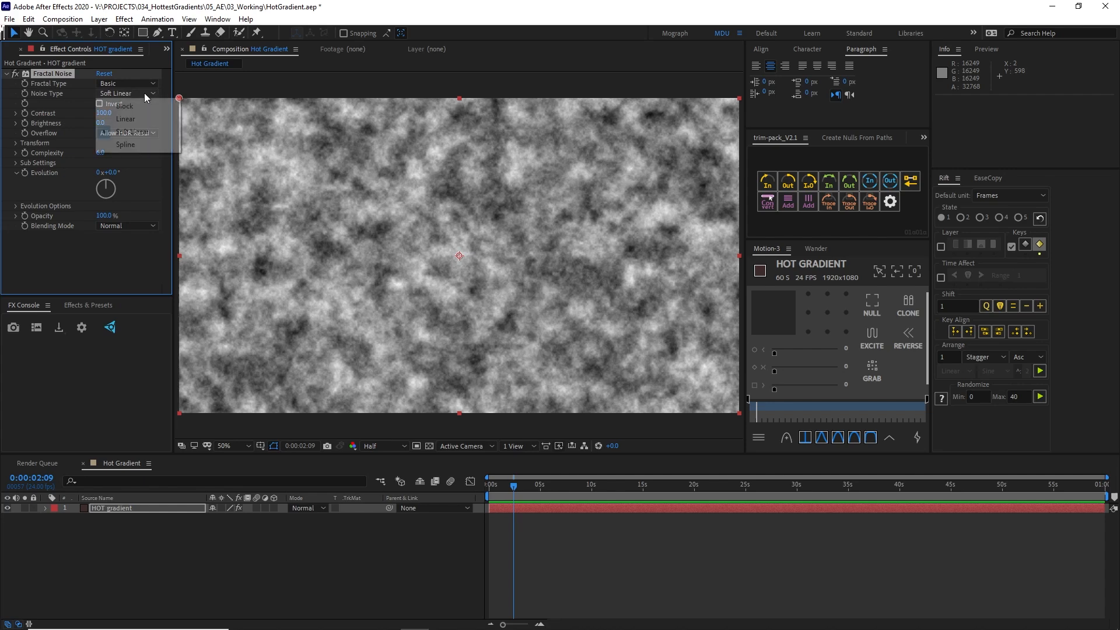
click(125, 144)
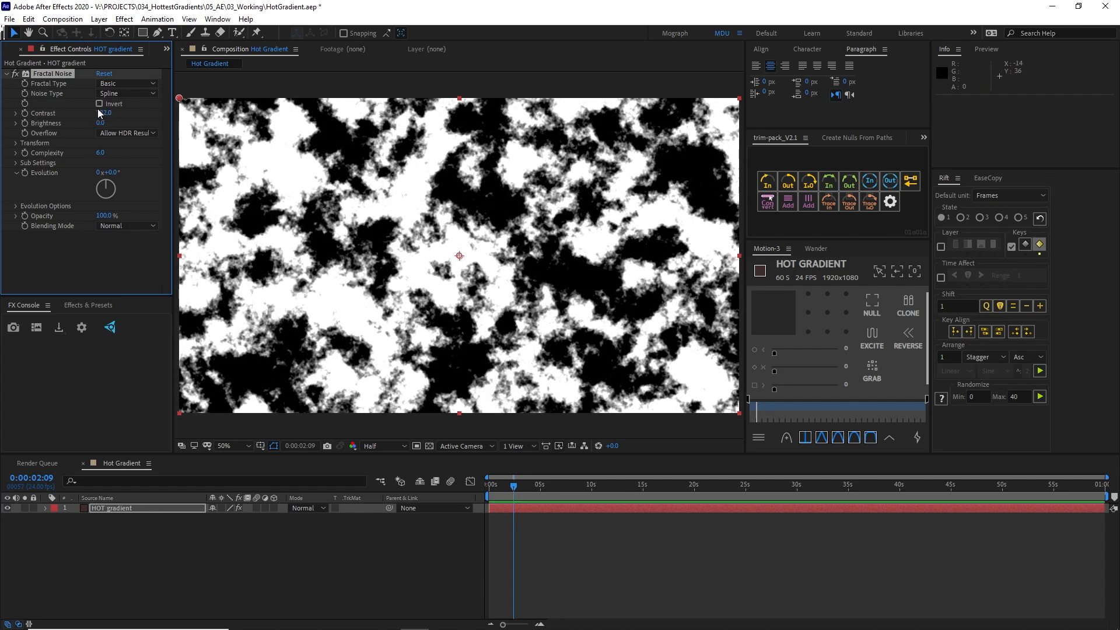
drag(103, 113, 114, 112)
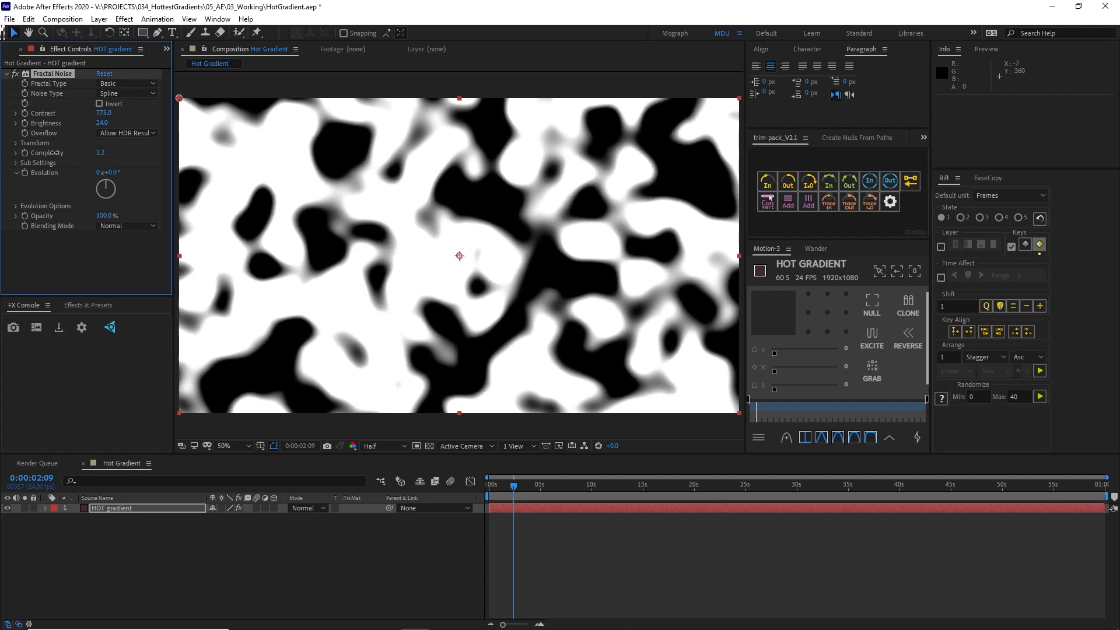
click(99, 153)
text(1)
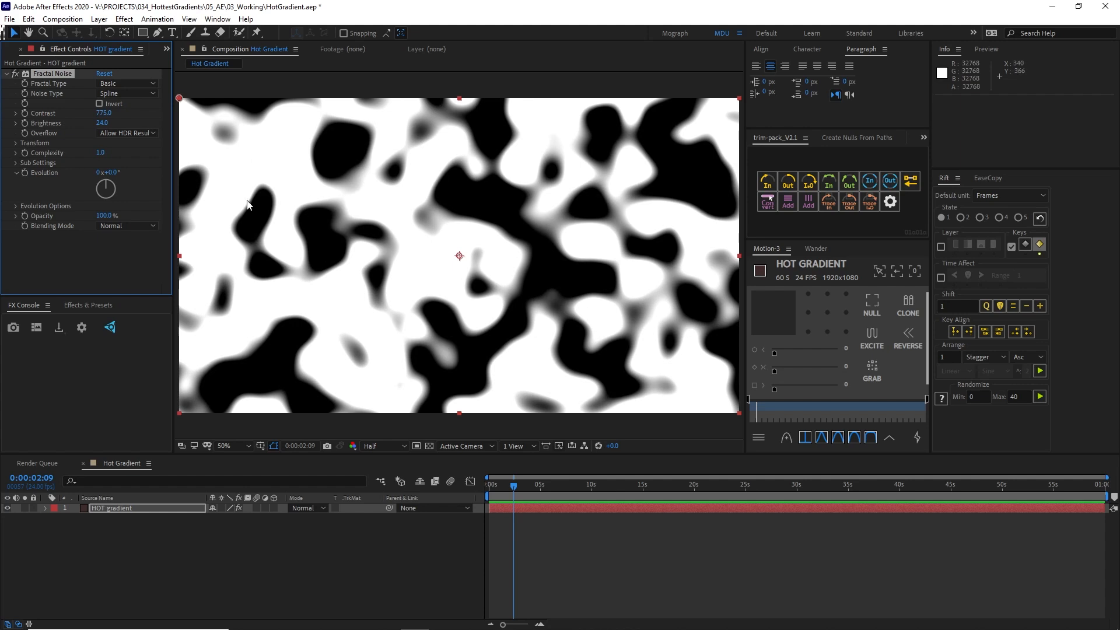
mouse_move(16, 140)
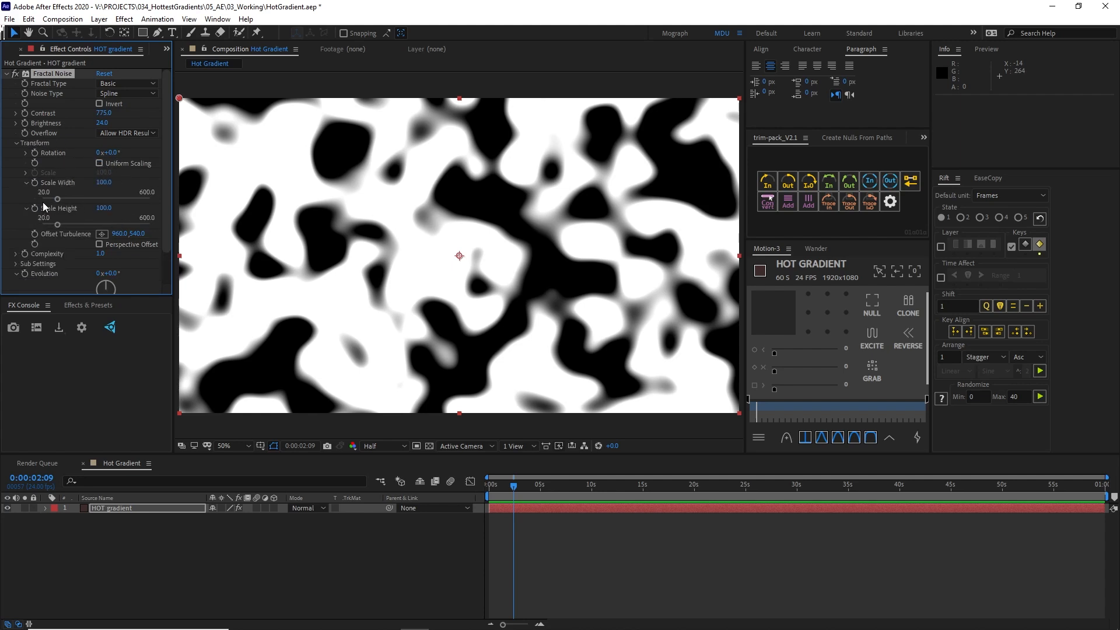
mouse_move(431, 173)
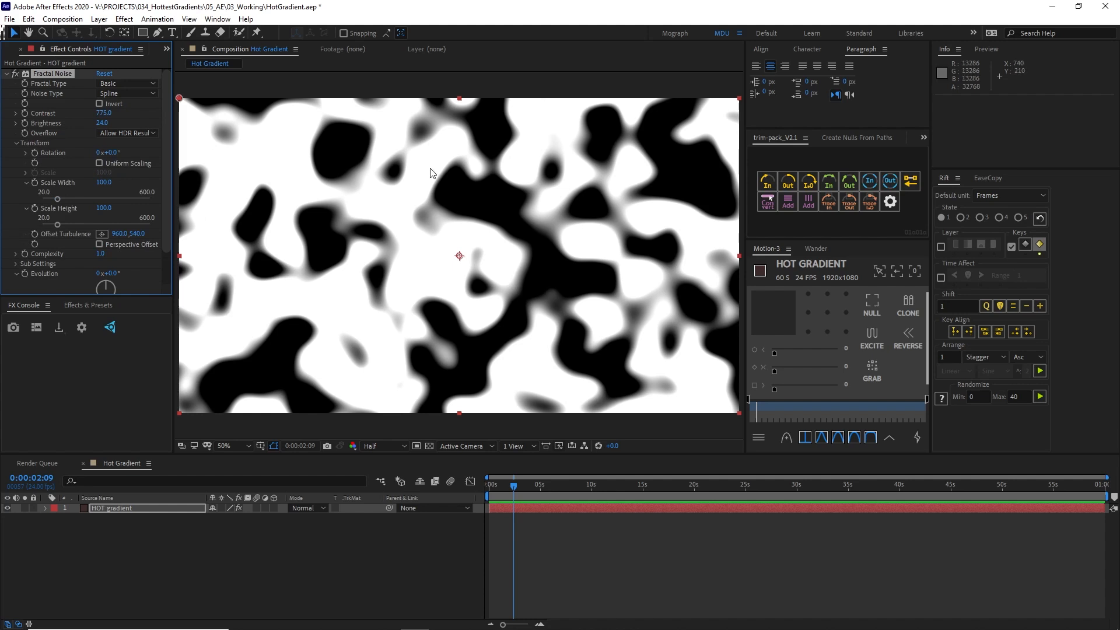
mouse_move(29, 207)
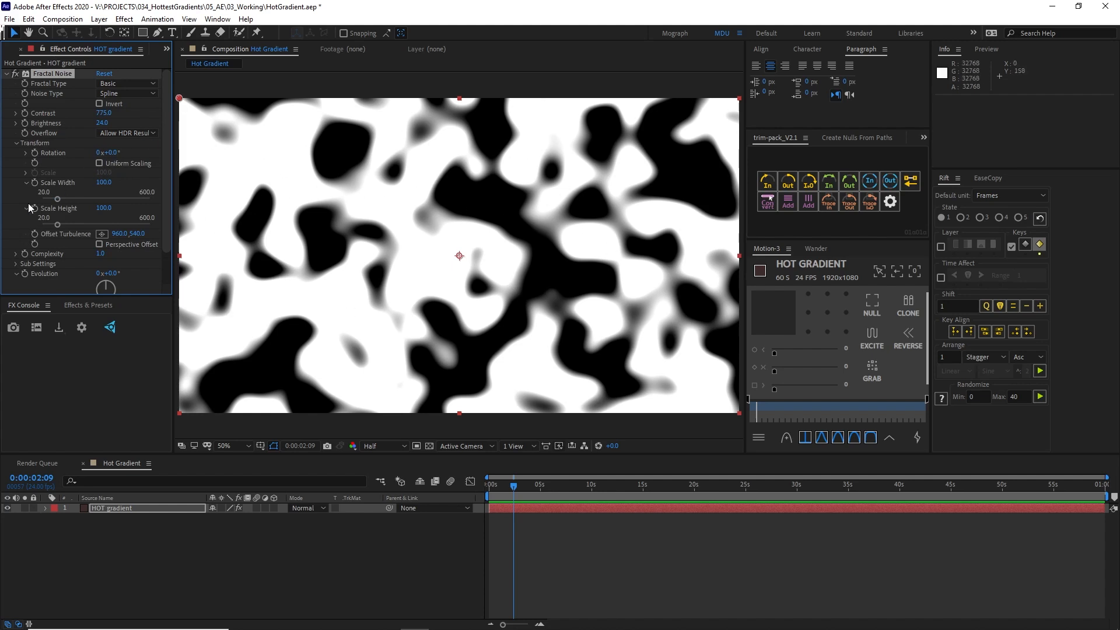
Scale the Fractal Noise non-uniformly to width 720 and height 322.6
drag(57, 199, 109, 200)
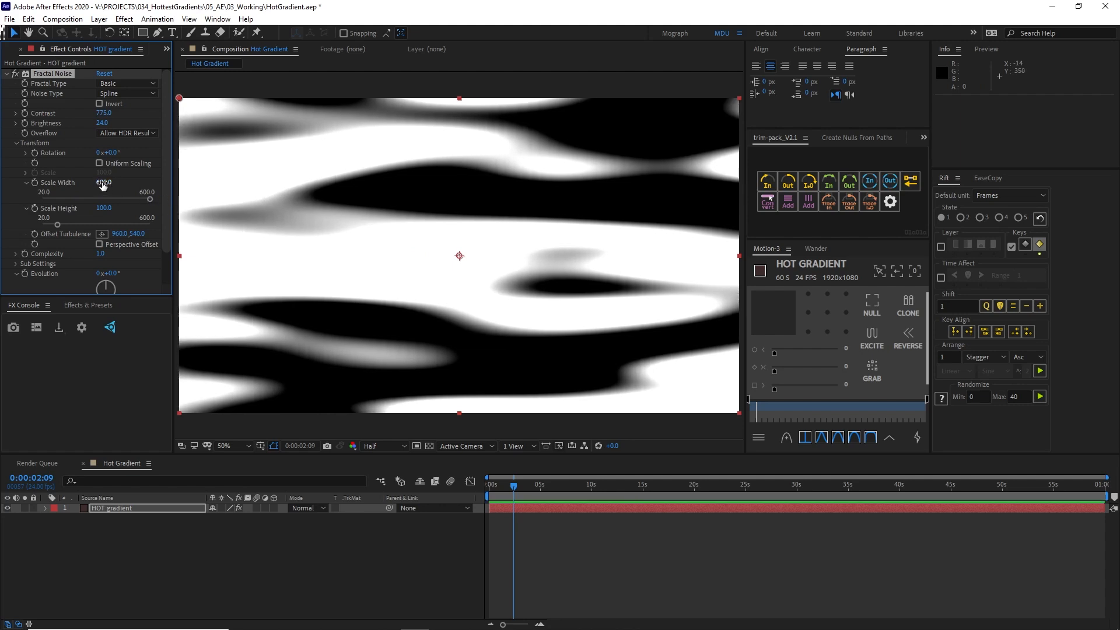
drag(103, 182, 118, 182)
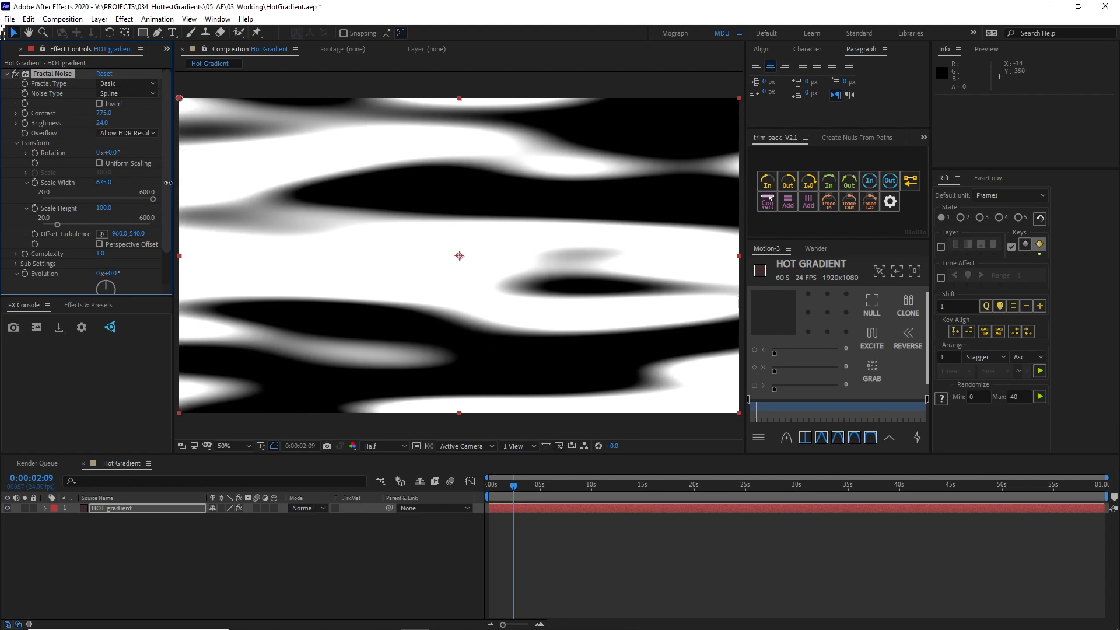
drag(102, 182, 114, 182)
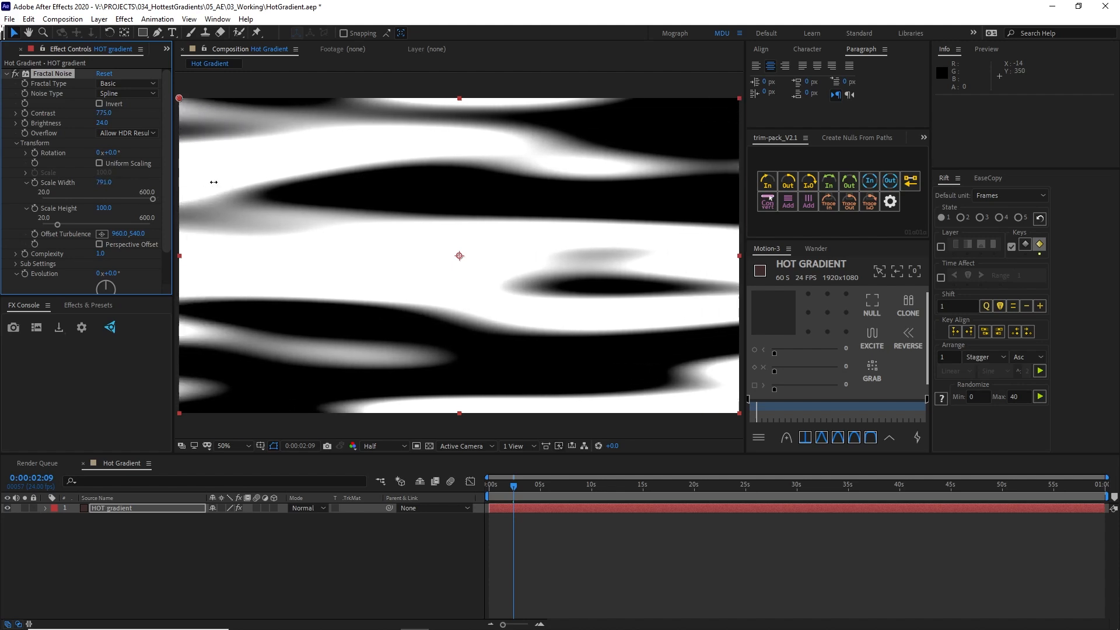
drag(117, 191, 148, 191)
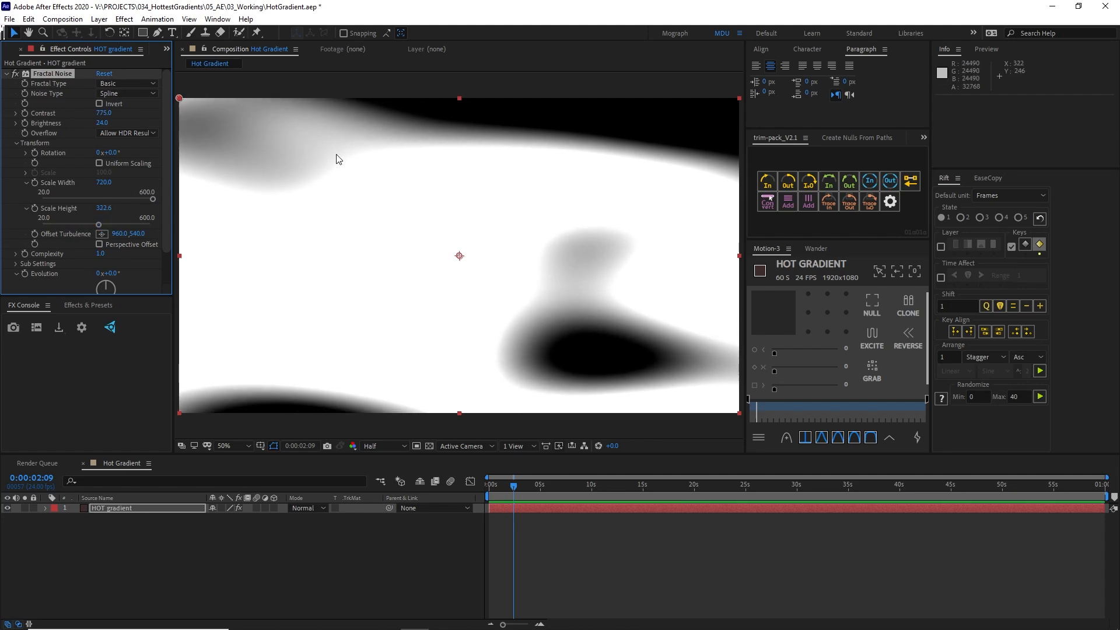
mouse_move(548, 118)
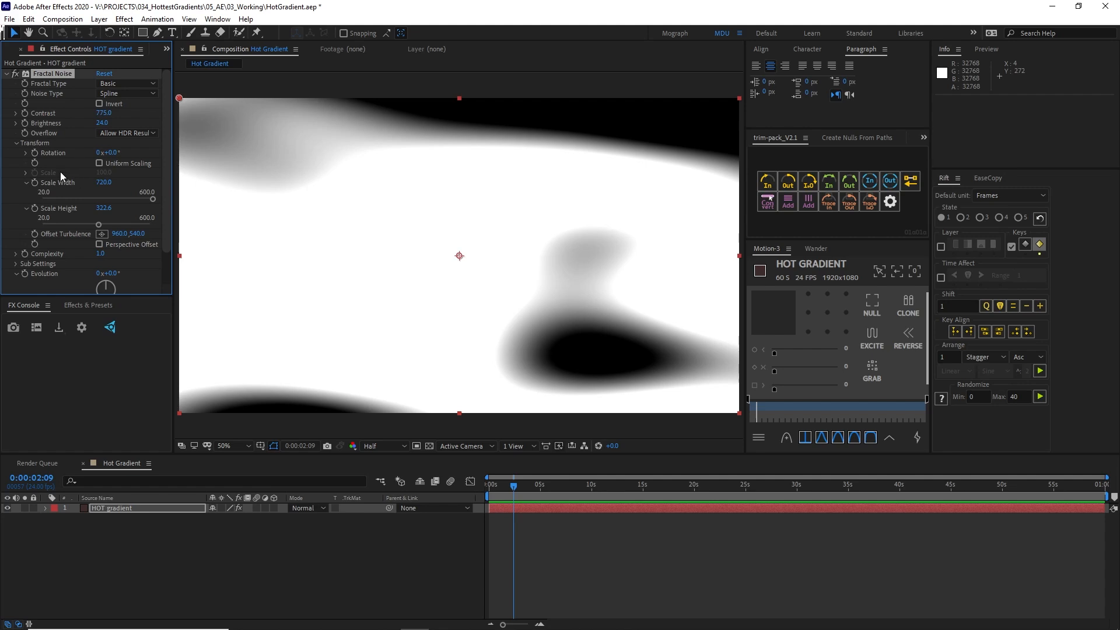
scroll(down, 3)
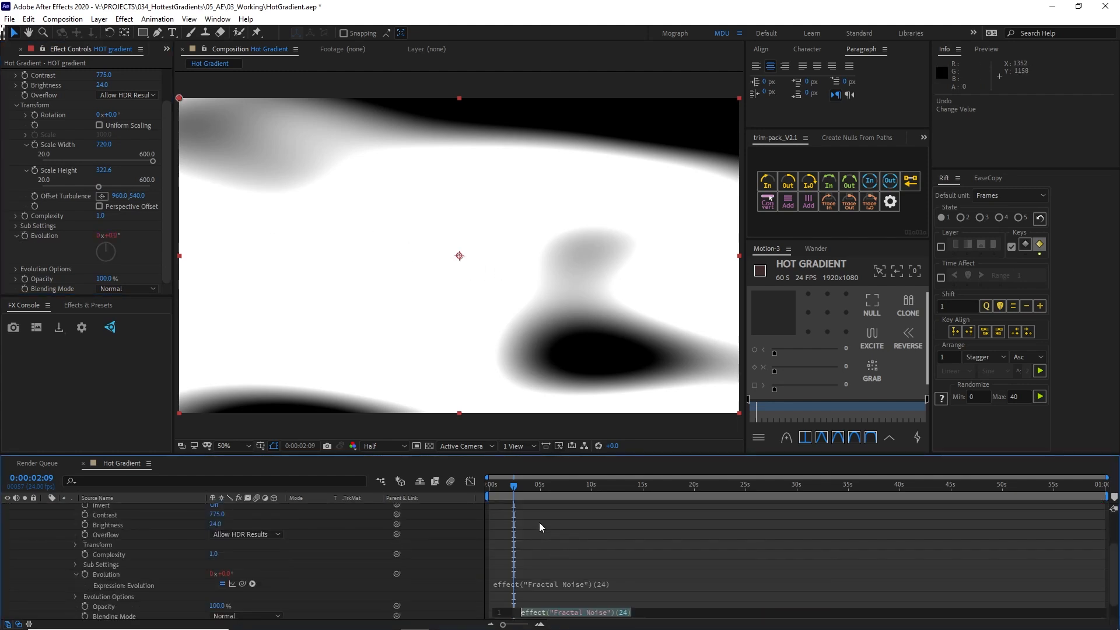
Give Evolution the expression value+time*25
text(time*)
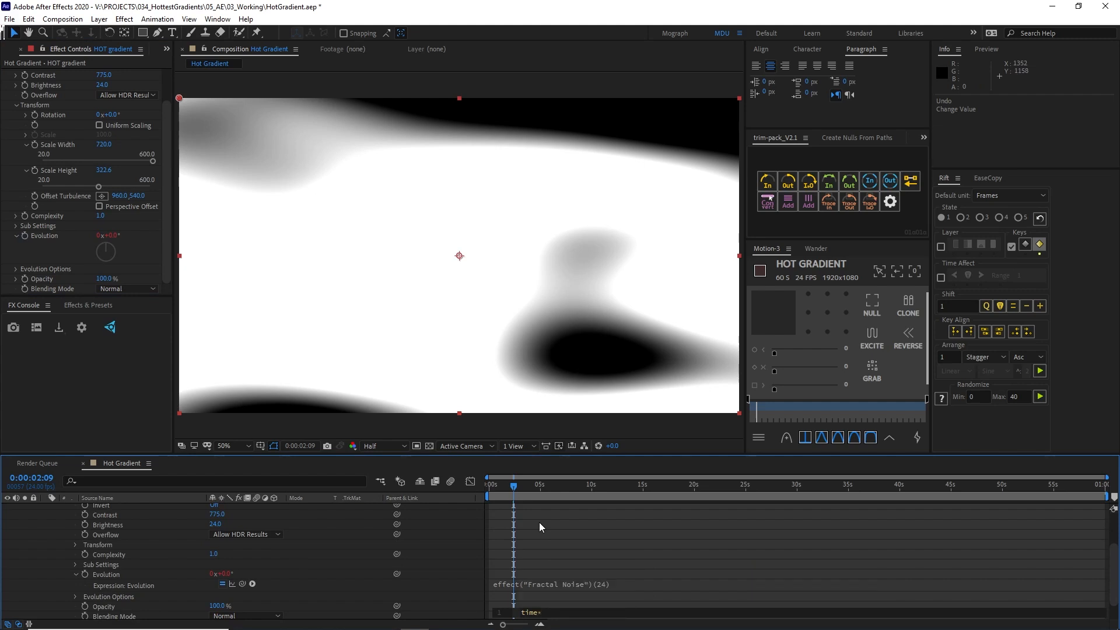
text(25)
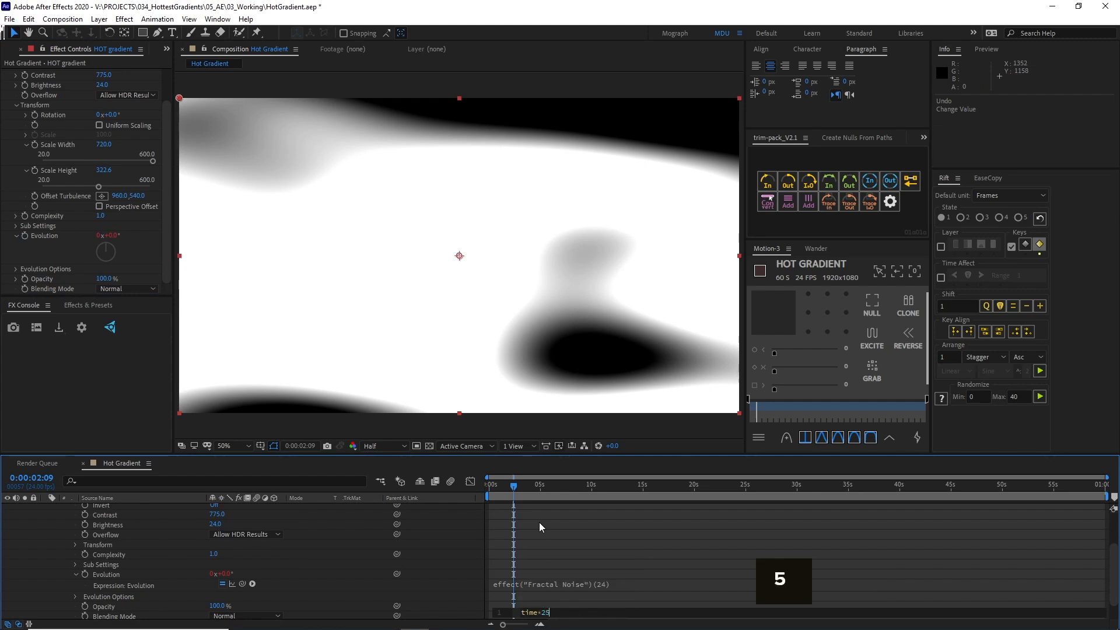
mouse_move(629, 493)
text(value)
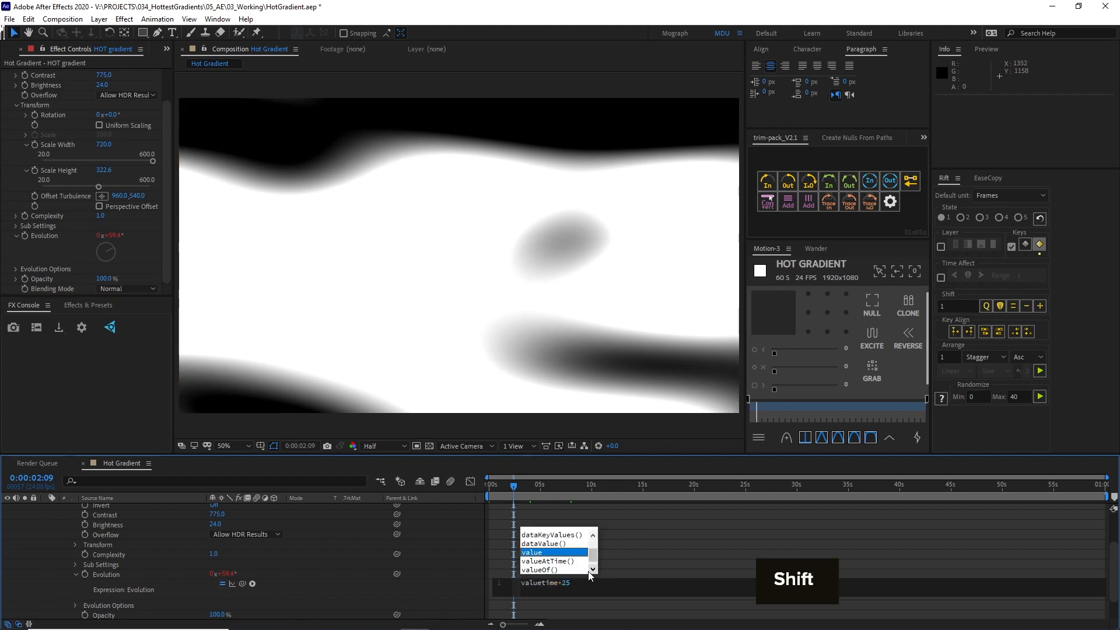
click(532, 552)
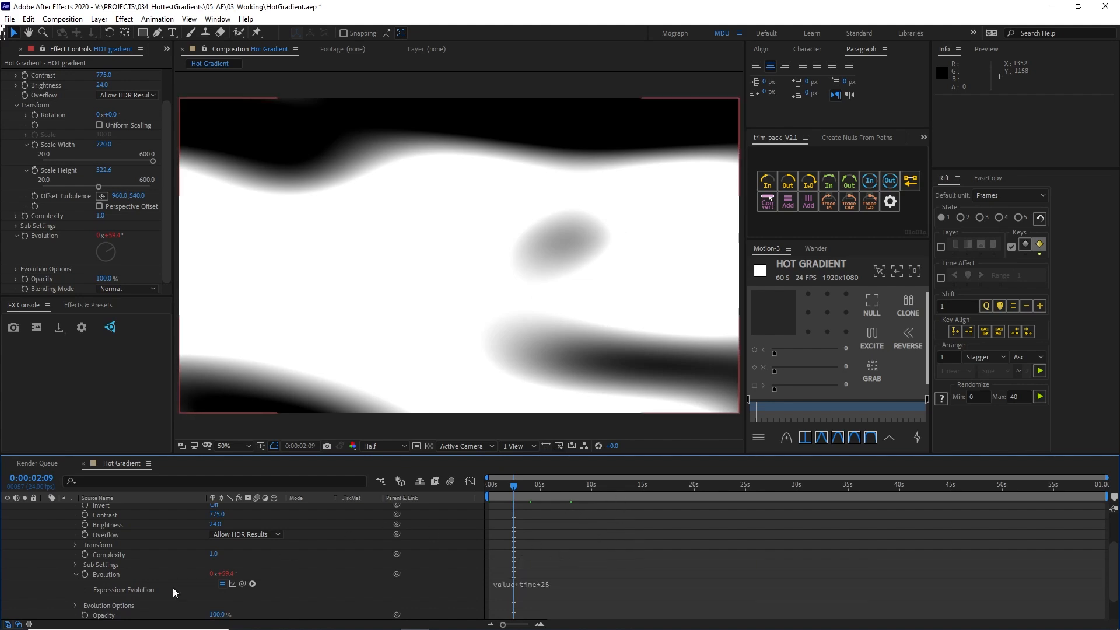
mouse_move(493, 575)
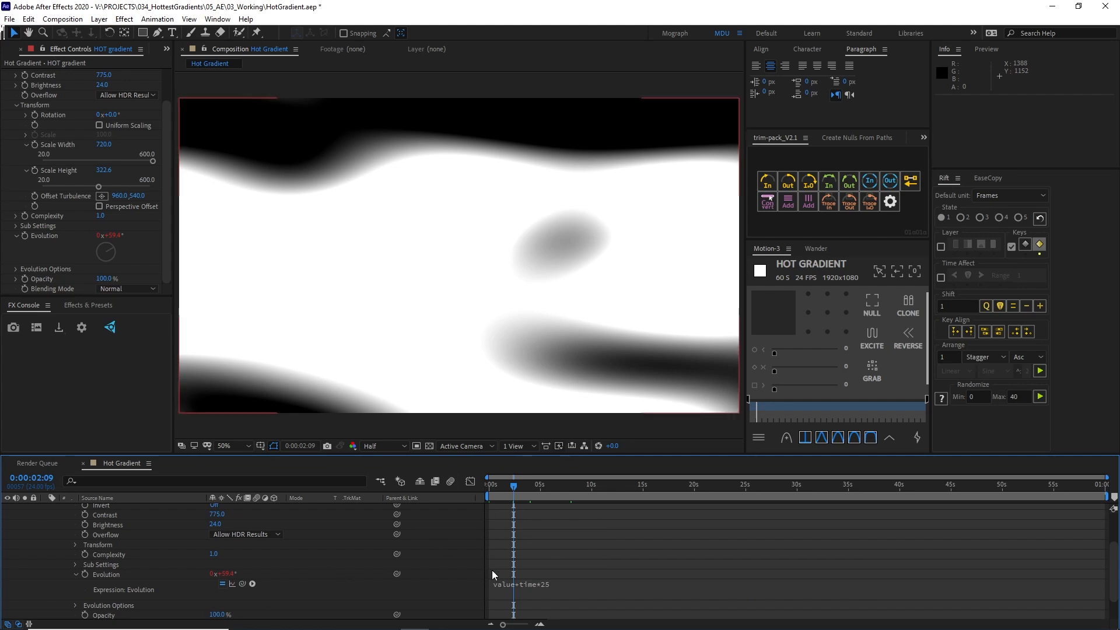
mouse_move(120, 251)
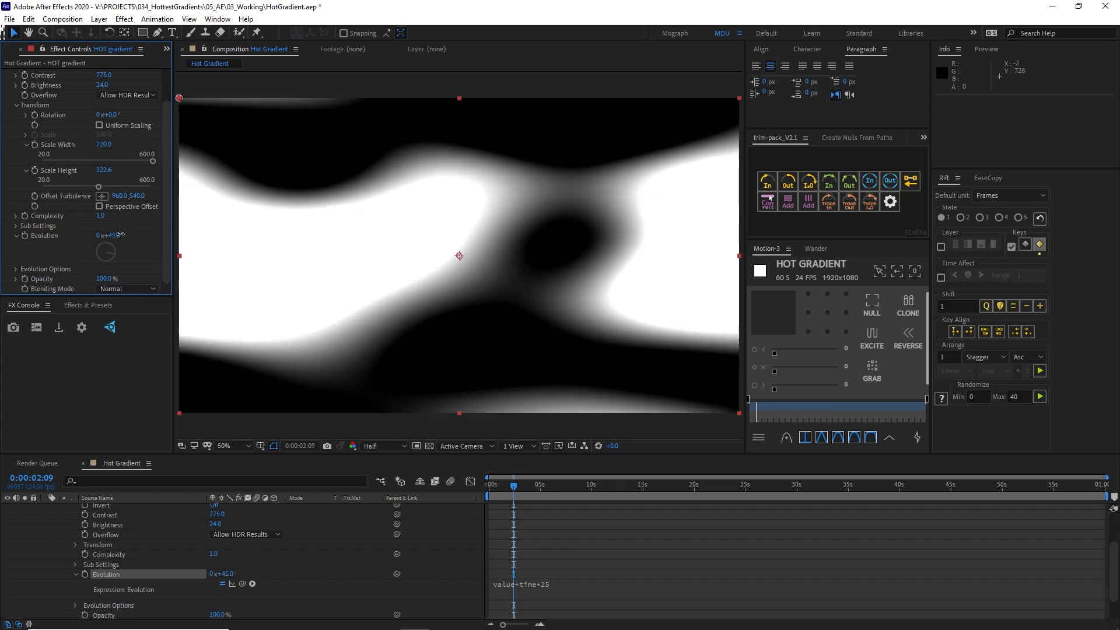
Preview the morphing noise and collapse the Fractal Noise properties
key(space)
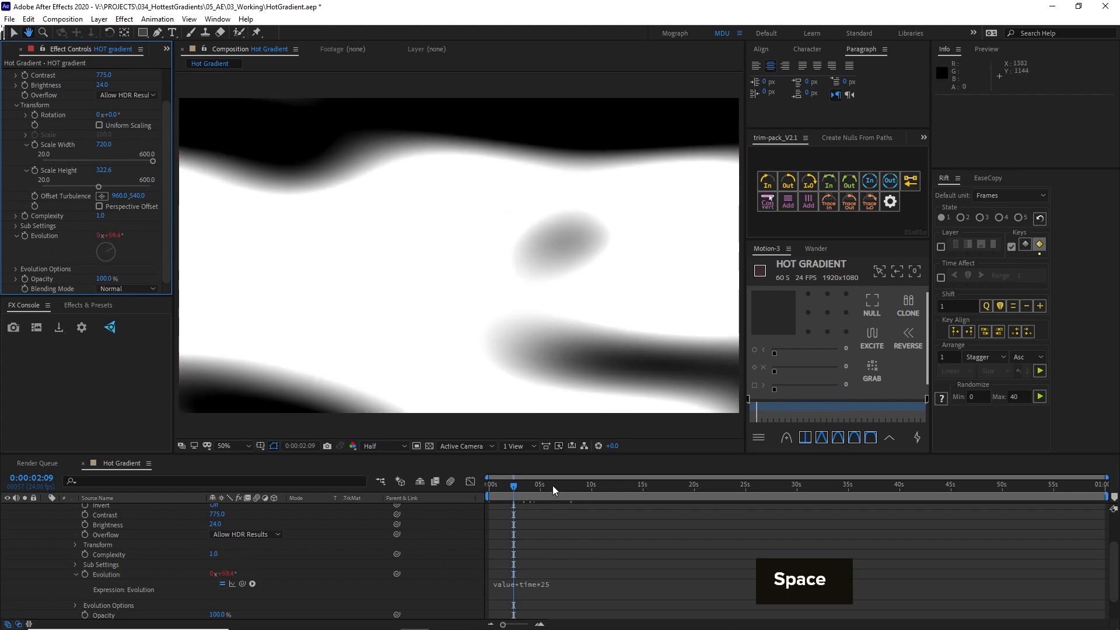
key(space)
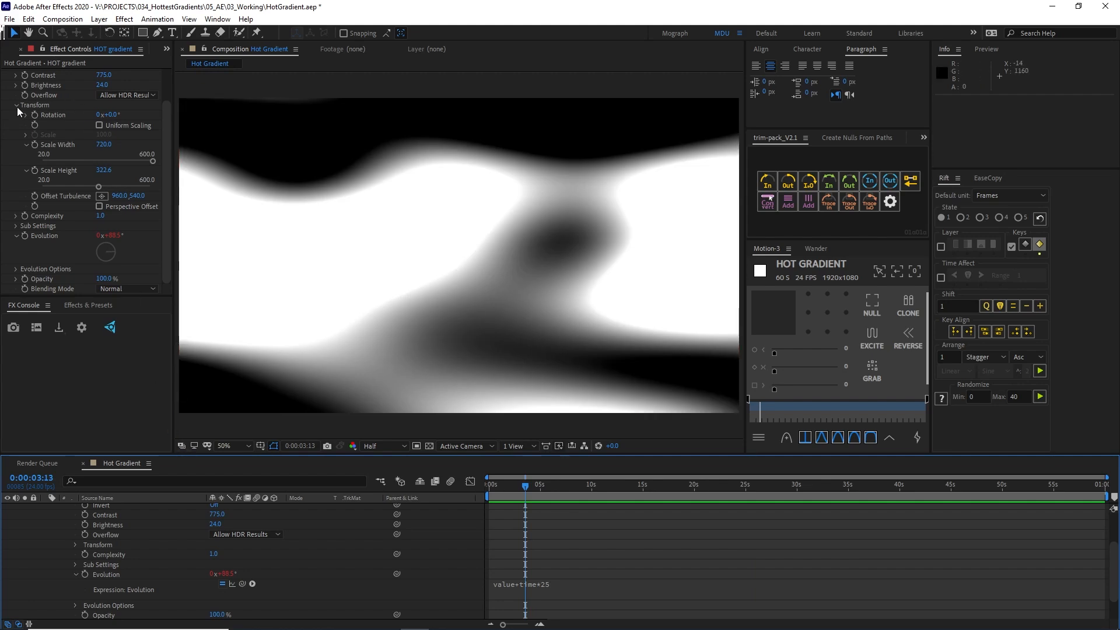
click(6, 74)
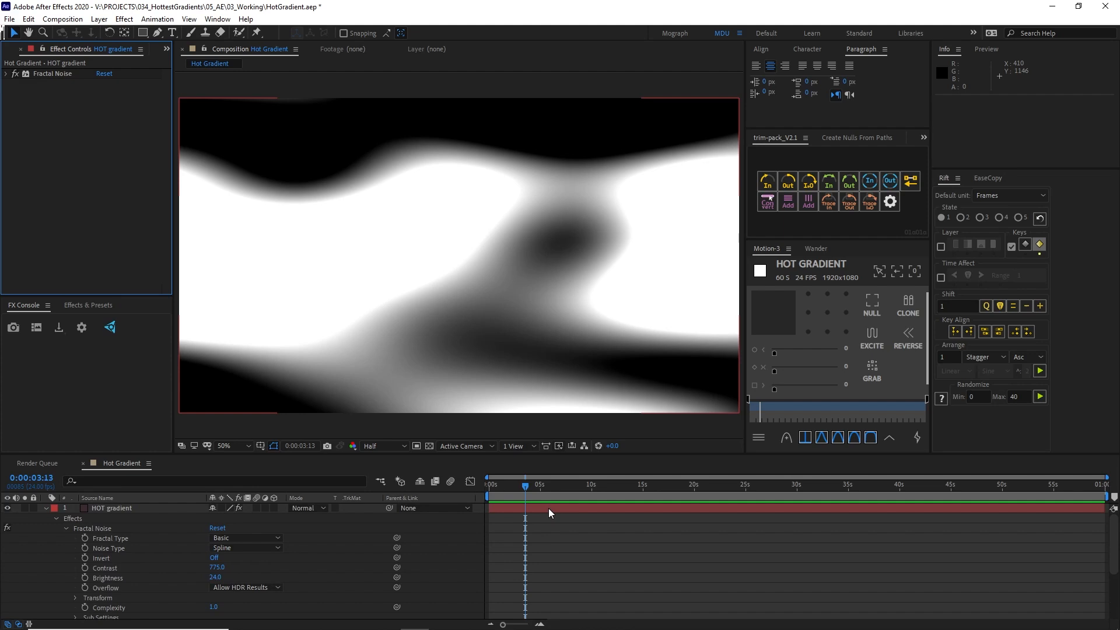
Add Fast Box Blur with radius 367 and Repeat Edge Pixels, checking a later frame
click(110, 508)
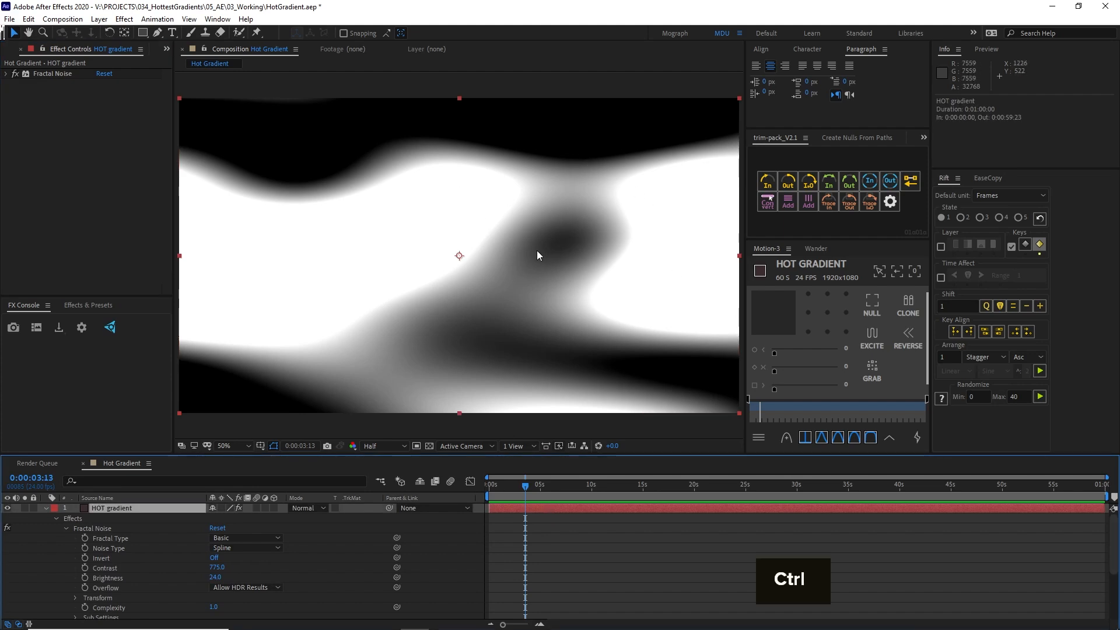
key(Enter)
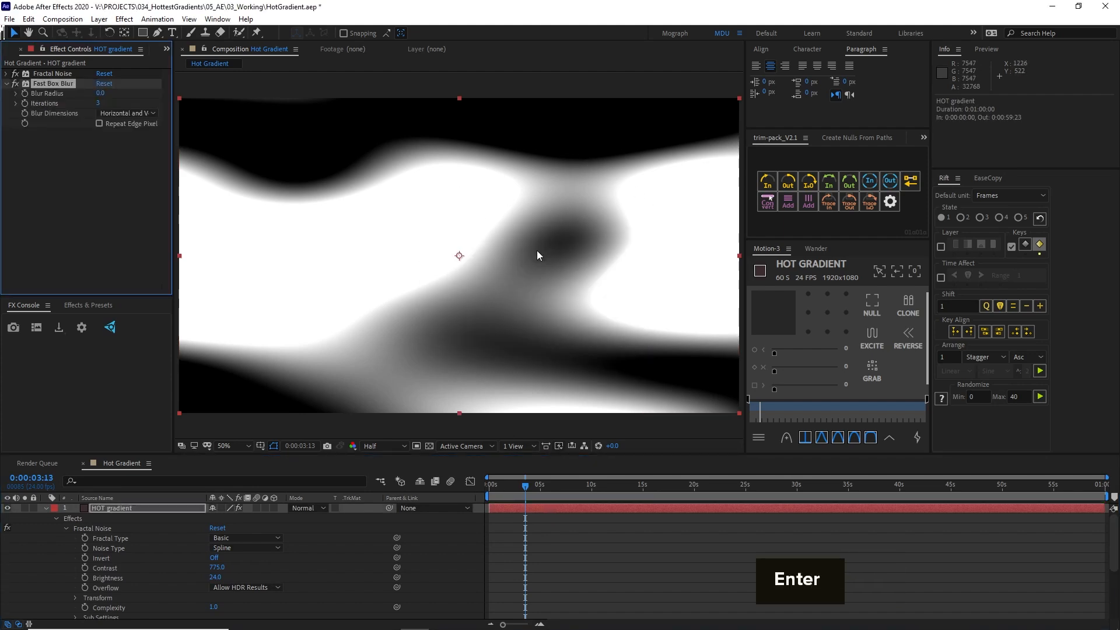
text(135)
key(Enter)
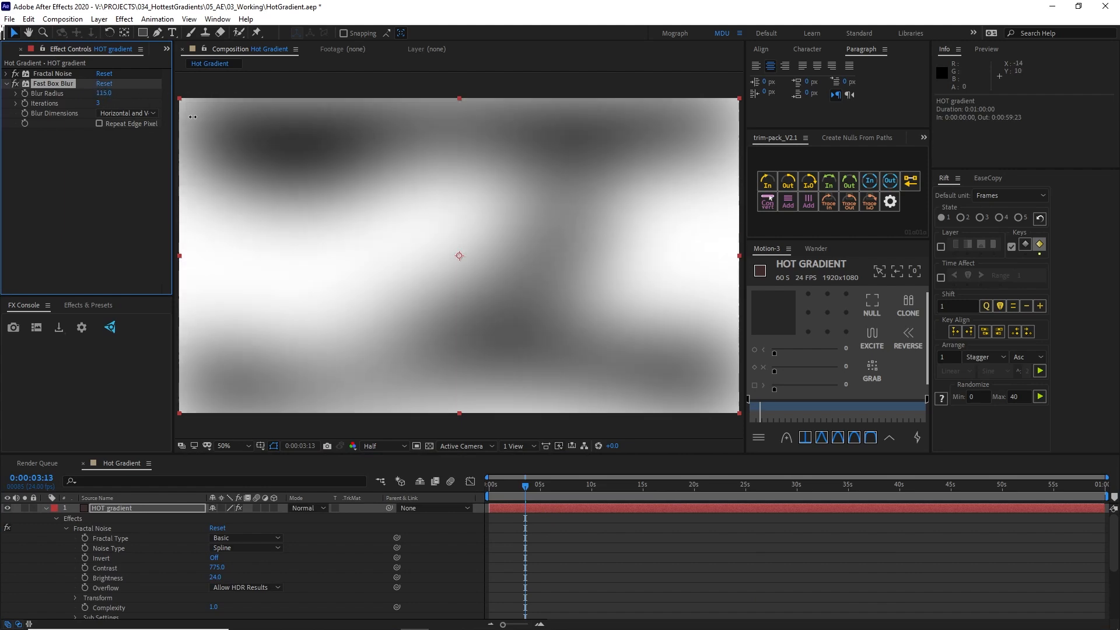
drag(104, 93, 143, 92)
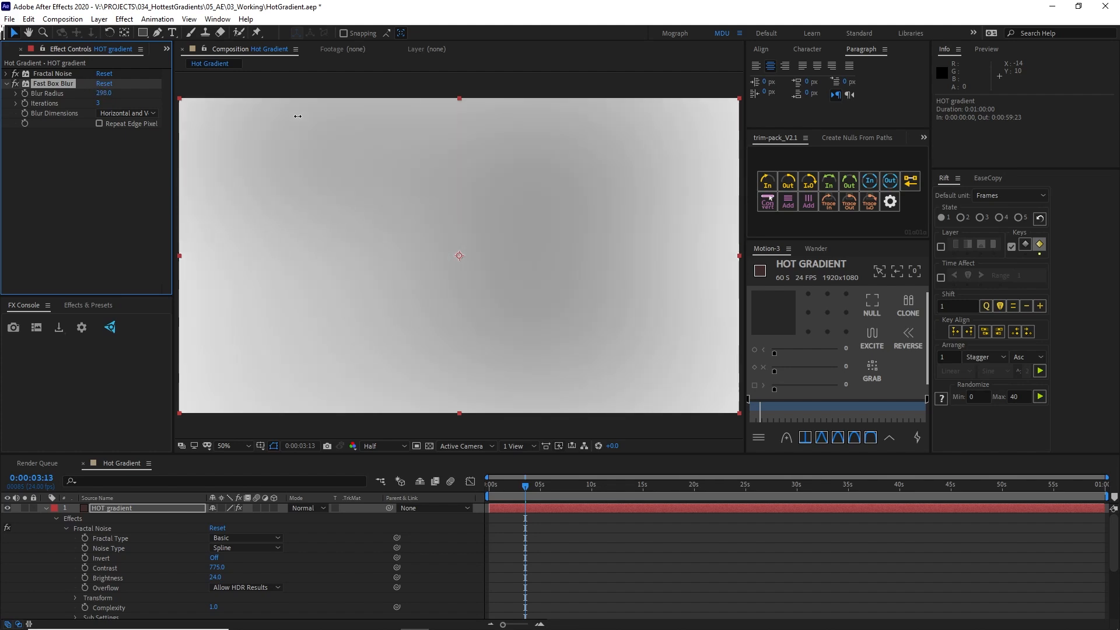
drag(104, 93, 114, 93)
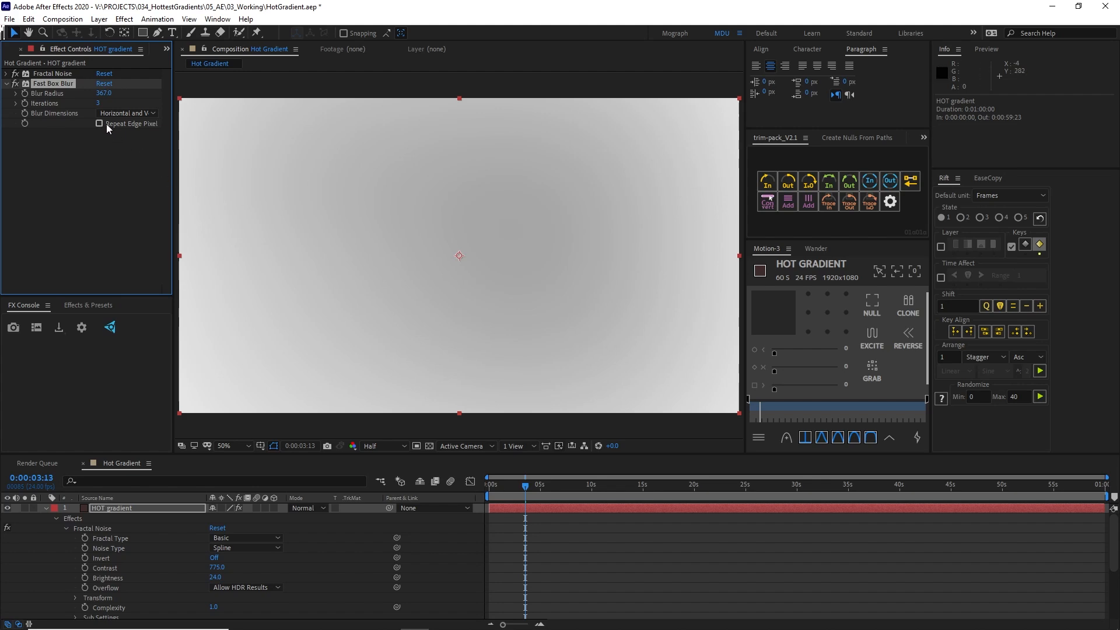
click(99, 124)
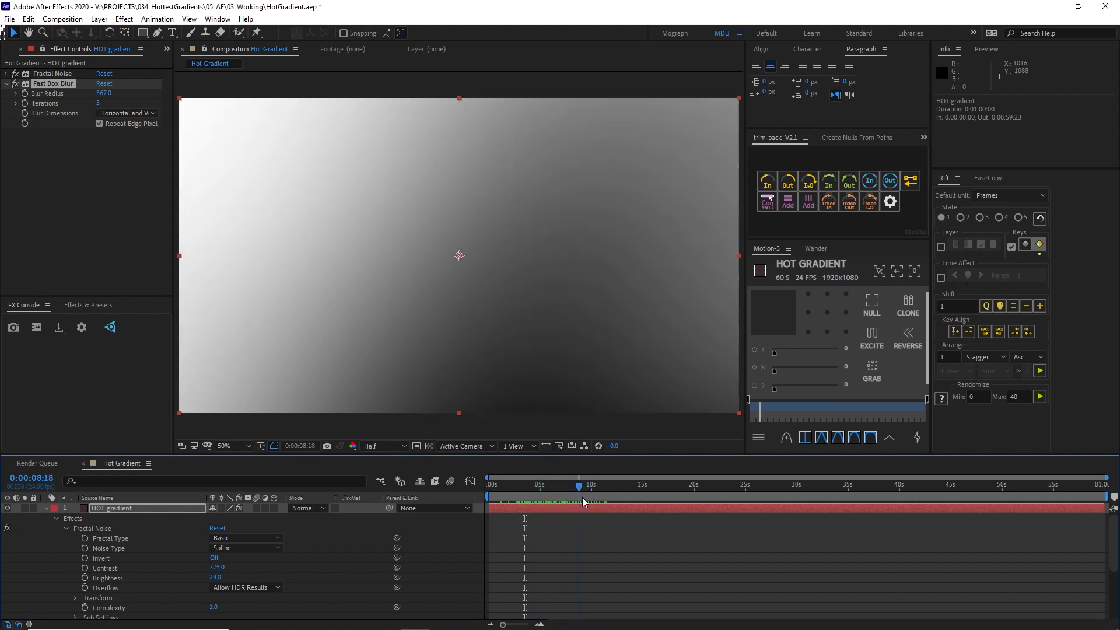
click(631, 484)
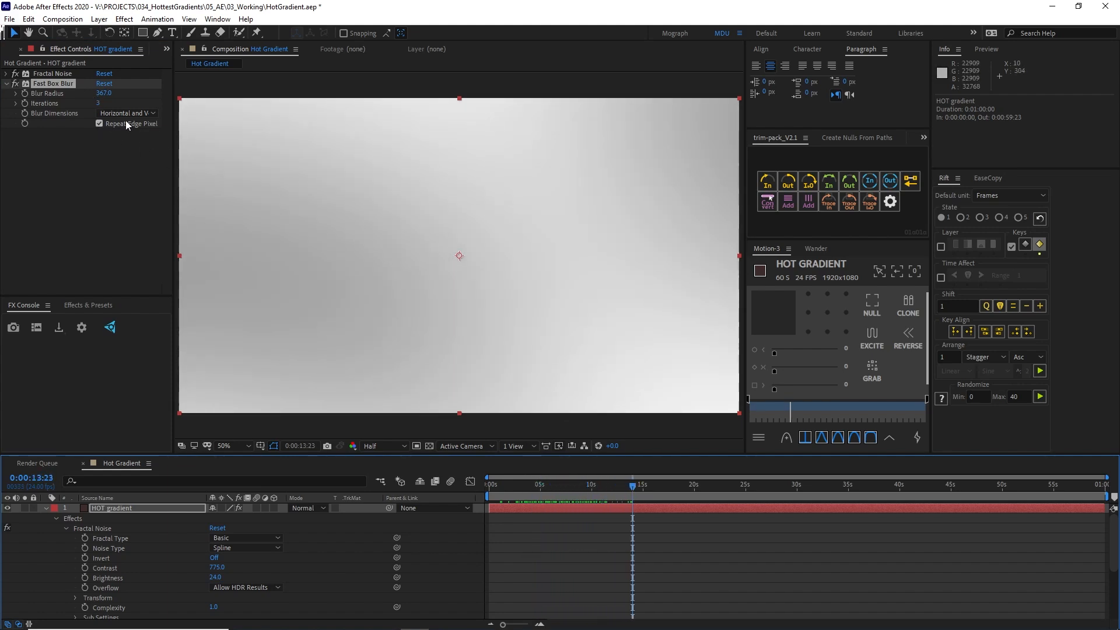
mouse_move(576, 261)
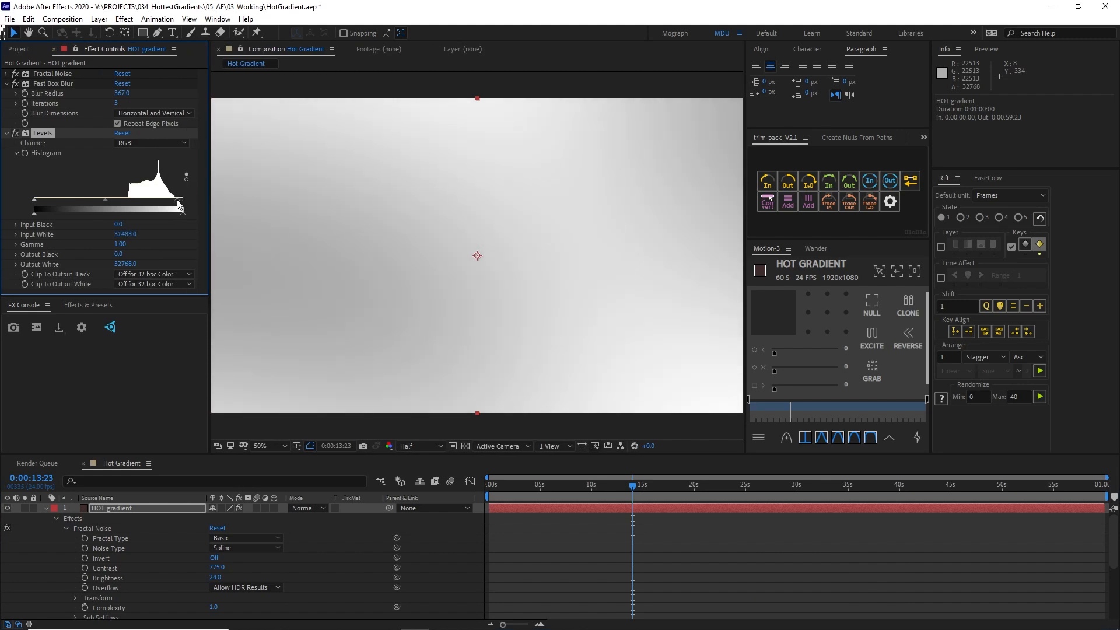
Increase contrast with Levels by lowering input white and raising input black
drag(40, 206, 48, 207)
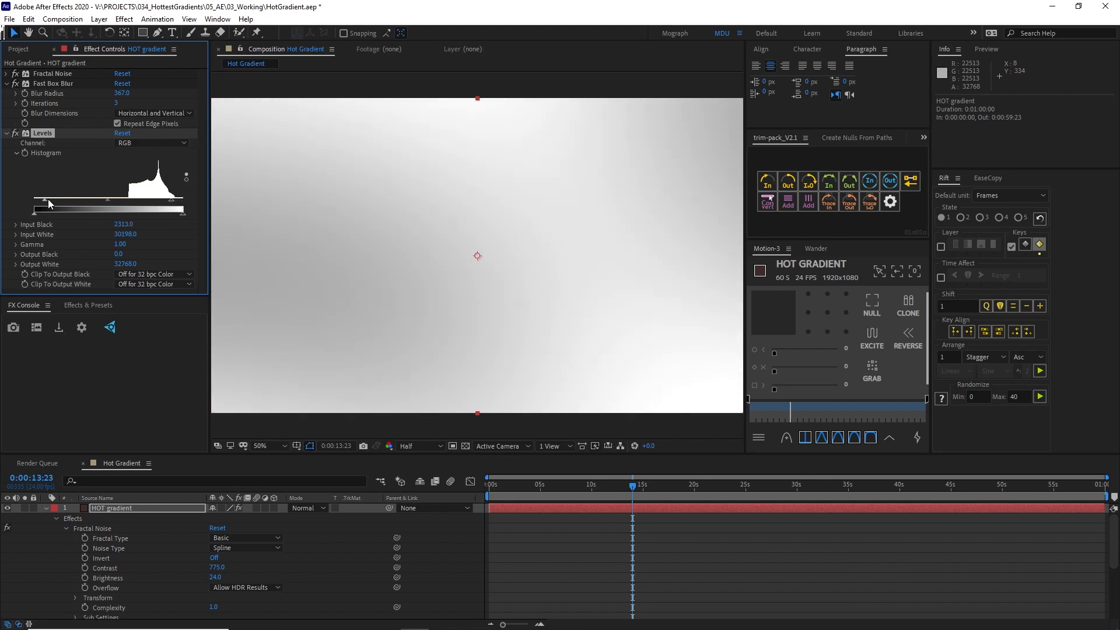
click(553, 484)
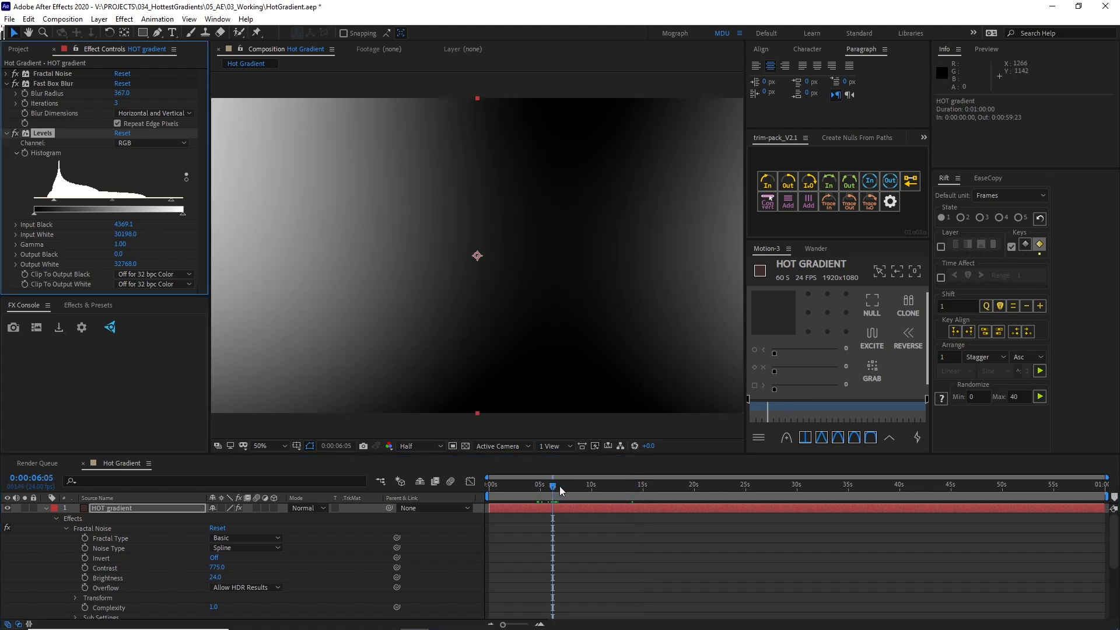
click(553, 485)
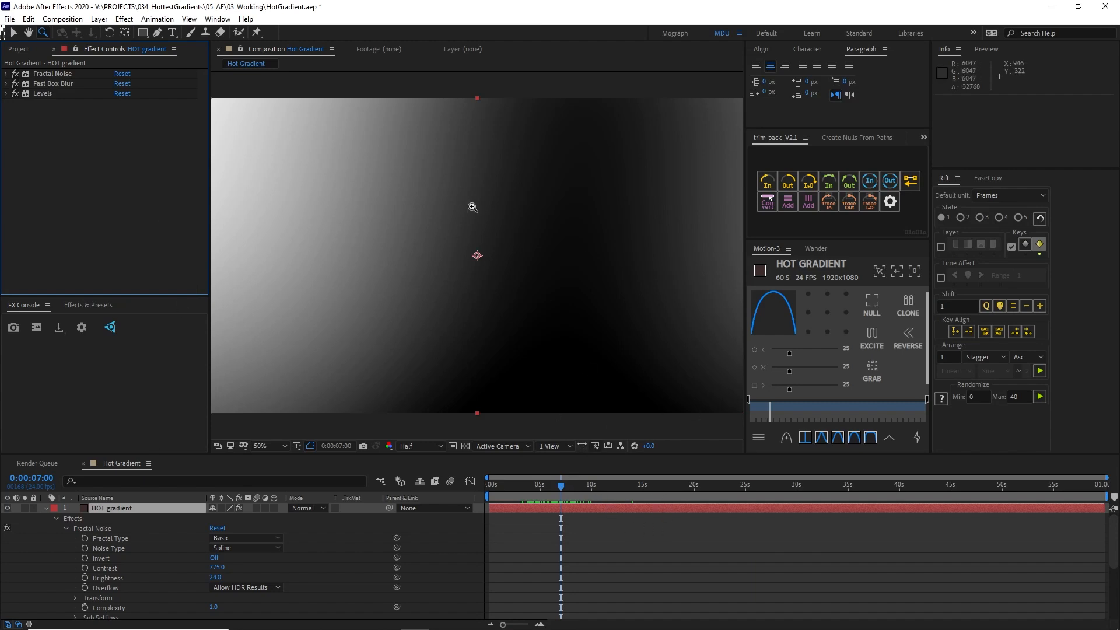
text(col)
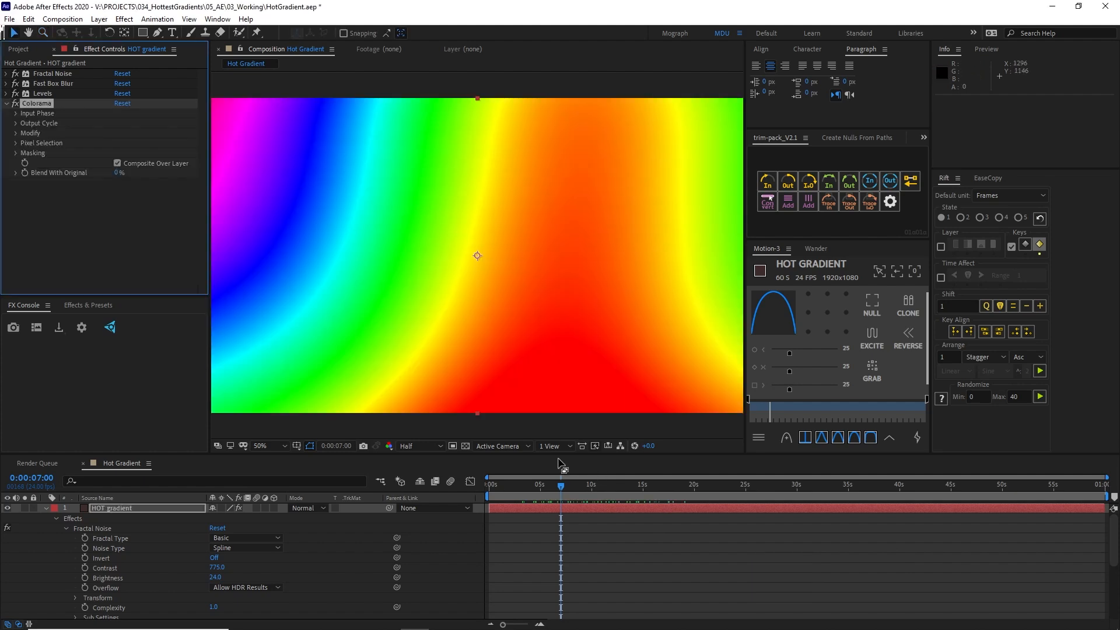
Check Colorama's colours at two frames and expand its Output Cycle wheel
click(607, 484)
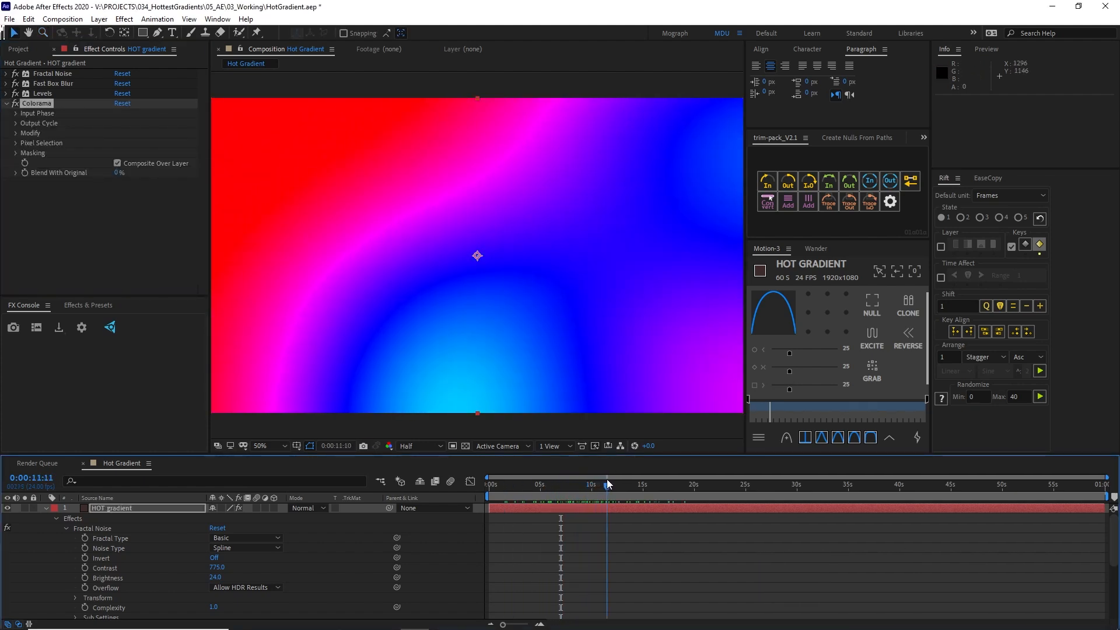
click(605, 484)
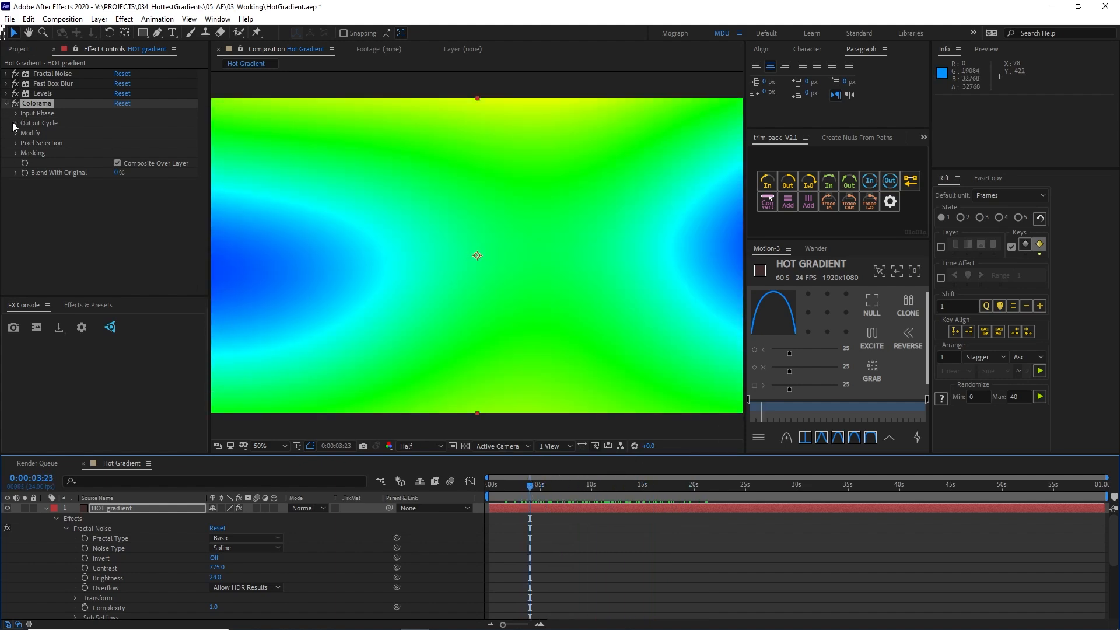
click(16, 123)
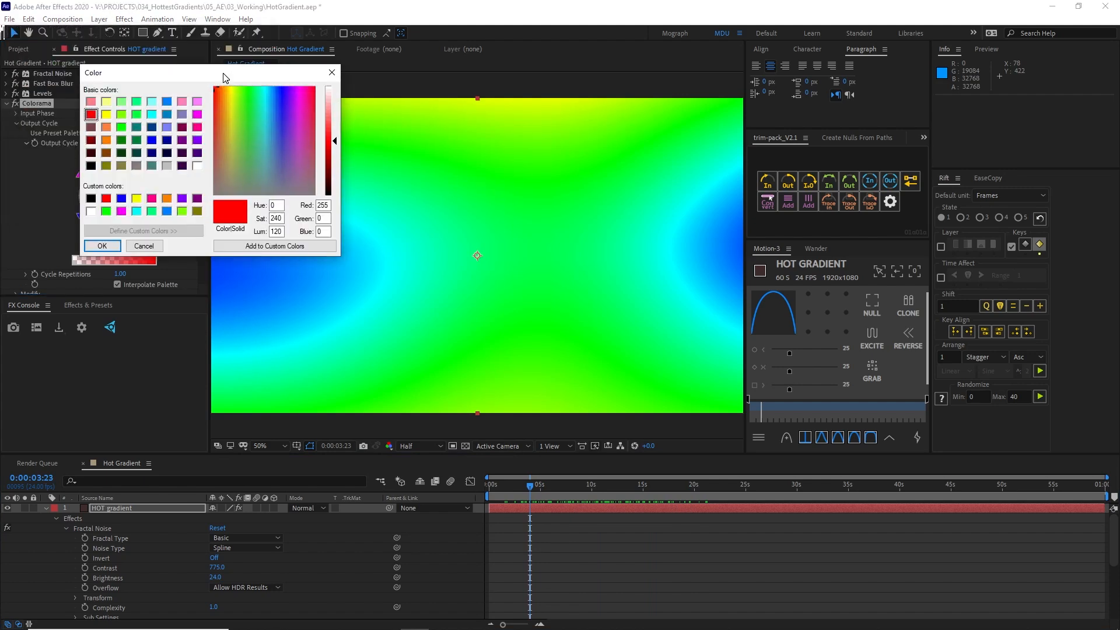
drag(223, 73, 240, 105)
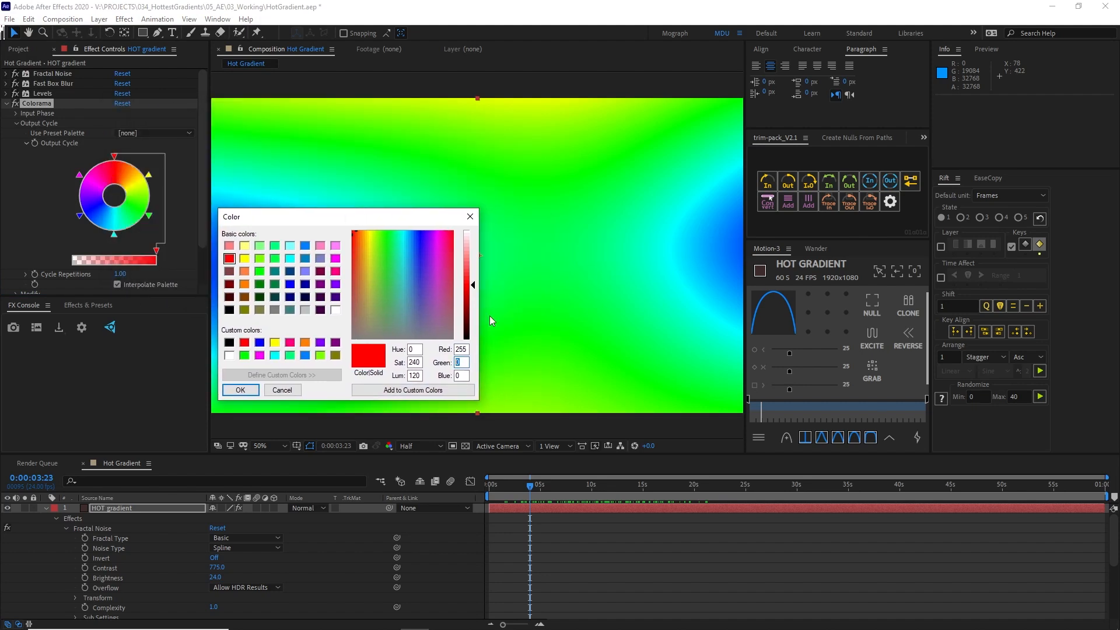
mouse_move(469, 217)
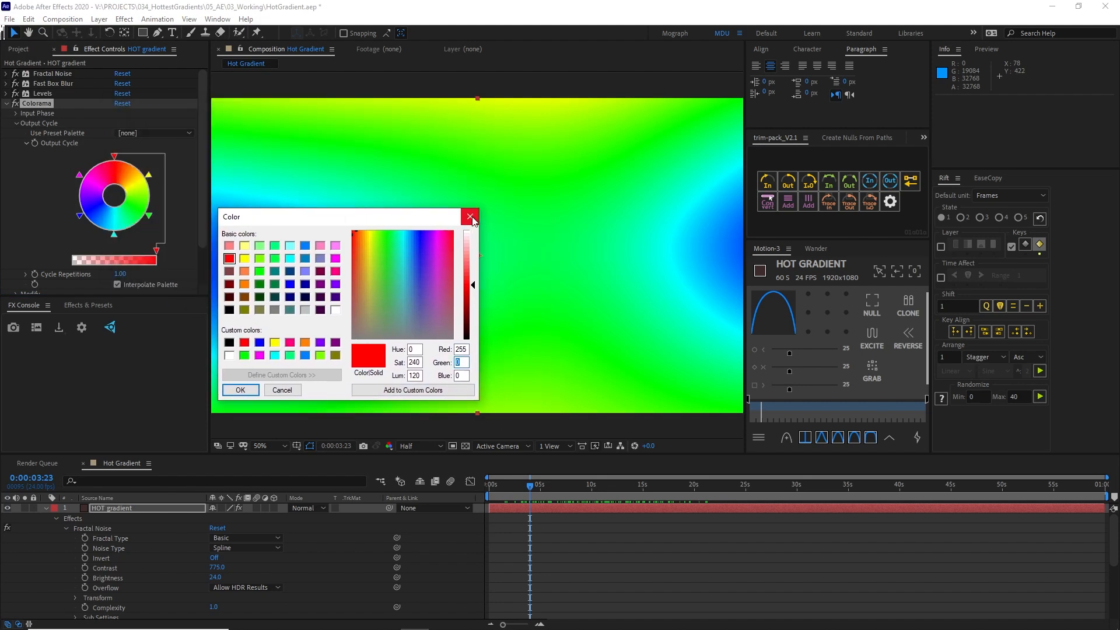
click(470, 216)
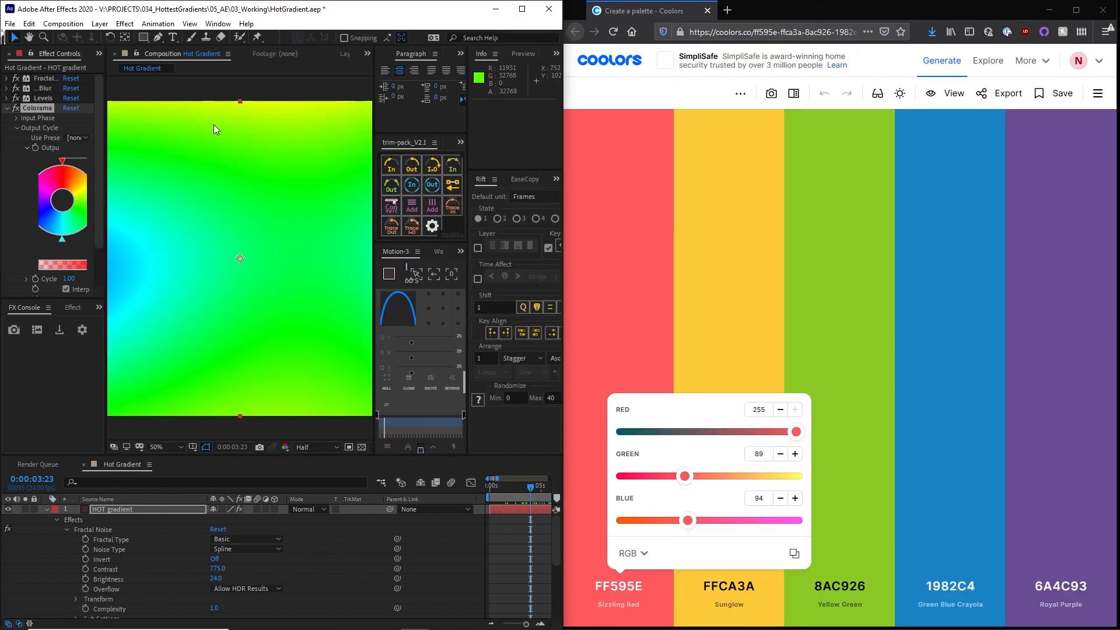
mouse_move(163, 237)
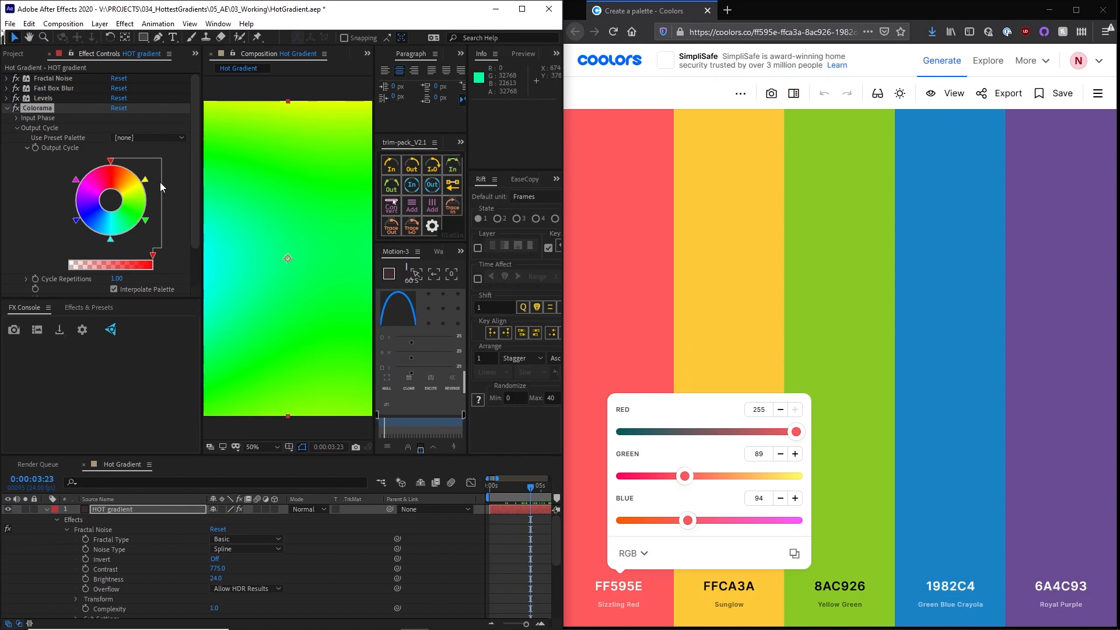
mouse_move(498, 300)
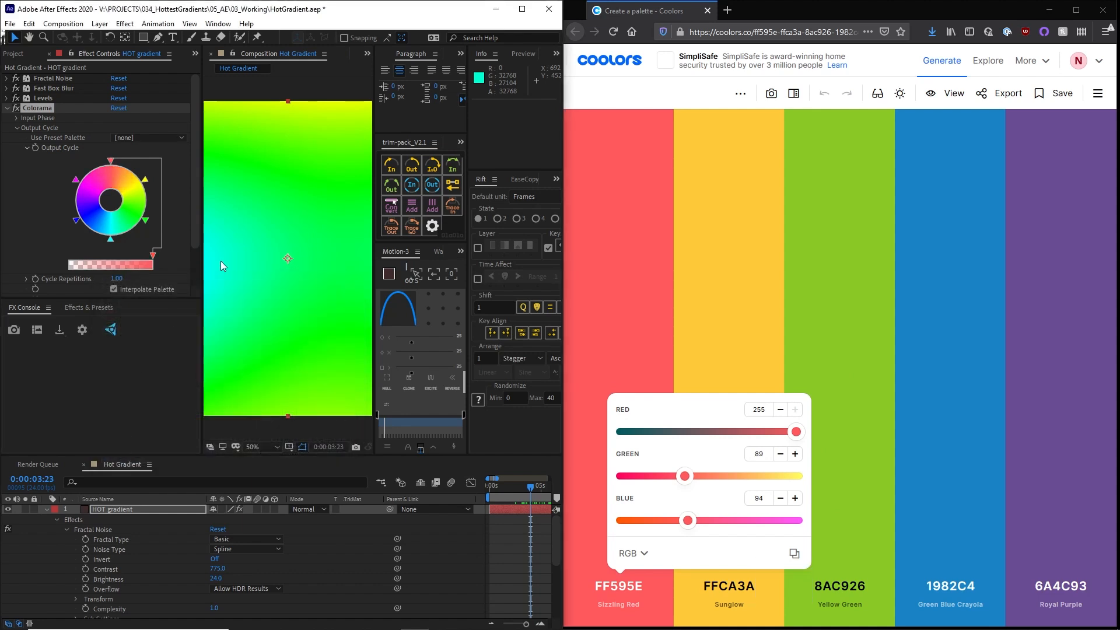
Read Sunglow's RGB values (255, 202, 58) in Coolors
click(729, 593)
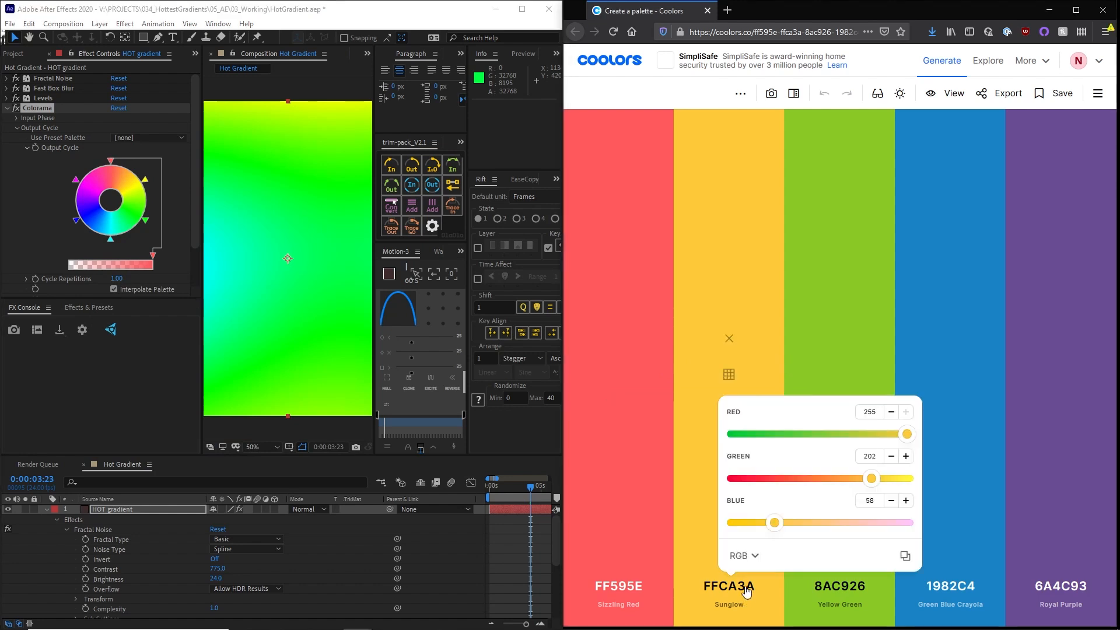
mouse_move(147, 184)
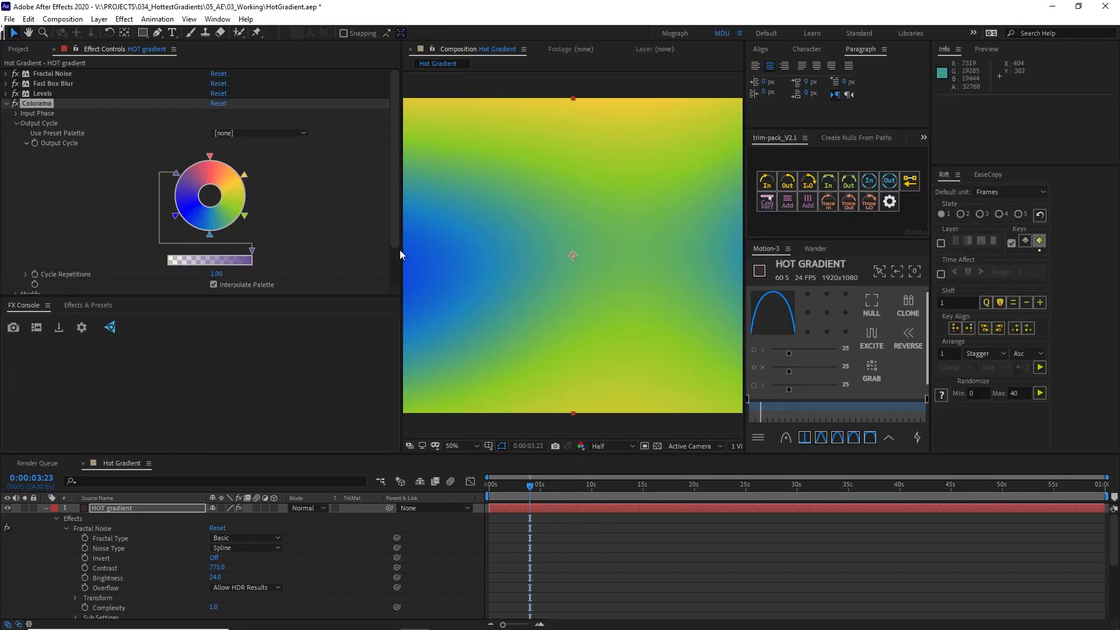
Move an Output Cycle colour point and try 2.5 cycle repetitions, then undo
drag(397, 254, 229, 253)
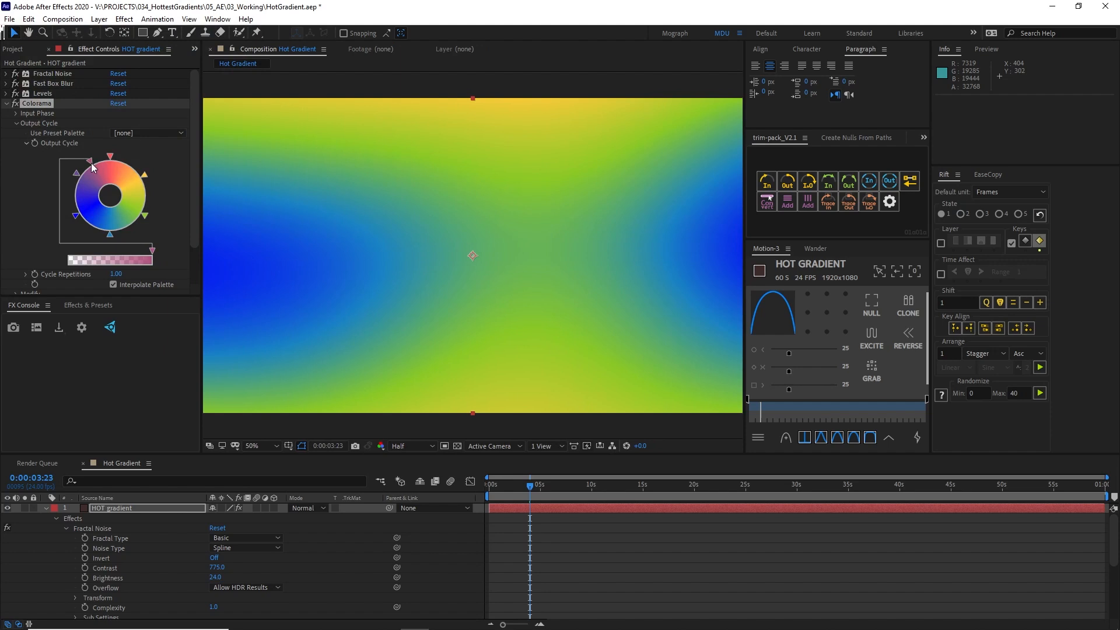
mouse_move(98, 172)
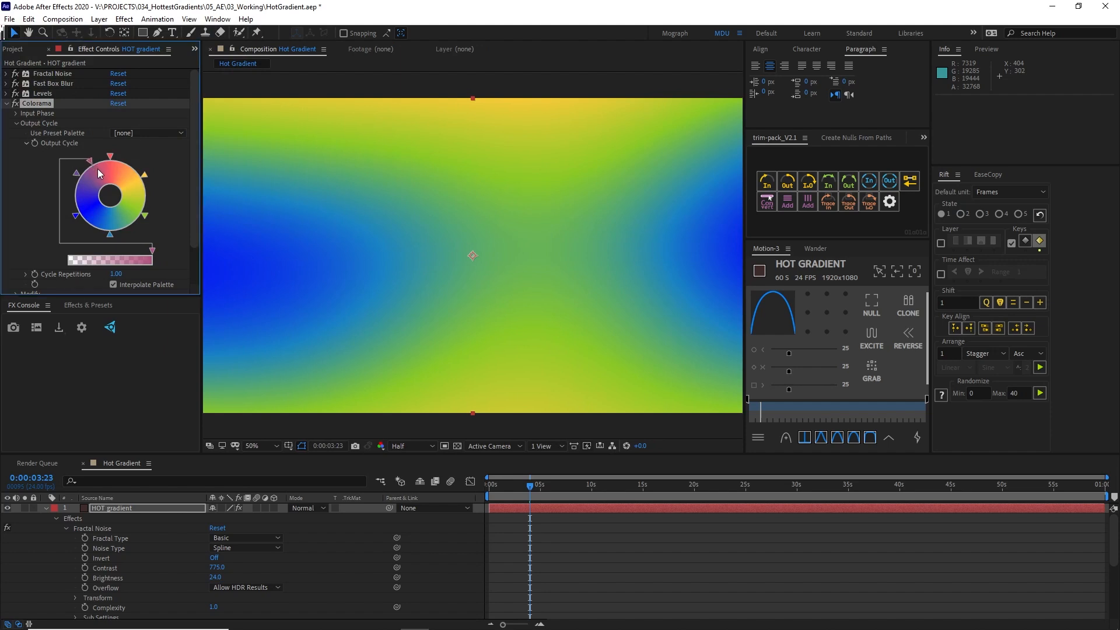
mouse_move(66, 147)
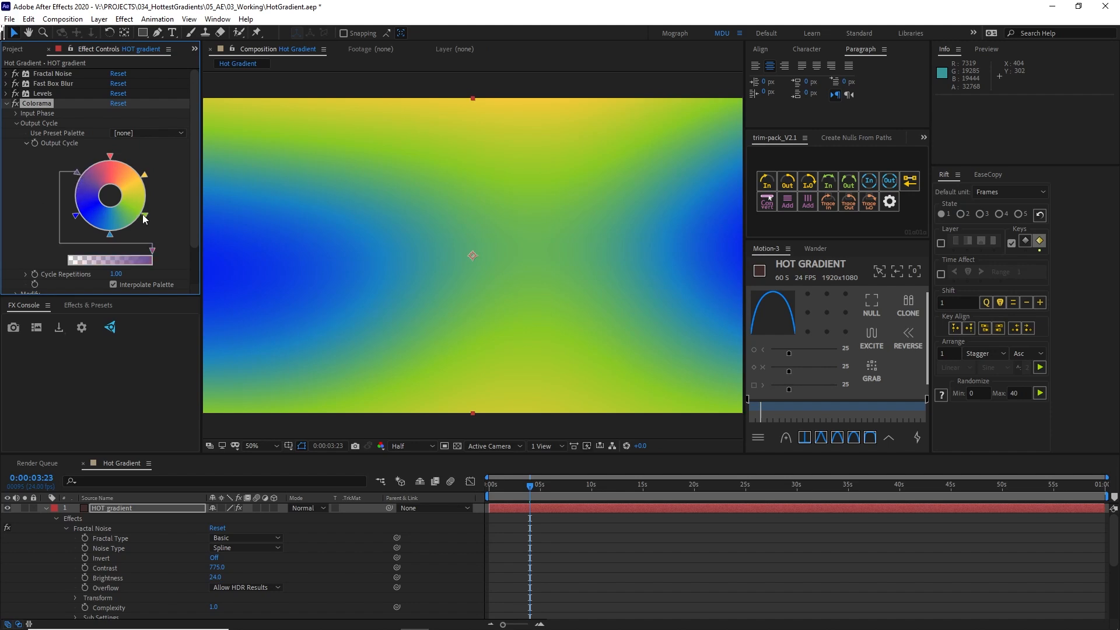
drag(141, 218, 147, 214)
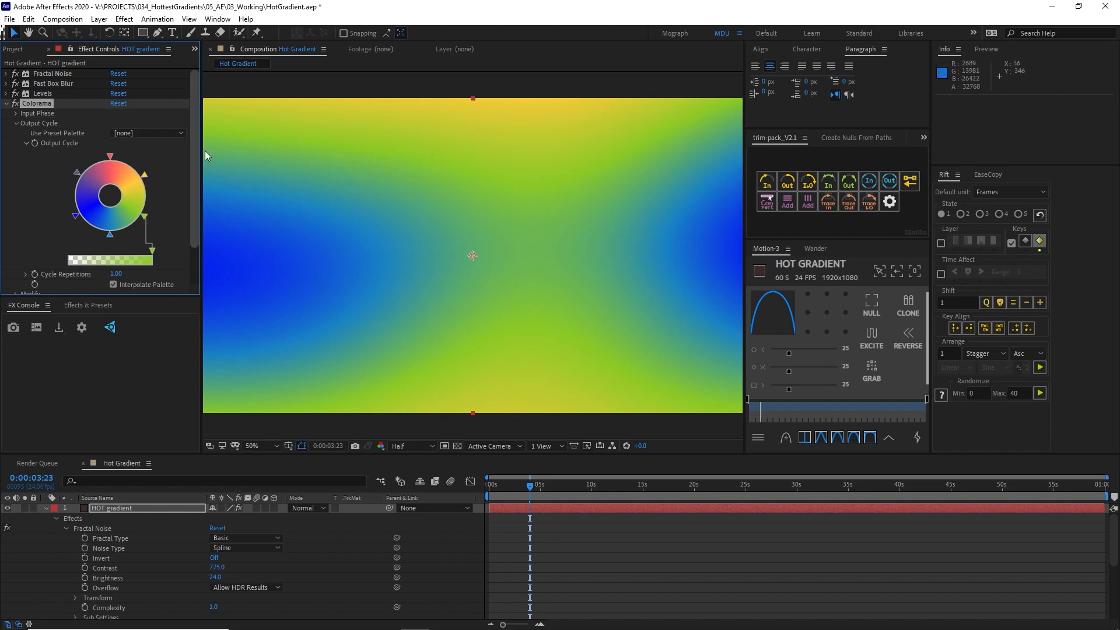
scroll(down, 3)
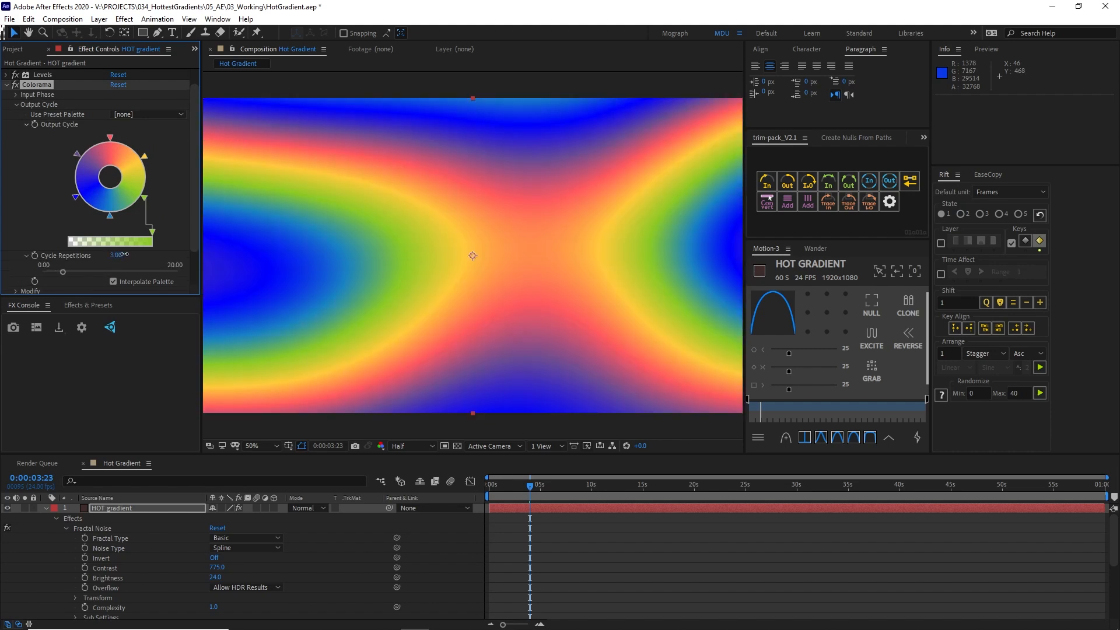
drag(122, 255, 116, 255)
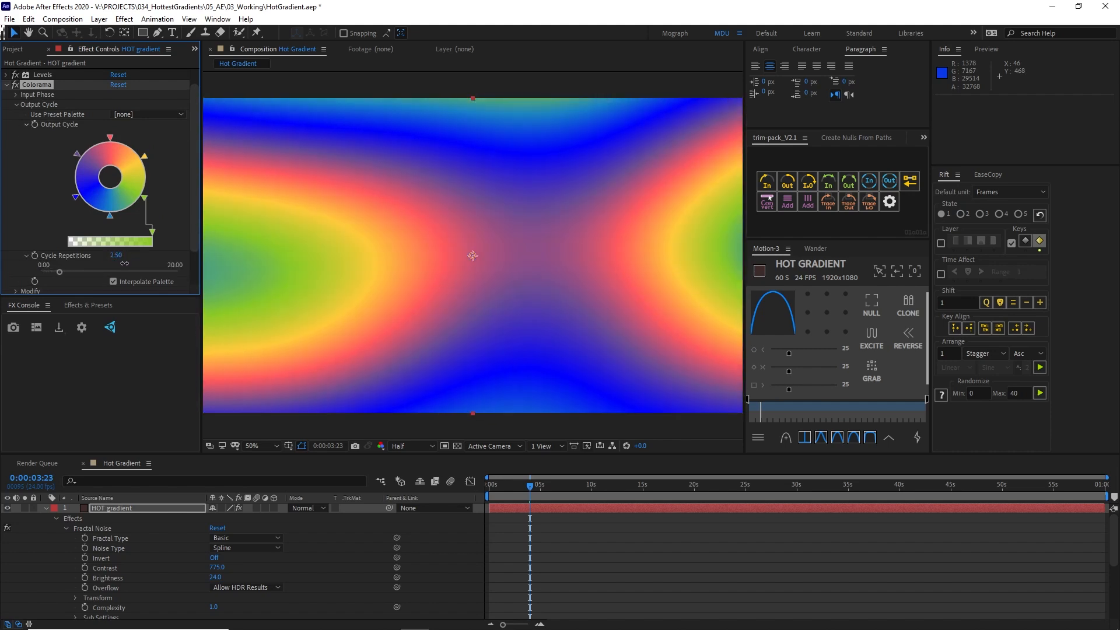
key(ctrl+z)
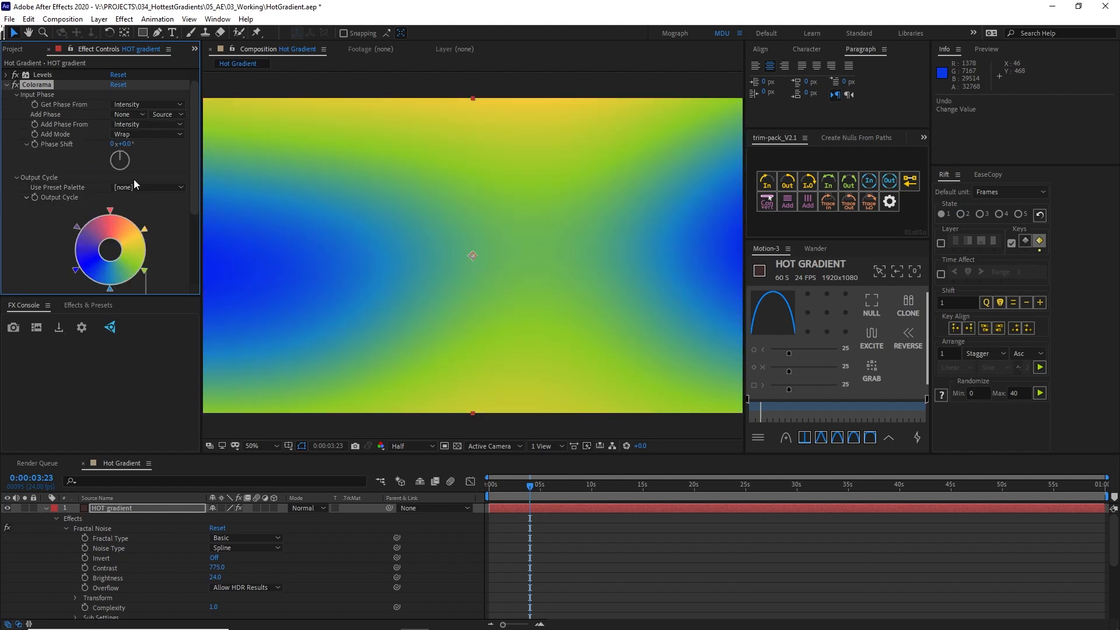
Scrub Colorama's Phase Shift through 25, 5 and 41 degrees, undoing two tries
drag(121, 144, 143, 143)
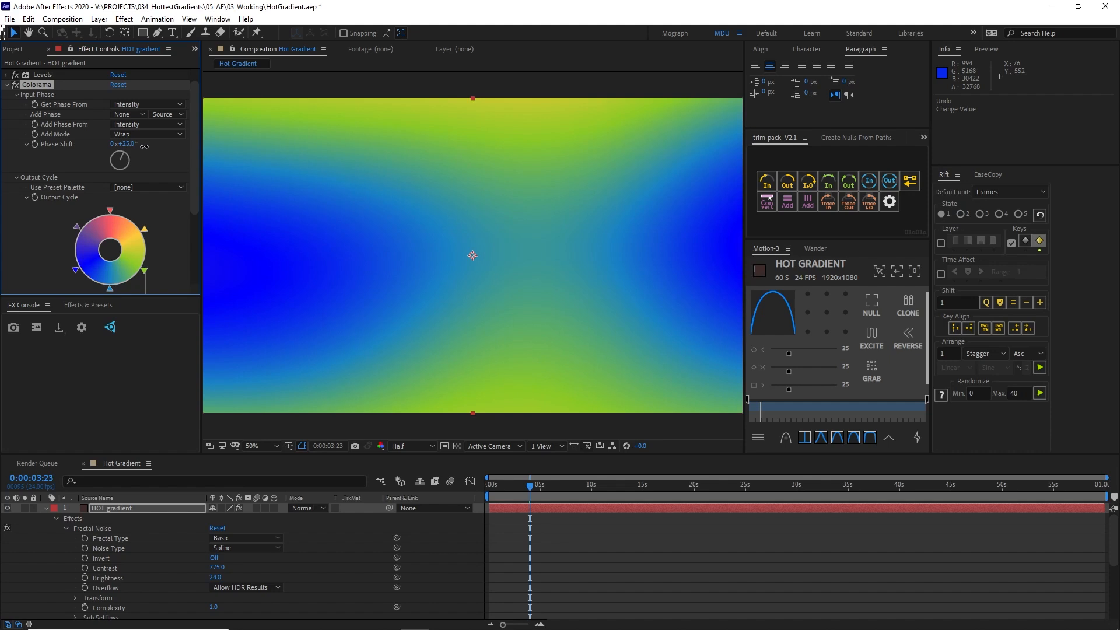
drag(125, 143, 110, 143)
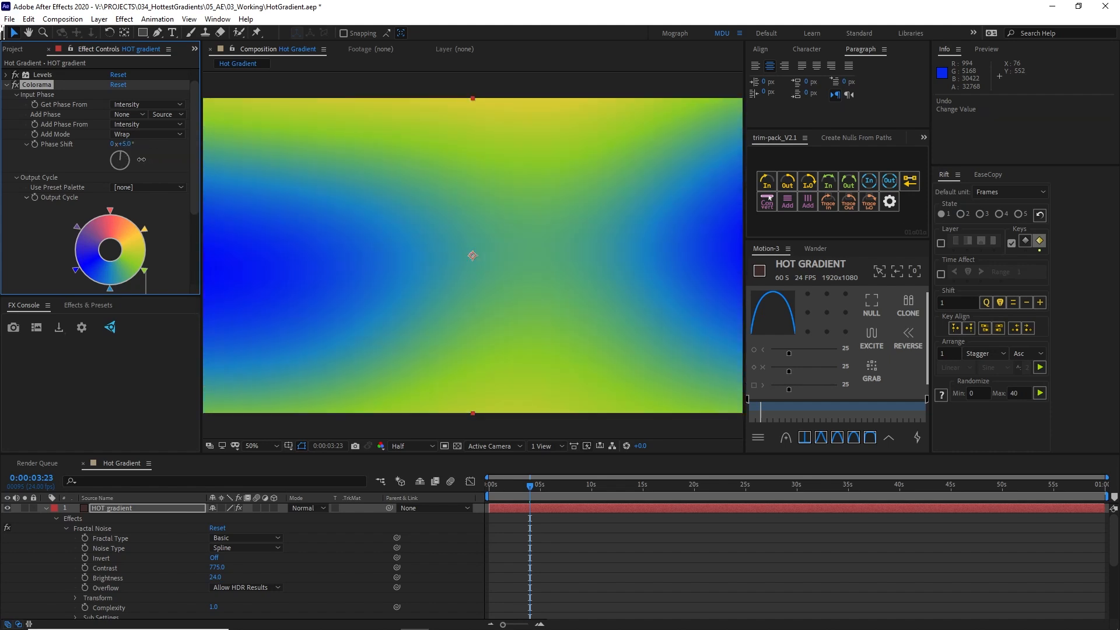
drag(119, 159, 128, 150)
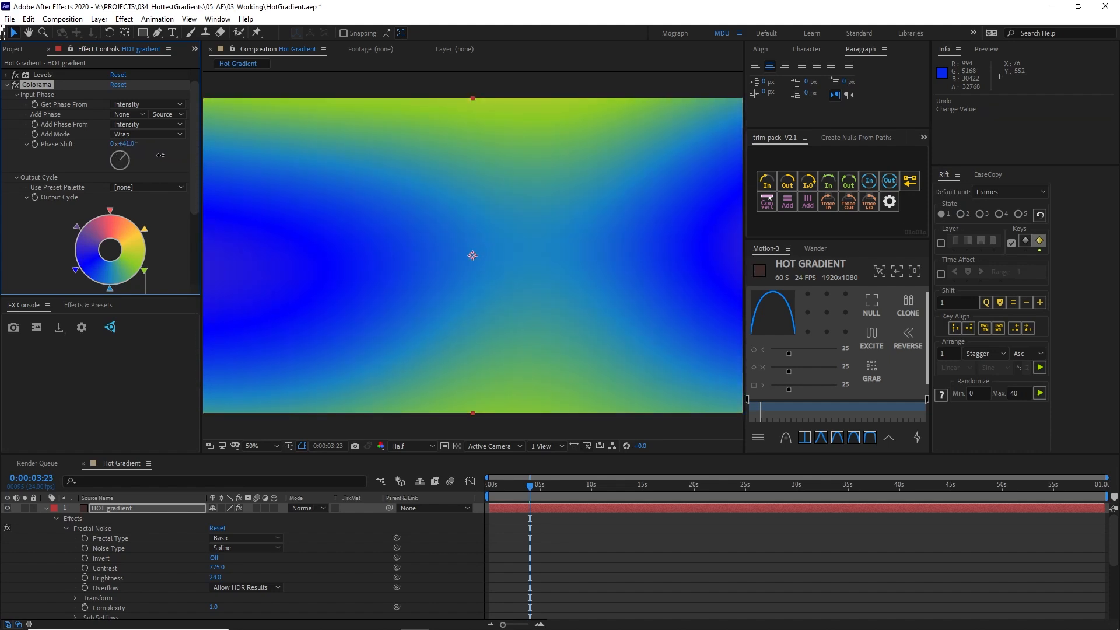
drag(120, 161, 123, 152)
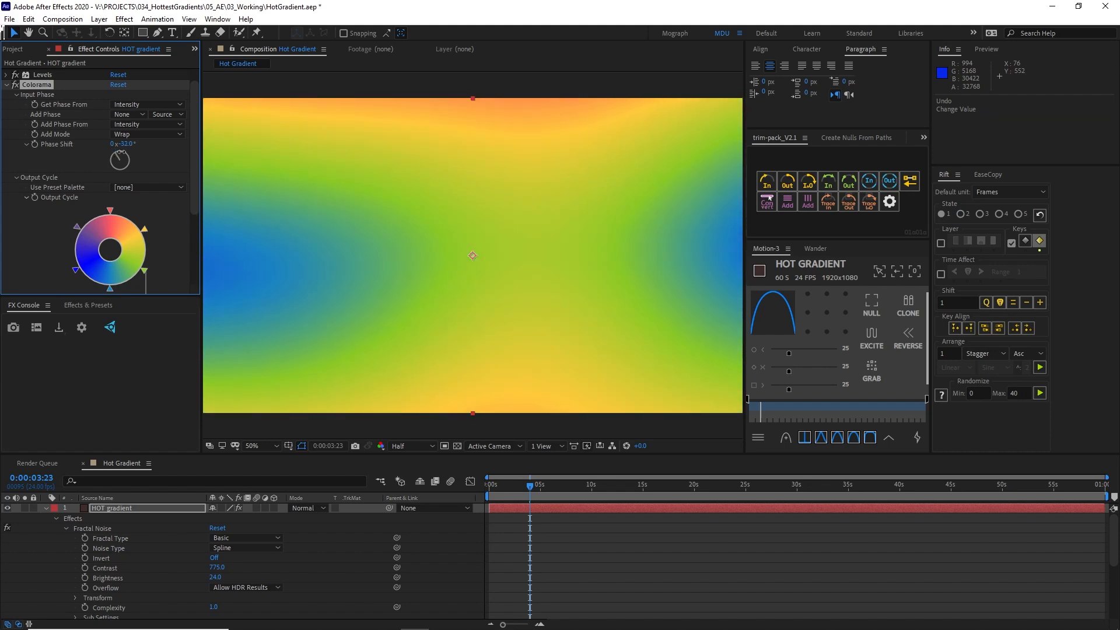
key(ctrl+z)
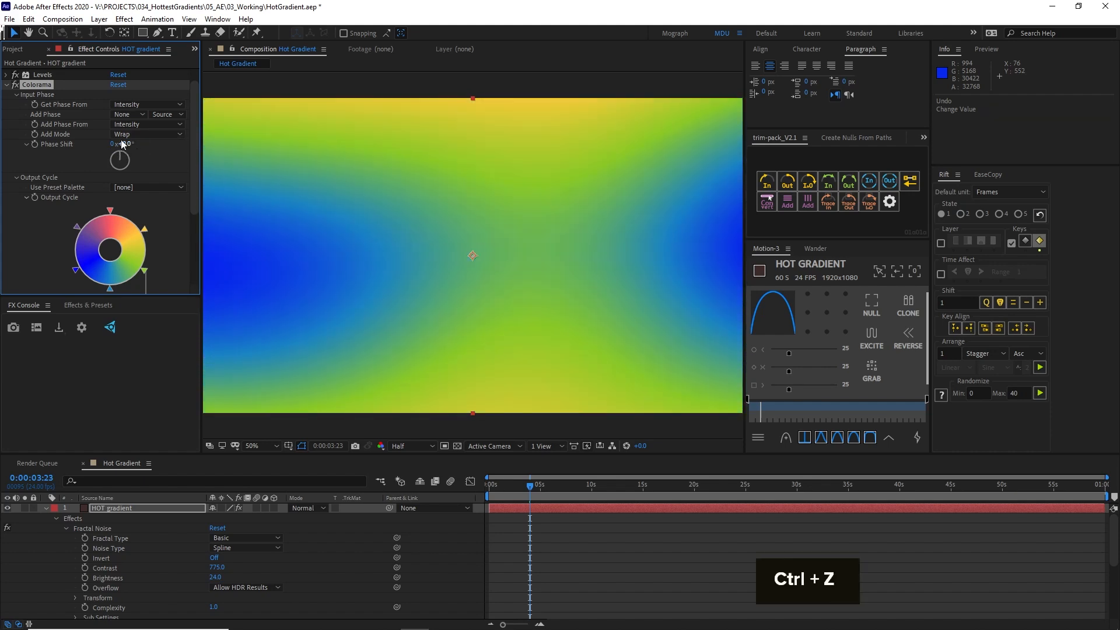
key(ctrl+z)
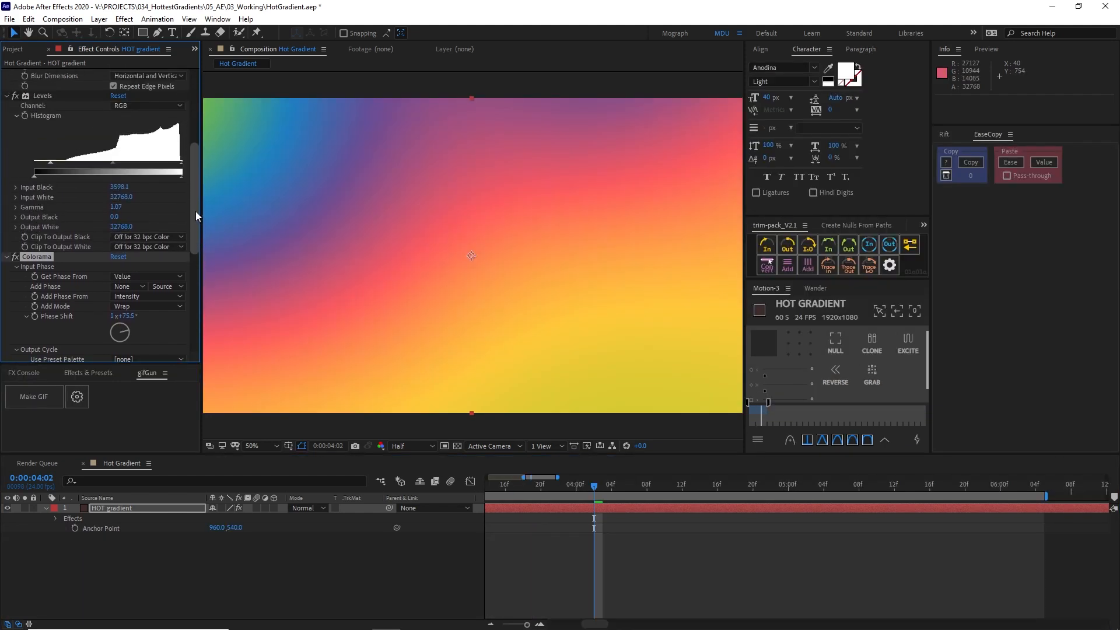
Reveal the Fractal Noise evolution options and scrub Random Seed for a new colour layout
scroll(up, 3)
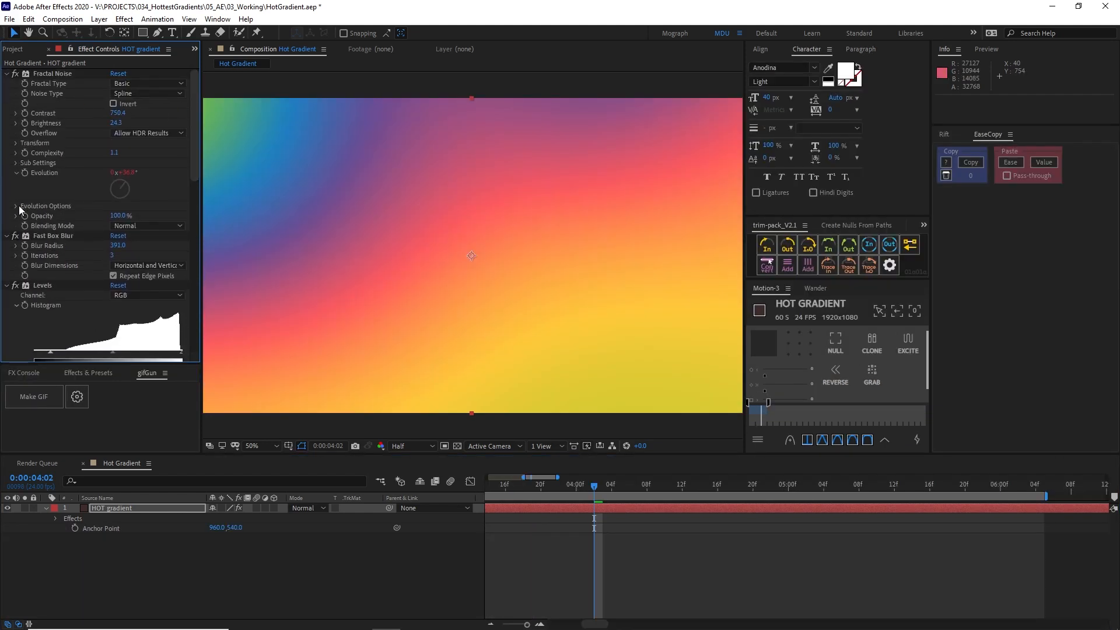
click(16, 206)
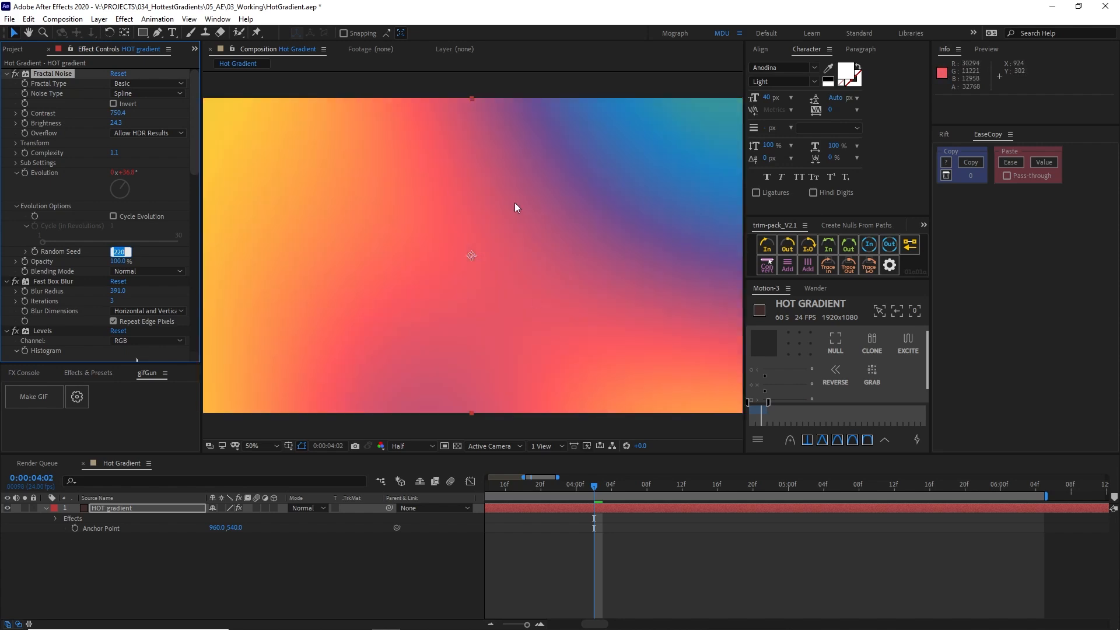
drag(120, 251, 149, 250)
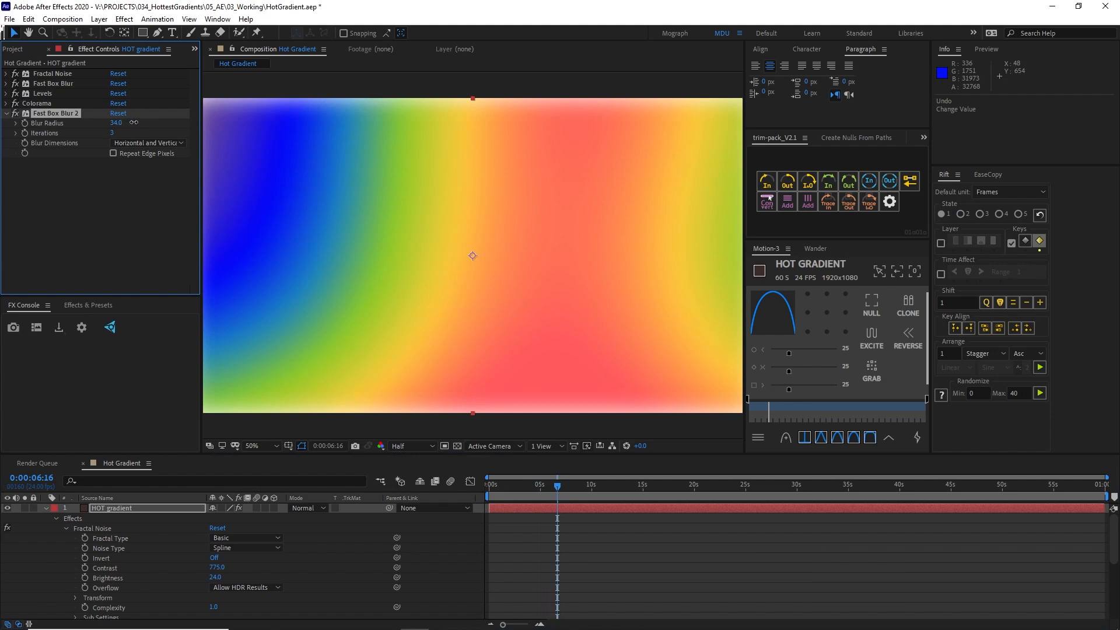
Set Fast Box Blur 2 radius to 28 with Repeat Edge Pixels, viewed at full size
drag(116, 123, 110, 123)
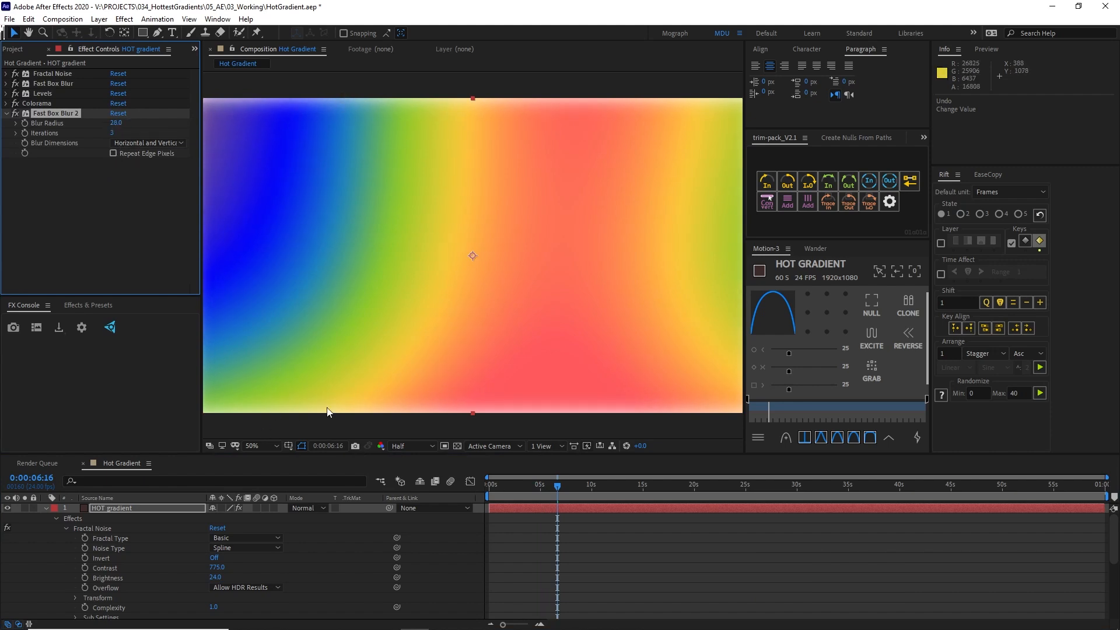
mouse_move(652, 181)
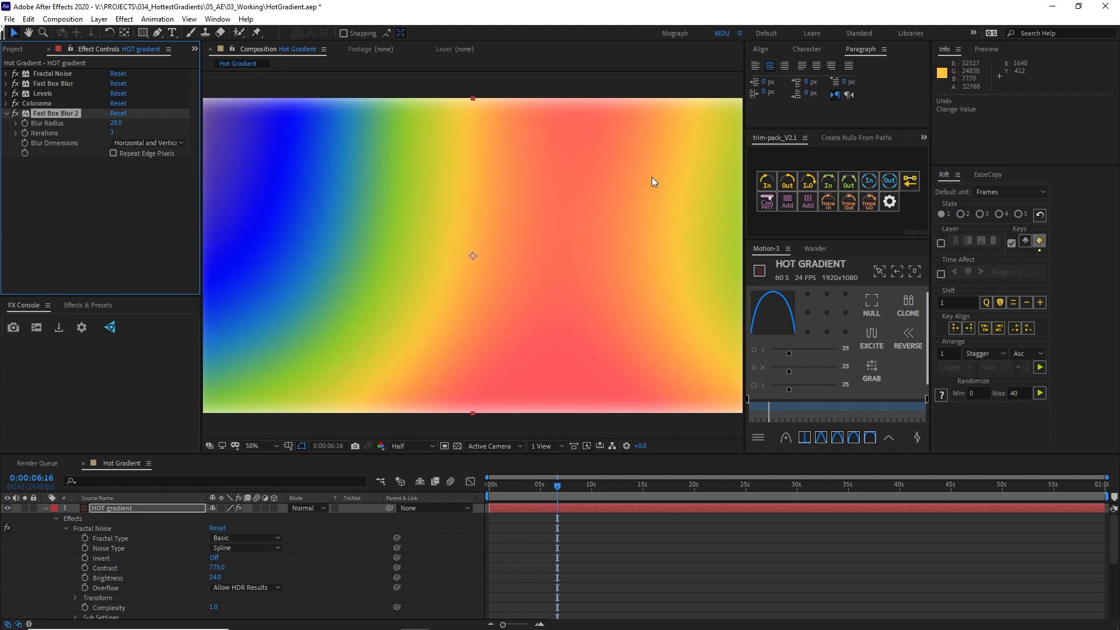
click(112, 153)
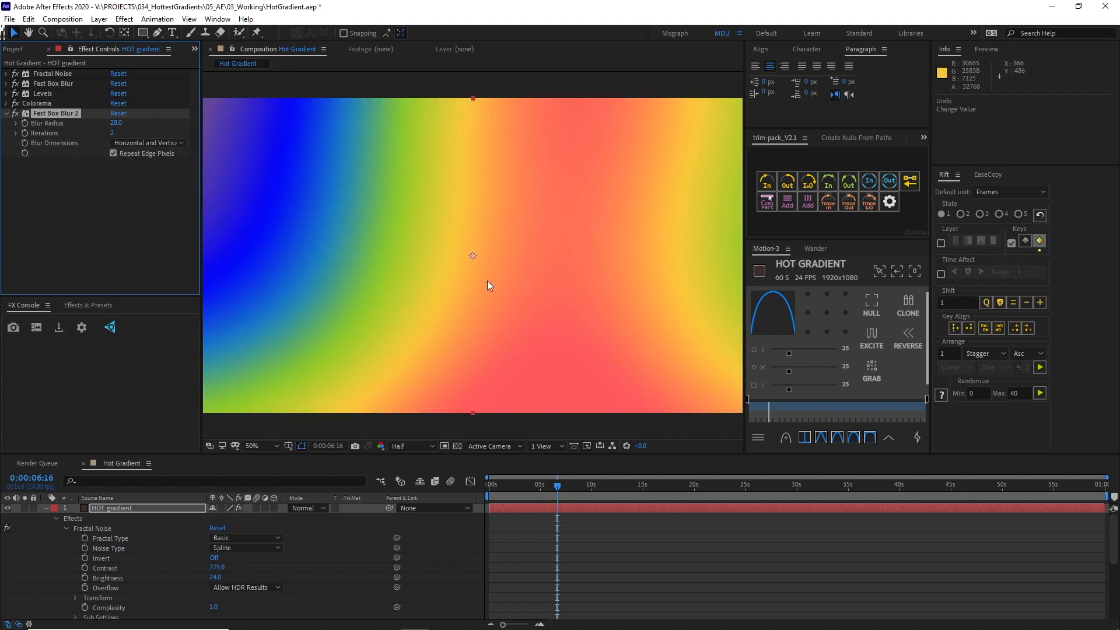
click(558, 486)
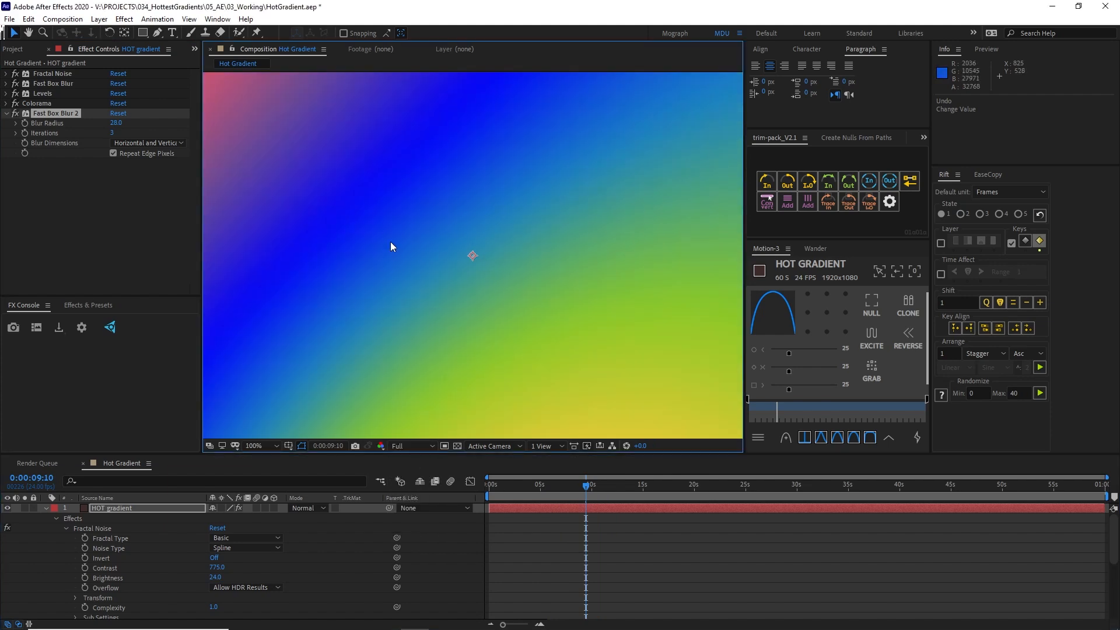
key(space)
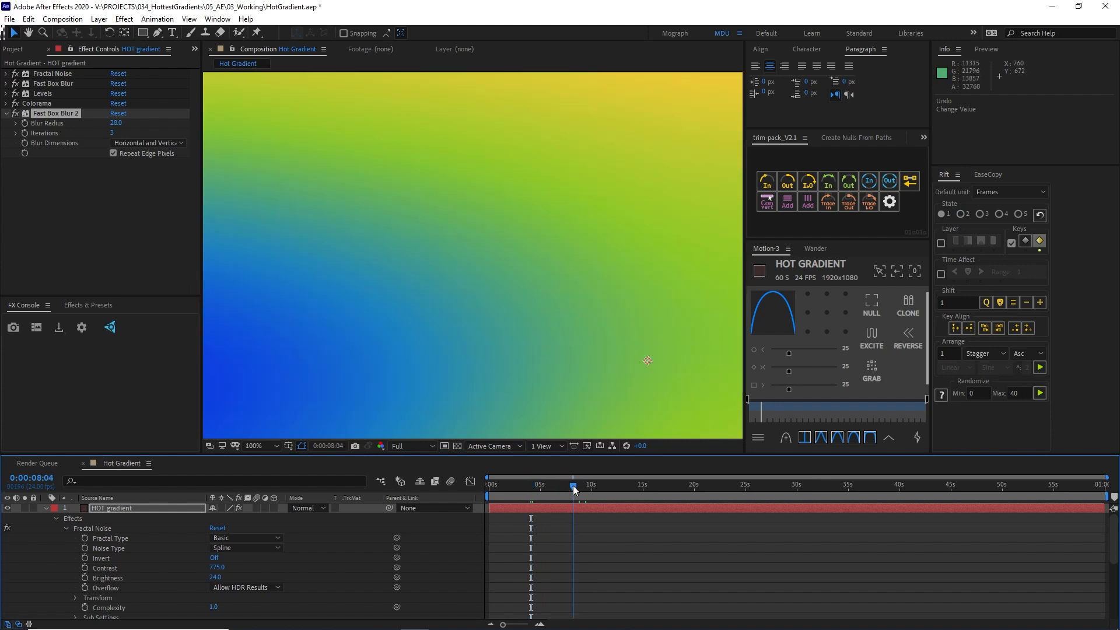
click(257, 446)
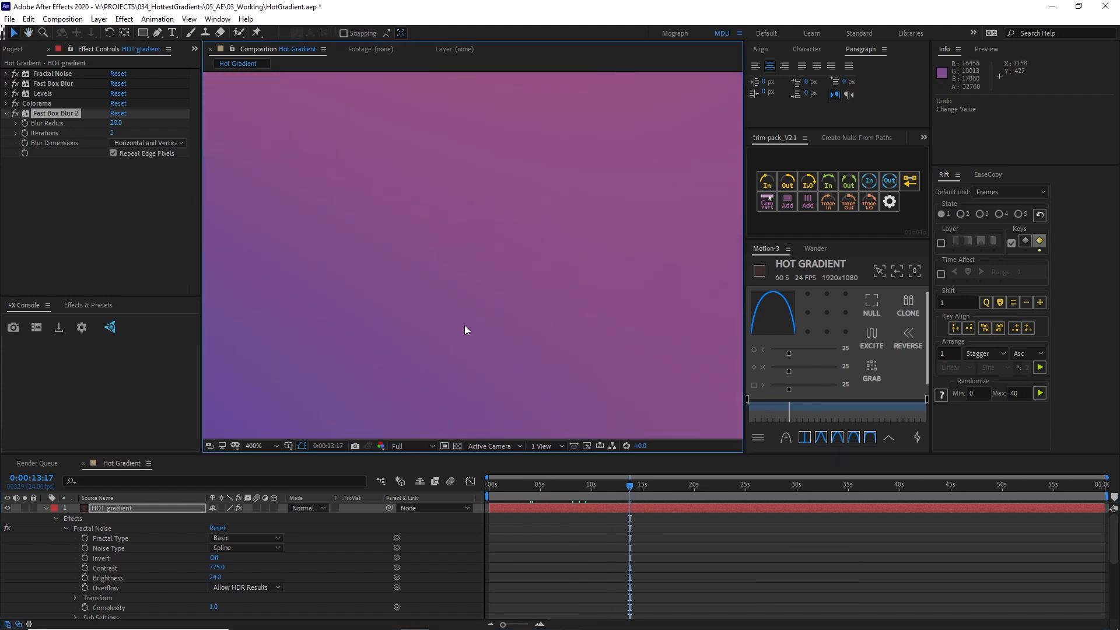
mouse_move(157, 270)
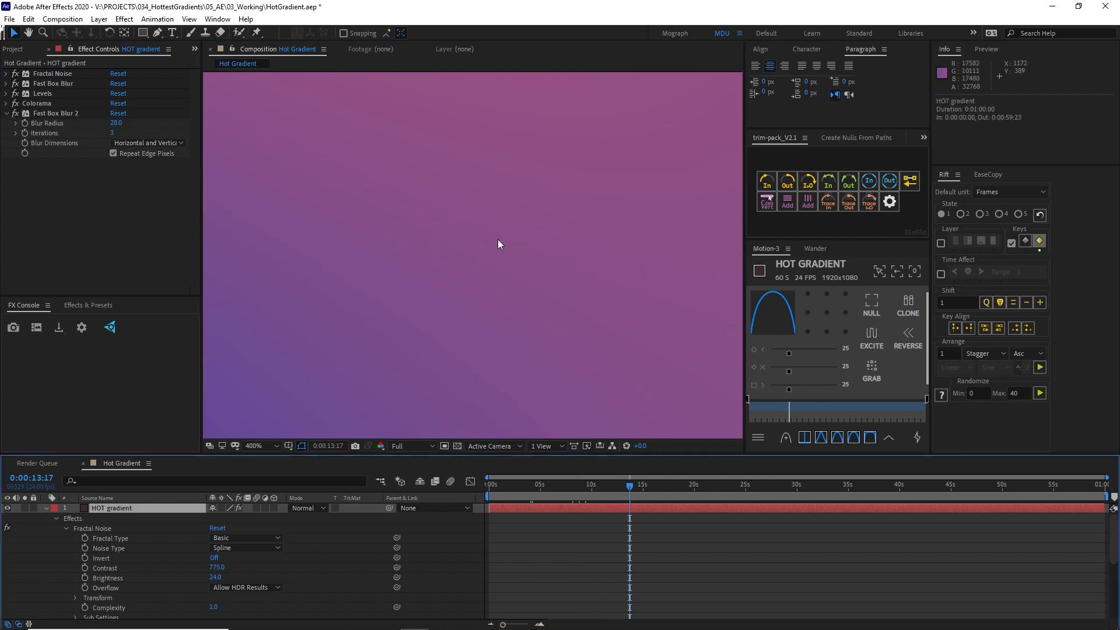
Apply the Noise effect at 1% amount and play a preview of the grainy gradient
text(n)
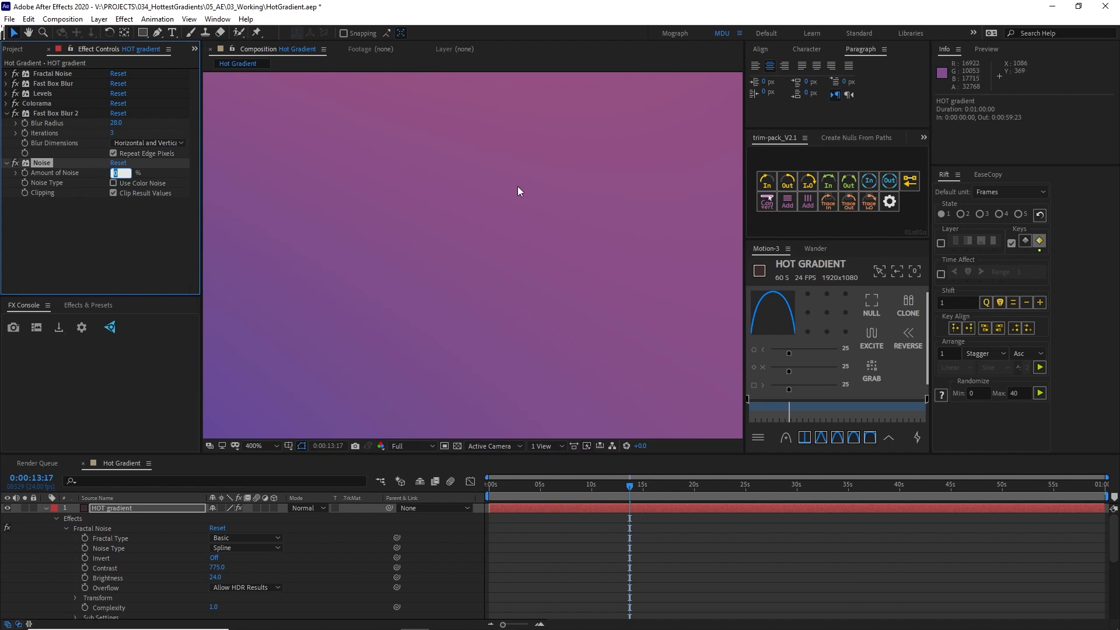
text(1)
key(Enter)
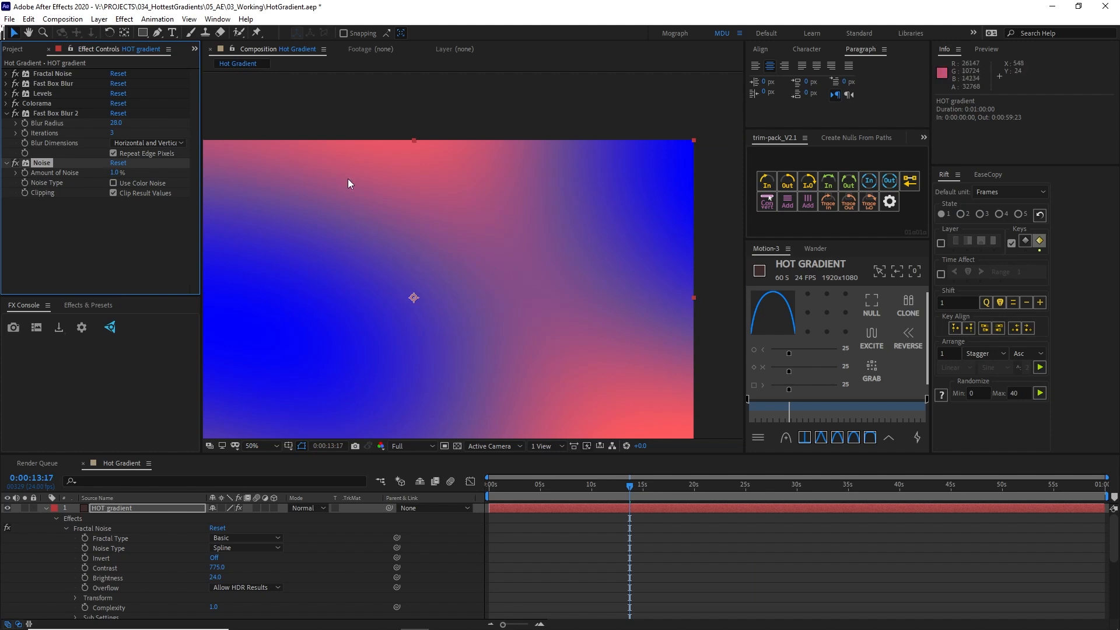
key(space)
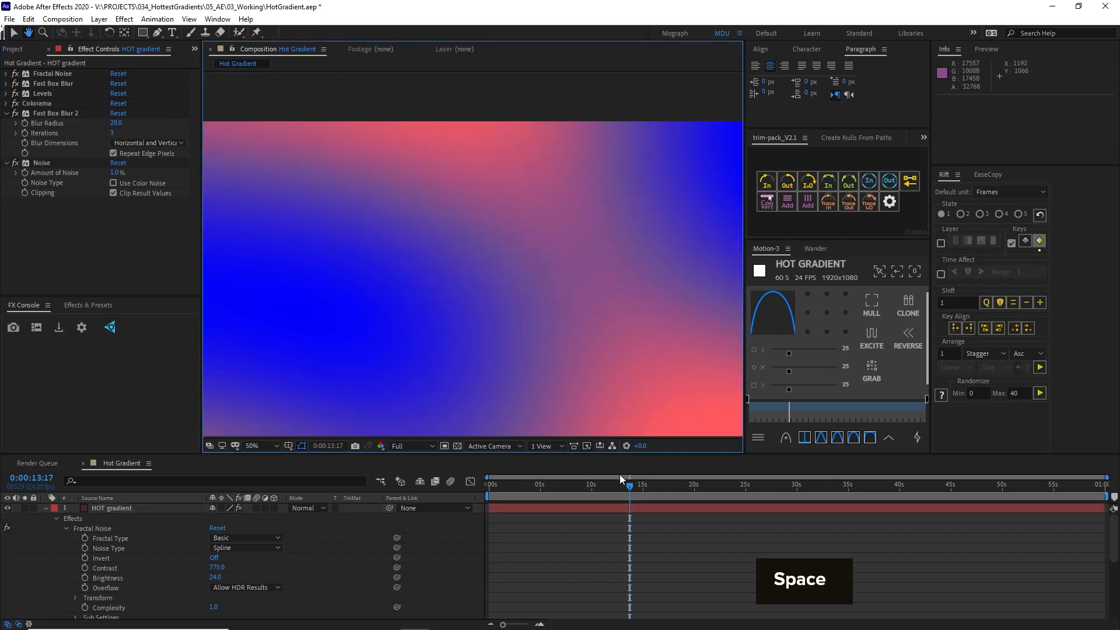
key(space)
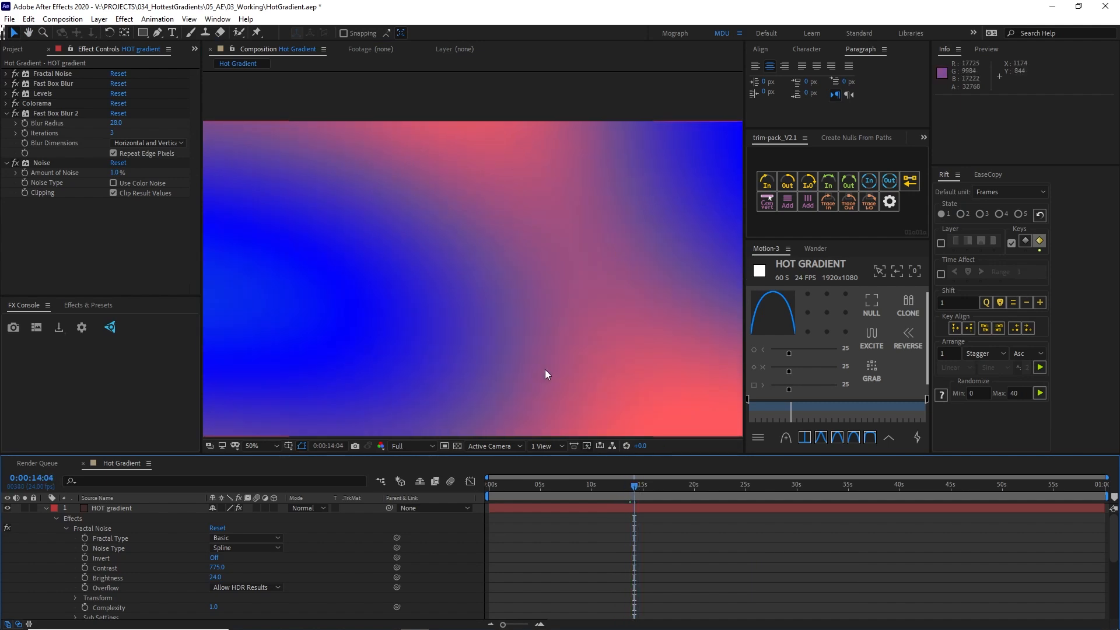
Set the preview resolution to Half and collapse the second blur's settings
click(411, 445)
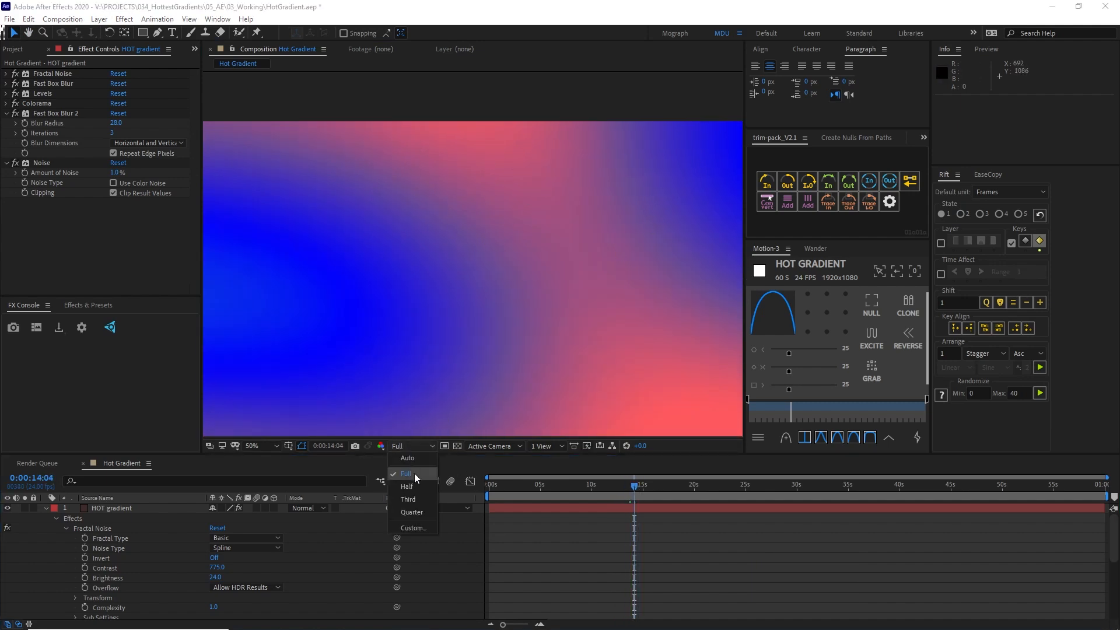
click(406, 486)
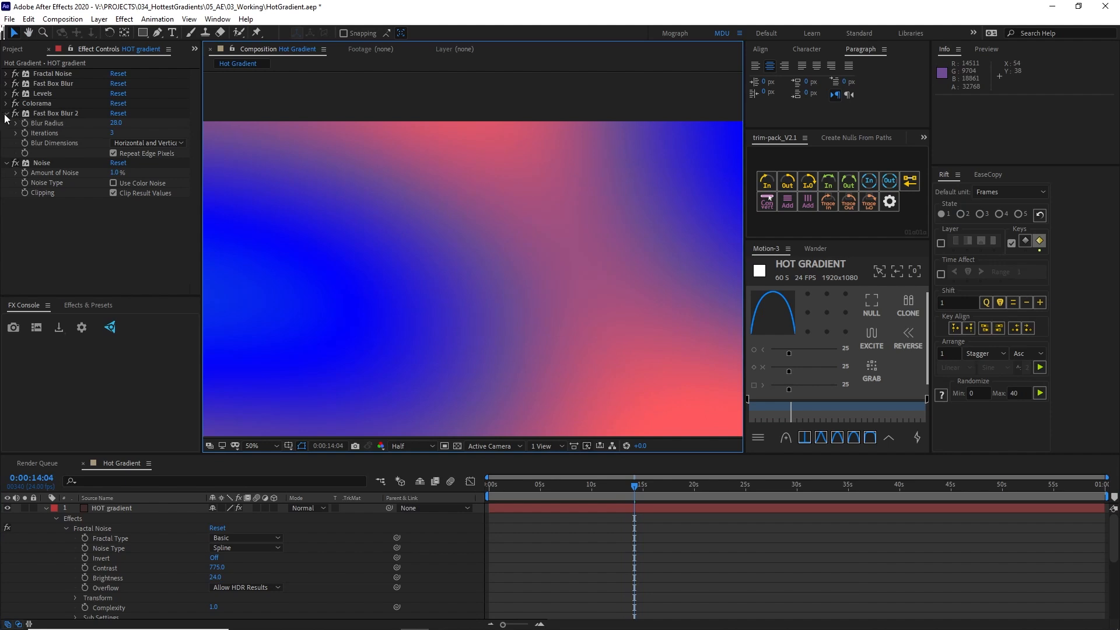
click(6, 114)
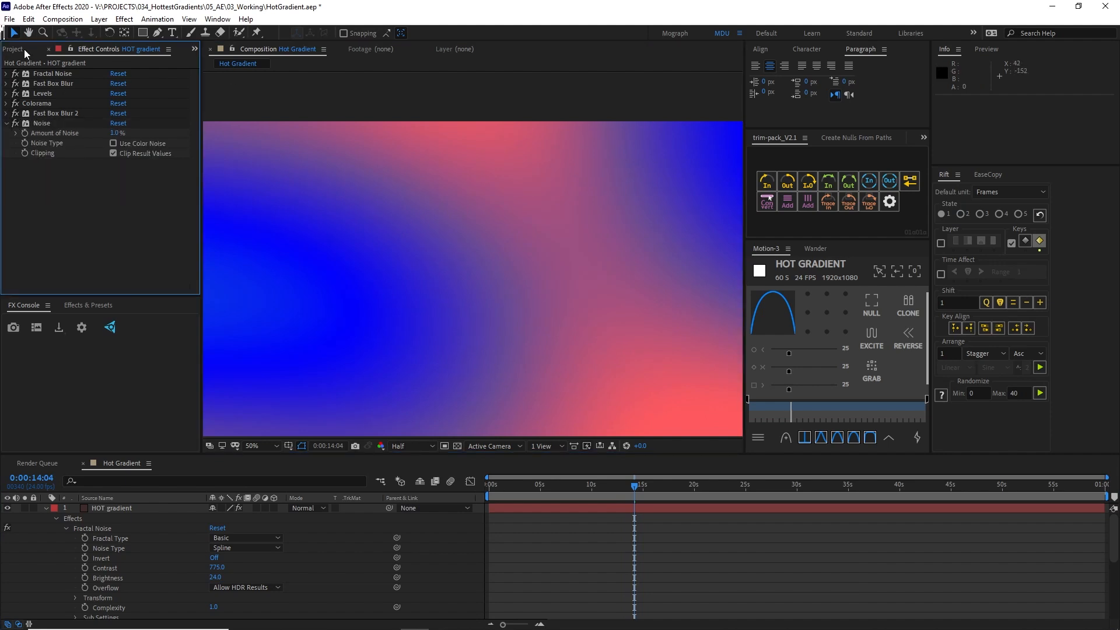
Switch the project colour depth to 32 bits per channel (float)
click(17, 48)
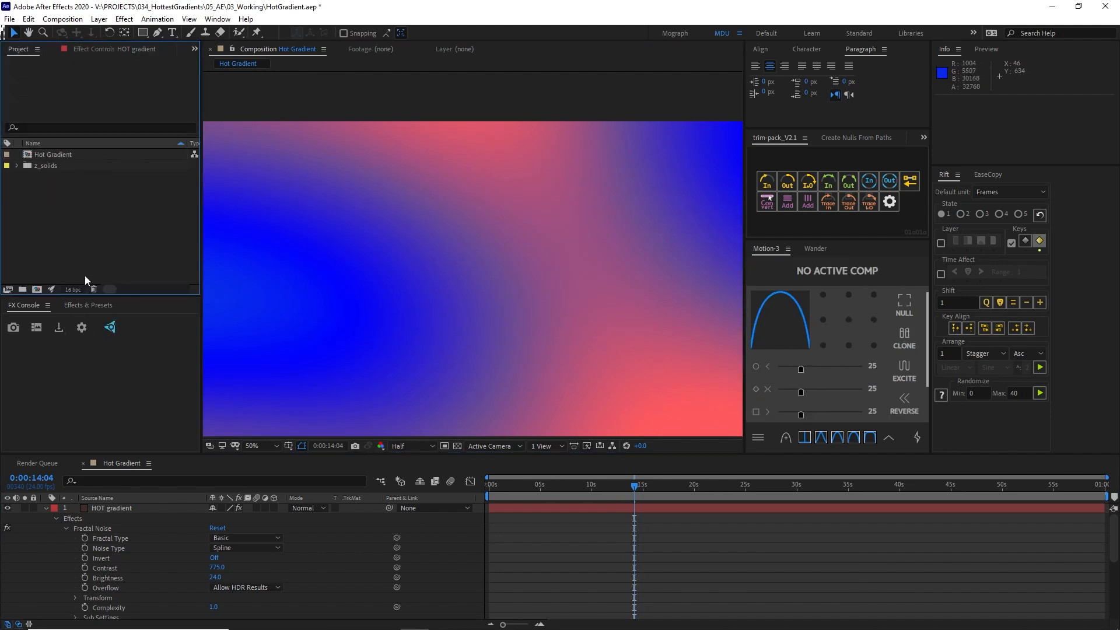
mouse_move(71, 292)
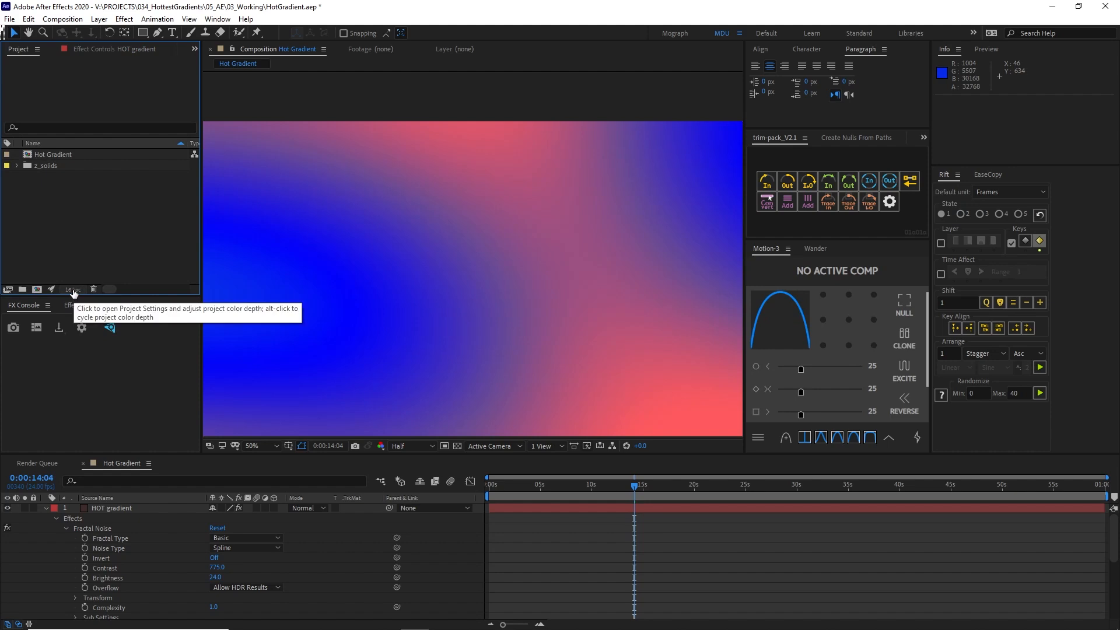
click(72, 289)
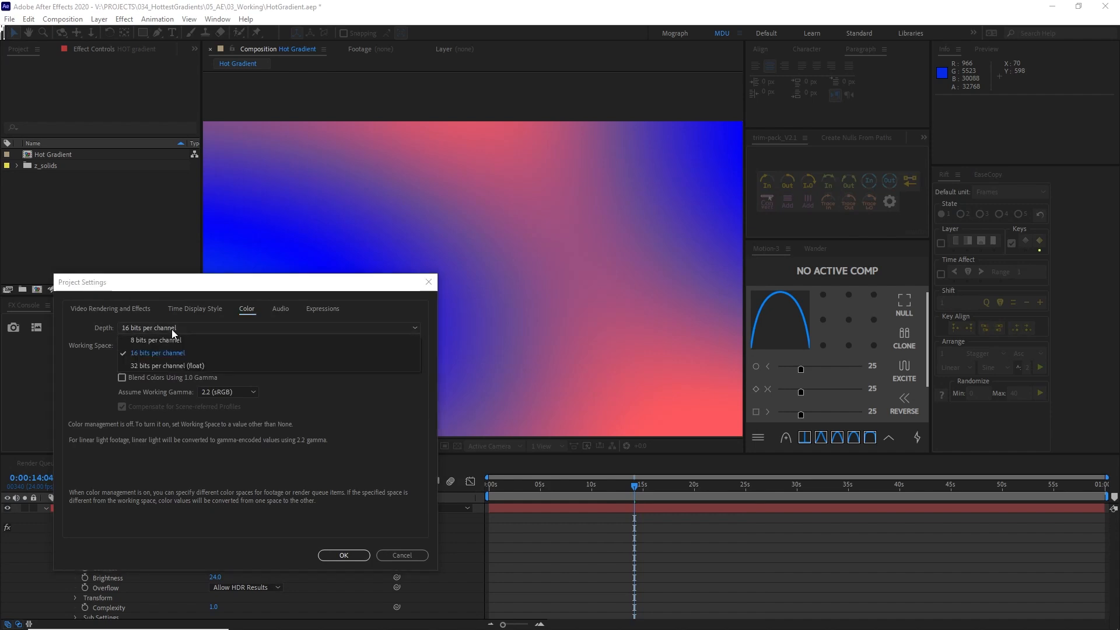
mouse_move(191, 356)
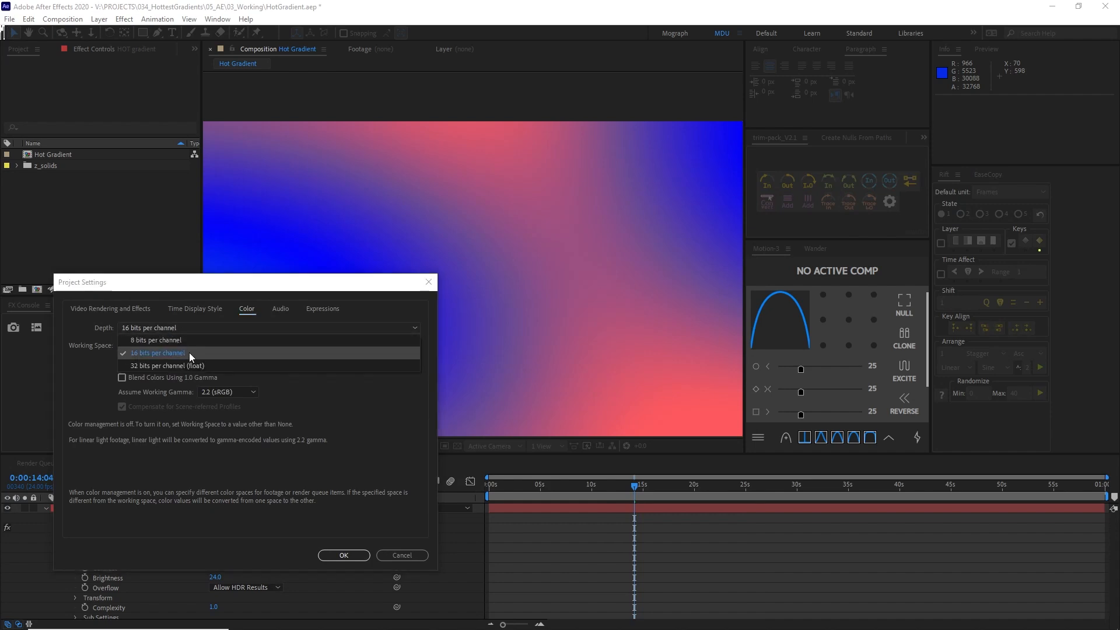
click(158, 353)
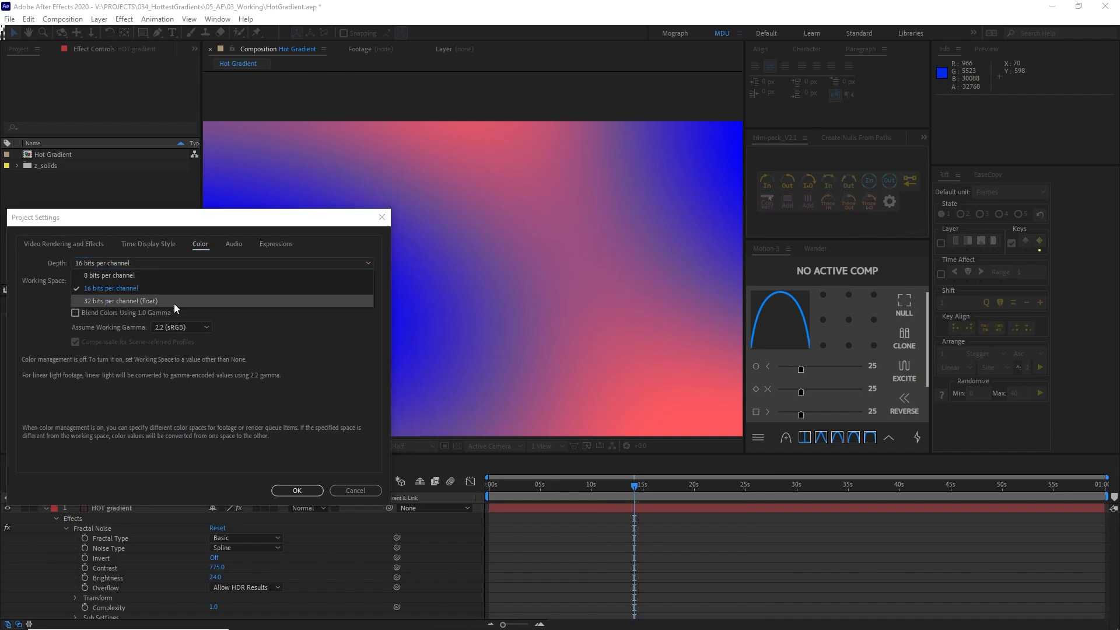
click(119, 301)
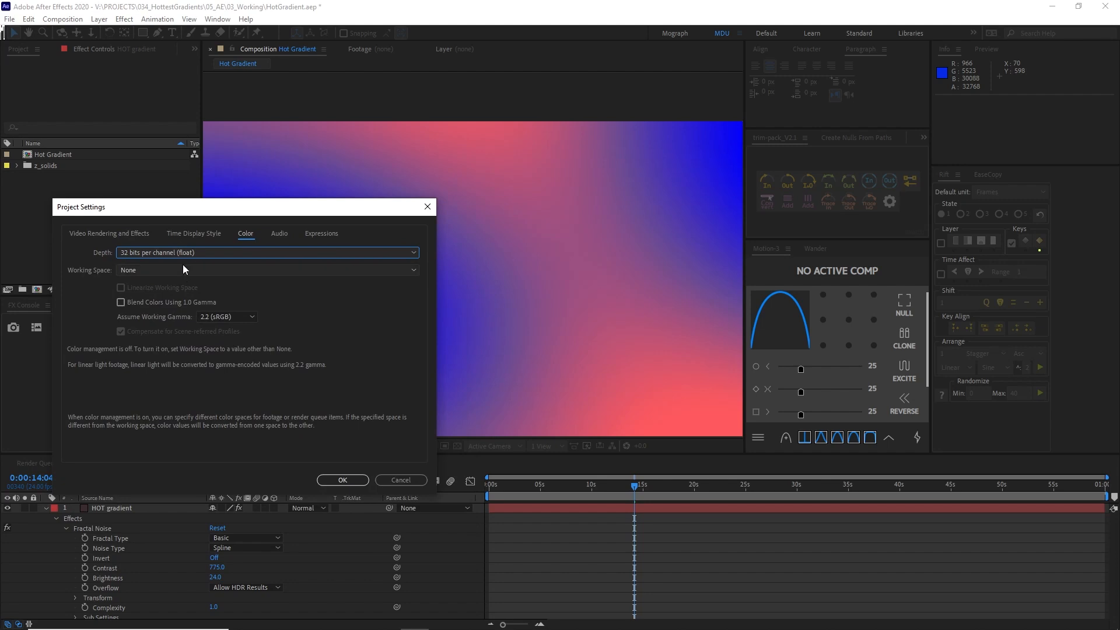
mouse_move(405, 432)
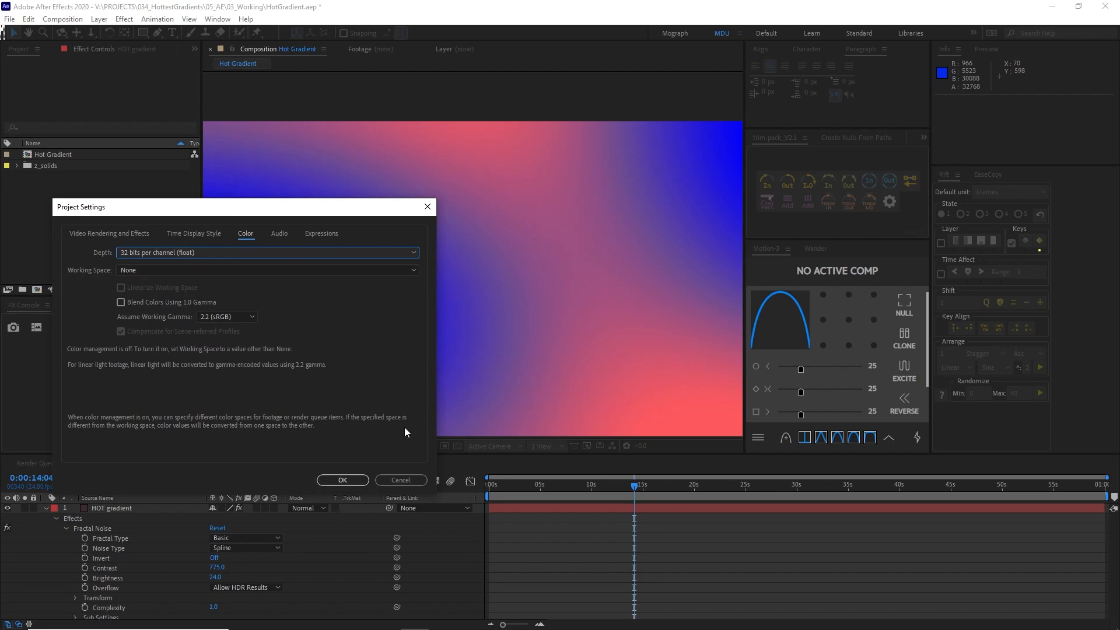
click(342, 479)
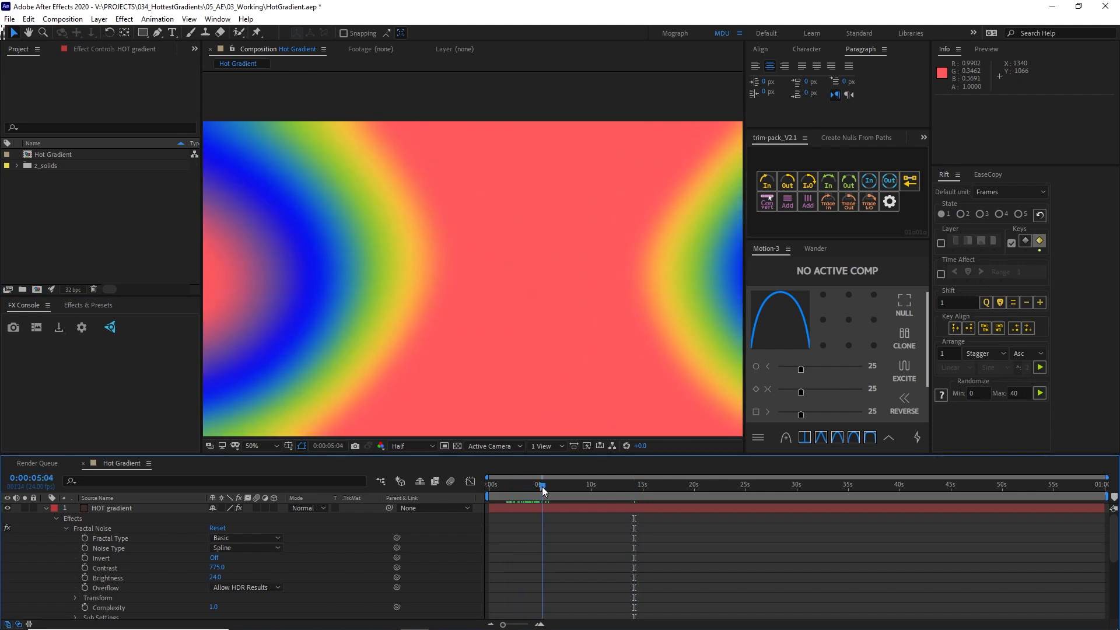
Back in the effect controls, check Colorama's 32-bit warning and select Colorama
click(118, 48)
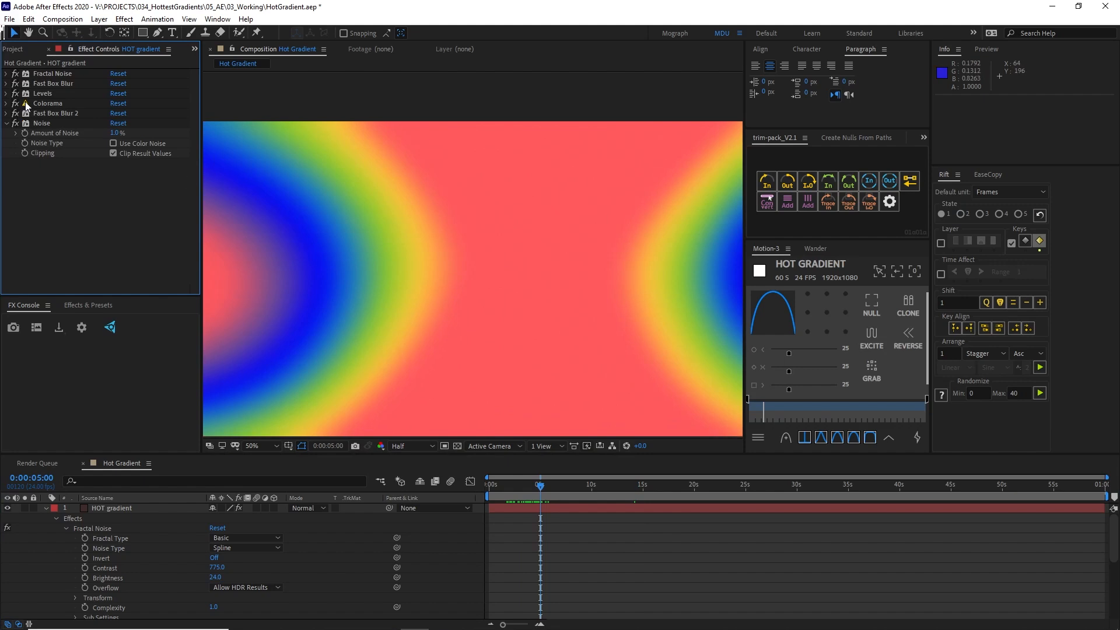
click(48, 103)
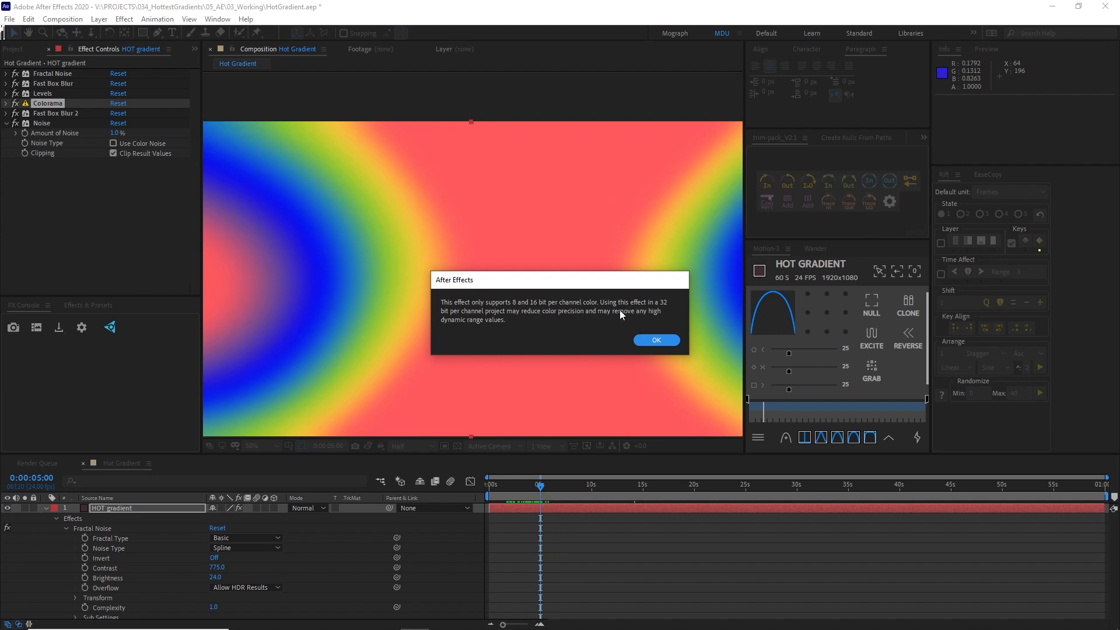
mouse_move(370, 217)
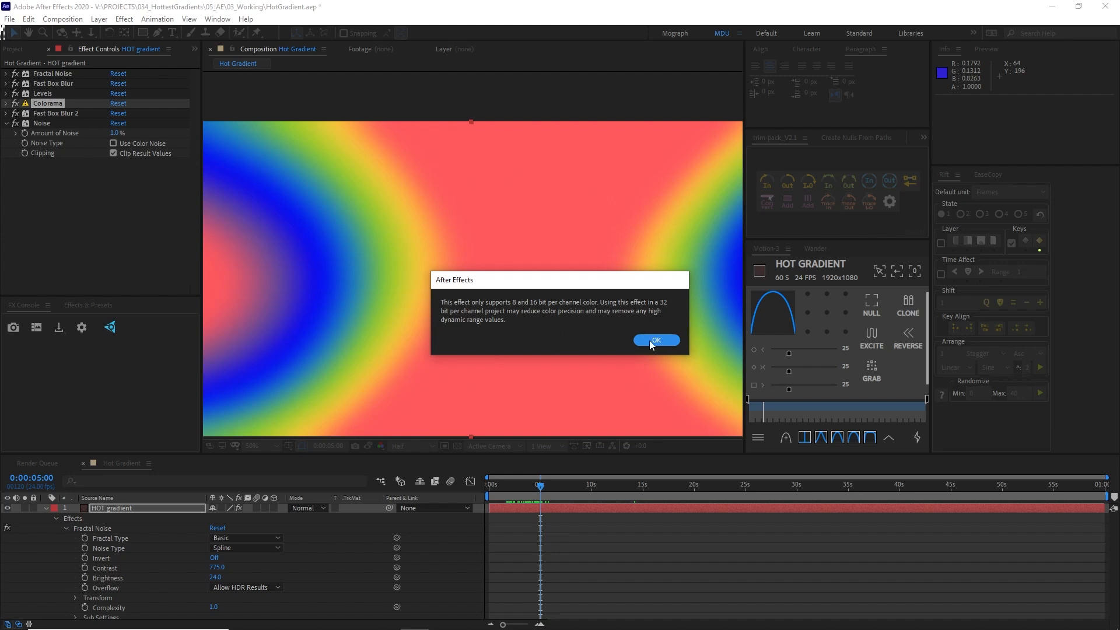
click(655, 340)
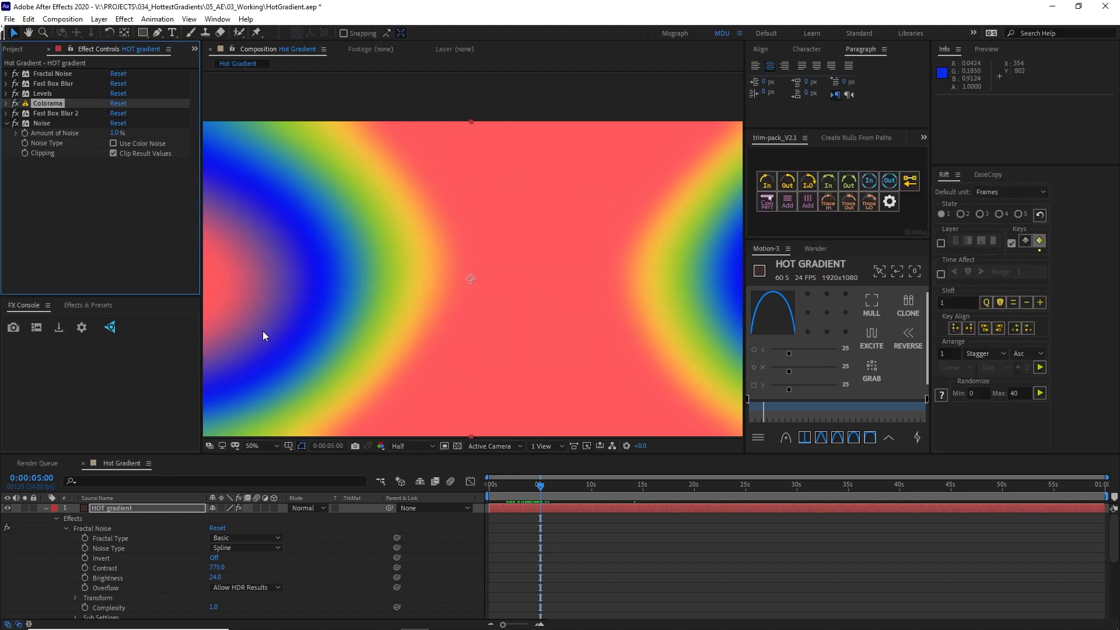
Select all the gradient's effects, save them as an animation preset, then delete them
click(18, 49)
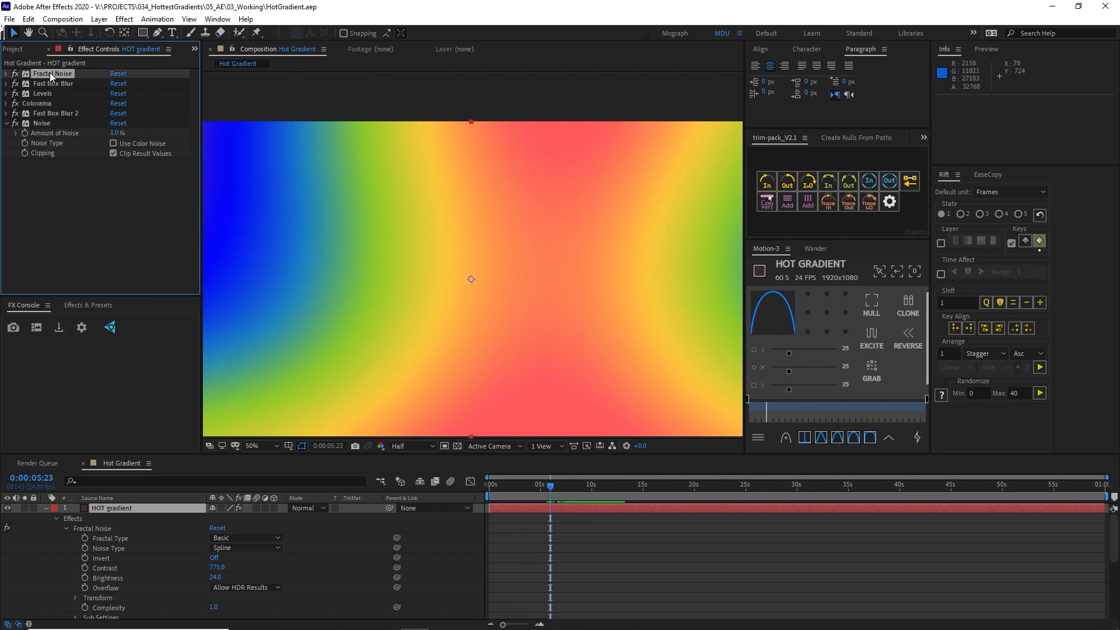
key(shift)
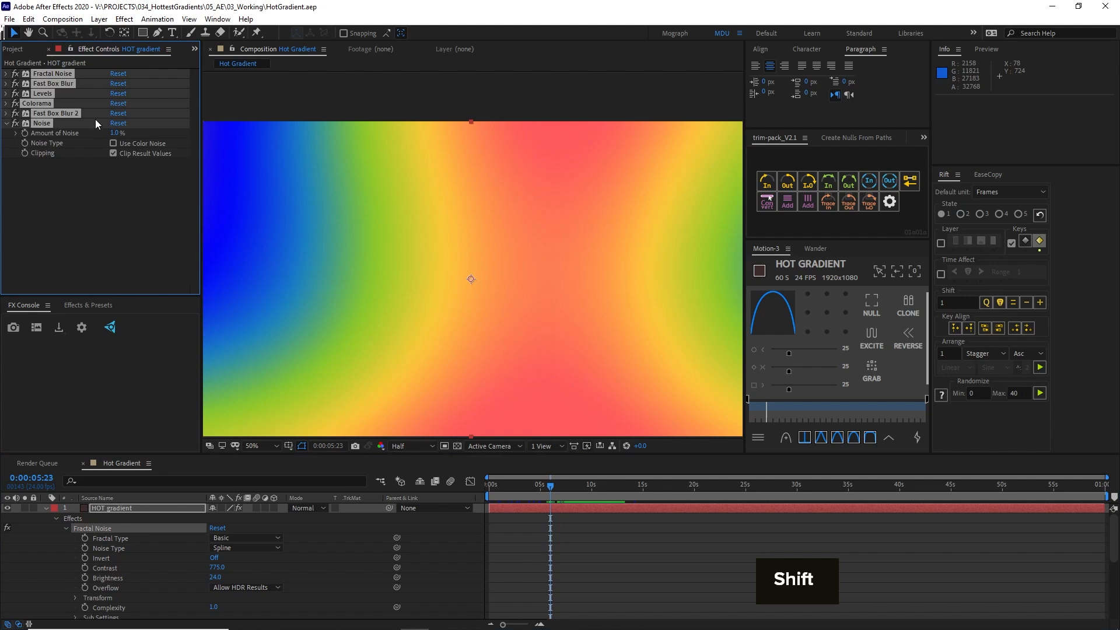
click(157, 18)
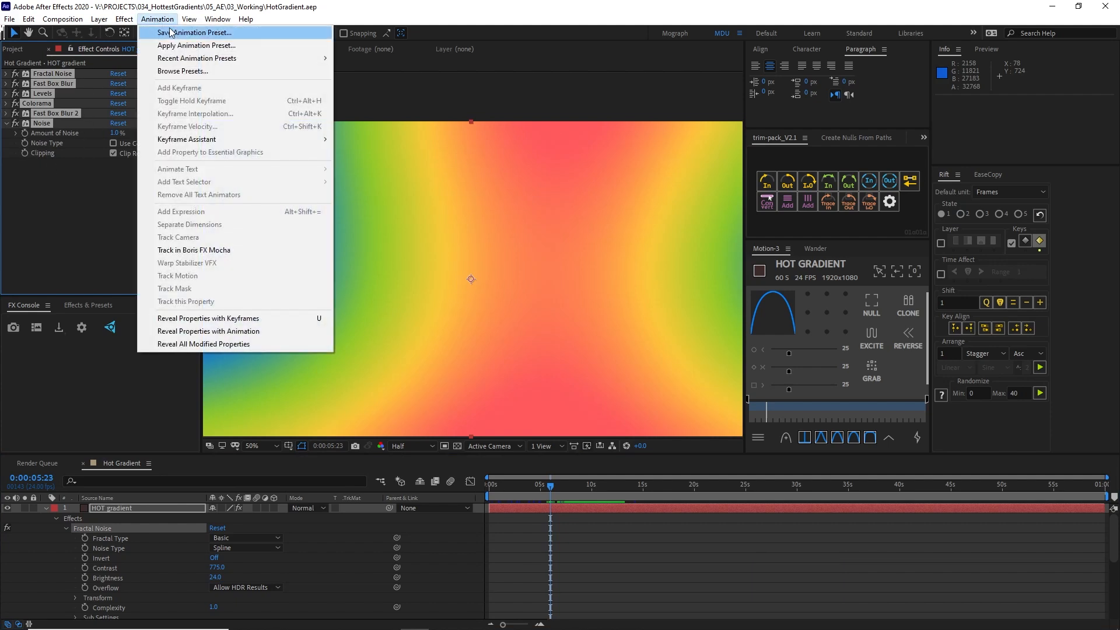
mouse_move(279, 39)
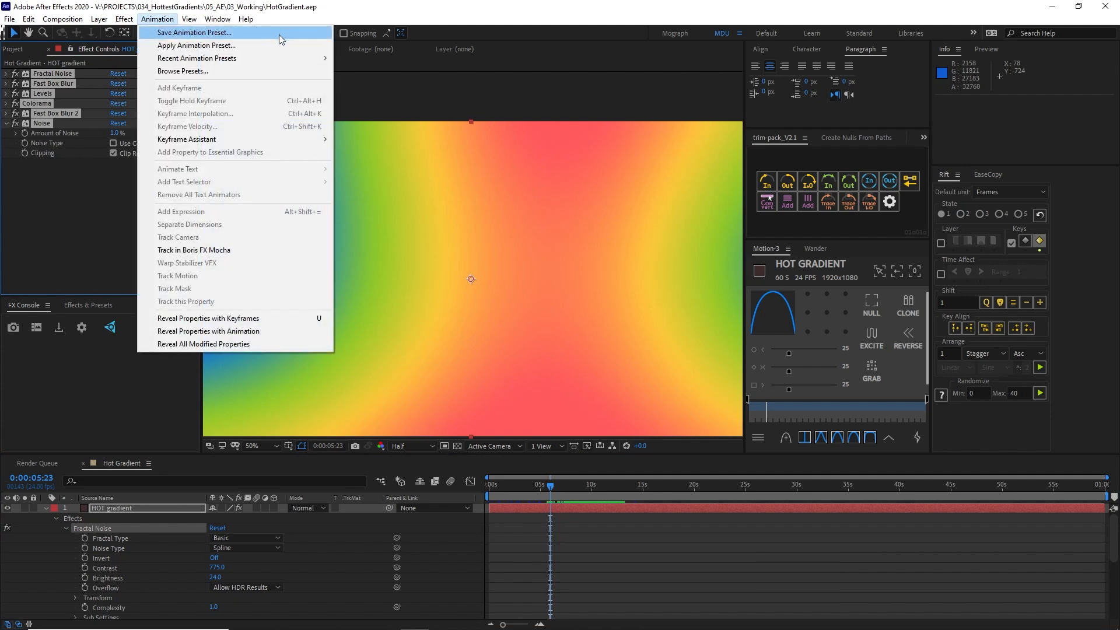
mouse_move(475, 400)
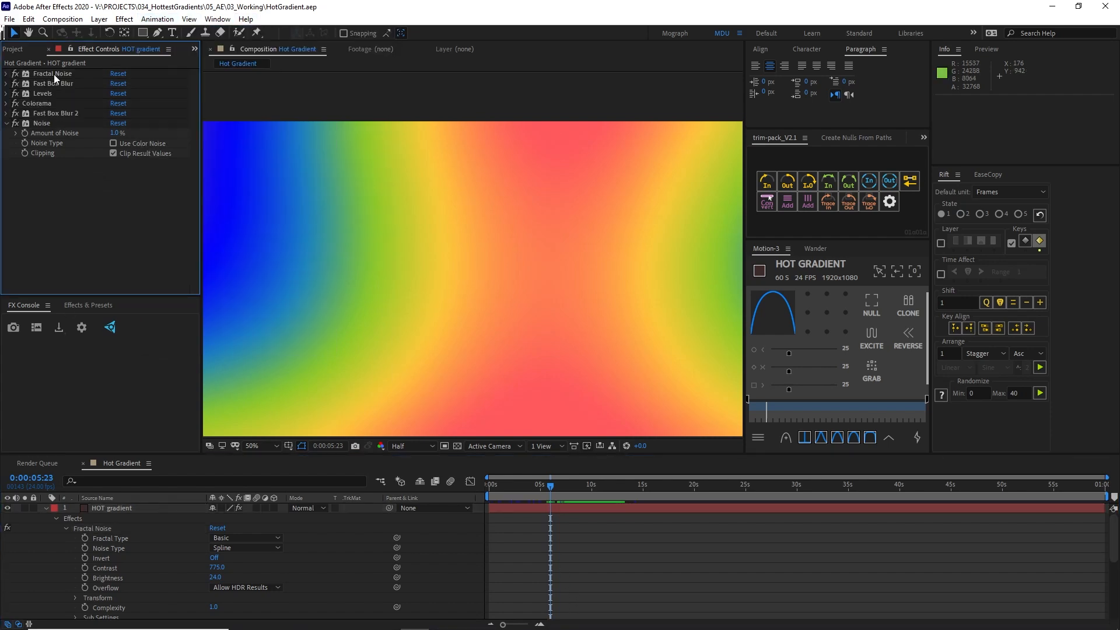
key(Delete)
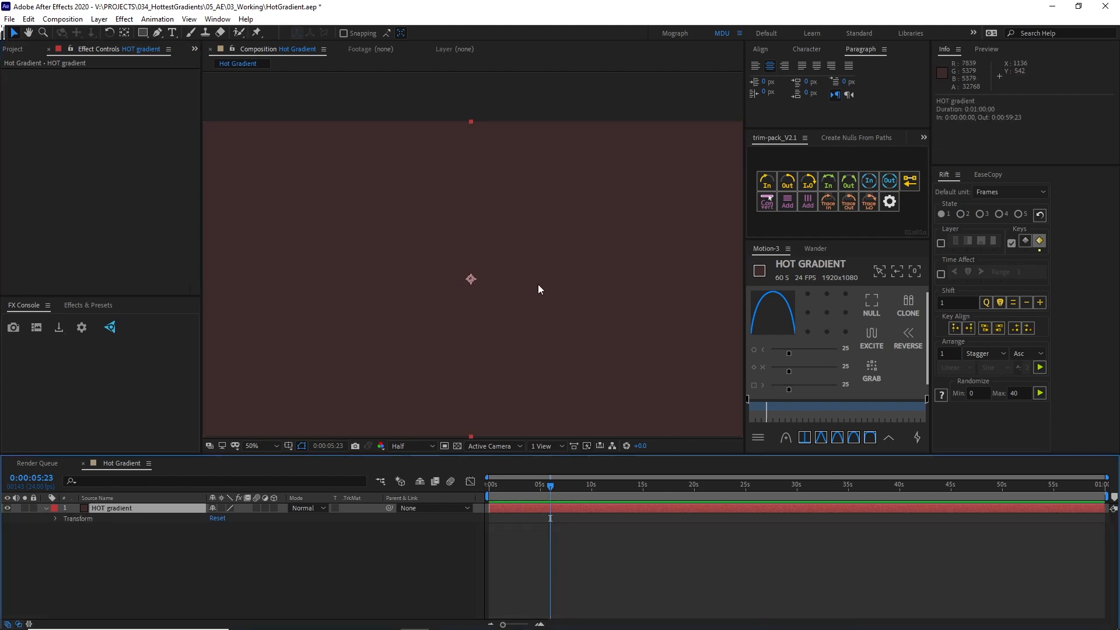
Apply the Hot Gradient preset found by searching 'hot', then preview and stop playback
key(ctrl+space)
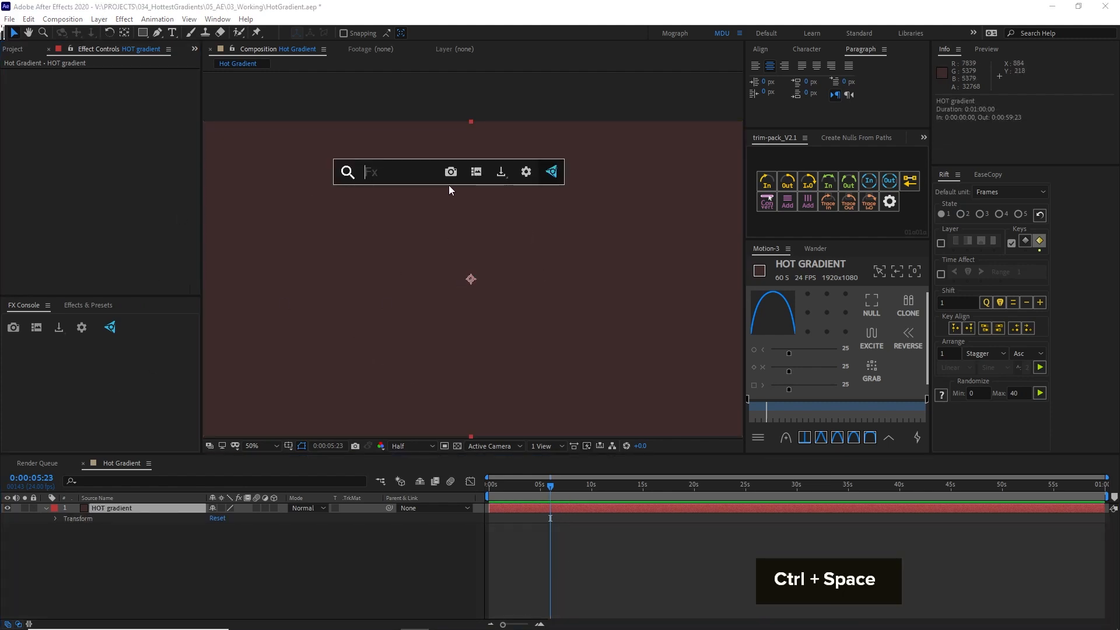
text(hot)
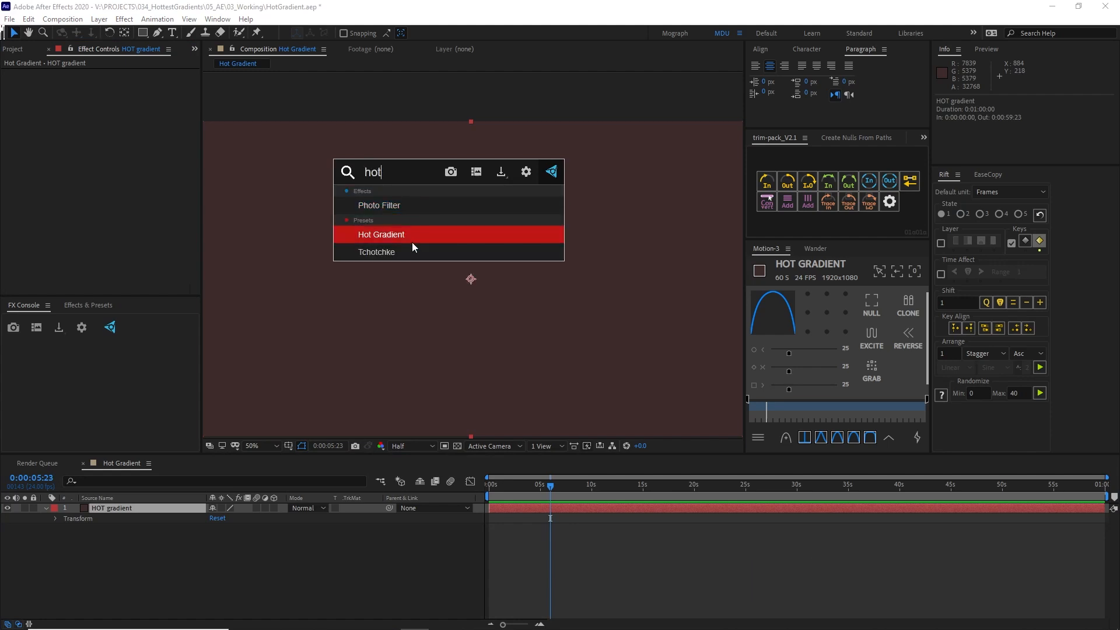
double_click(381, 234)
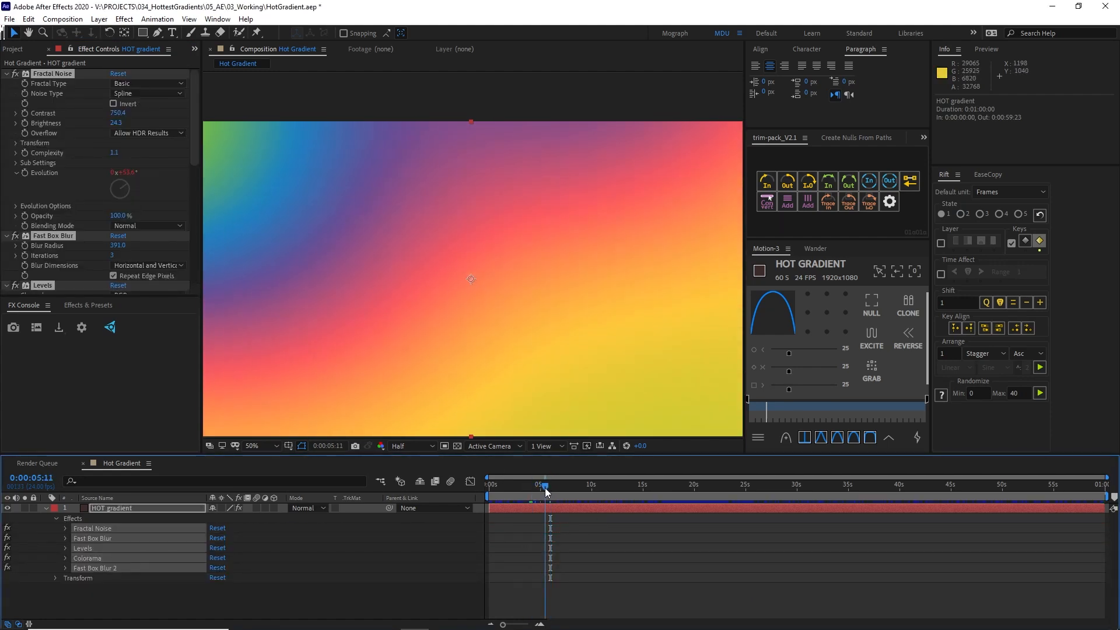
key(space)
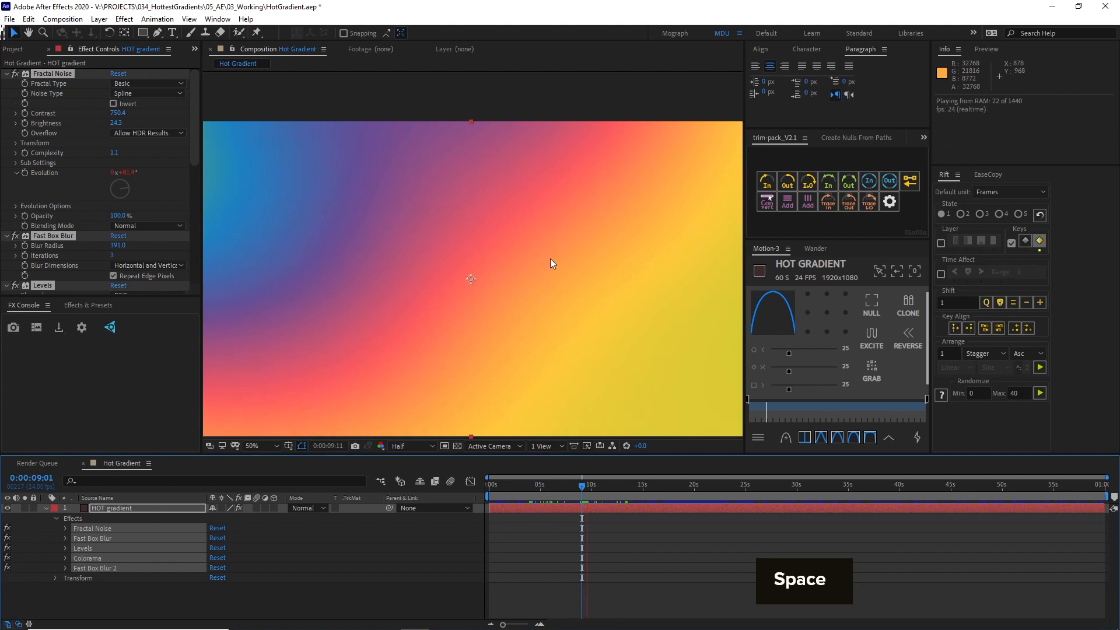
key(space)
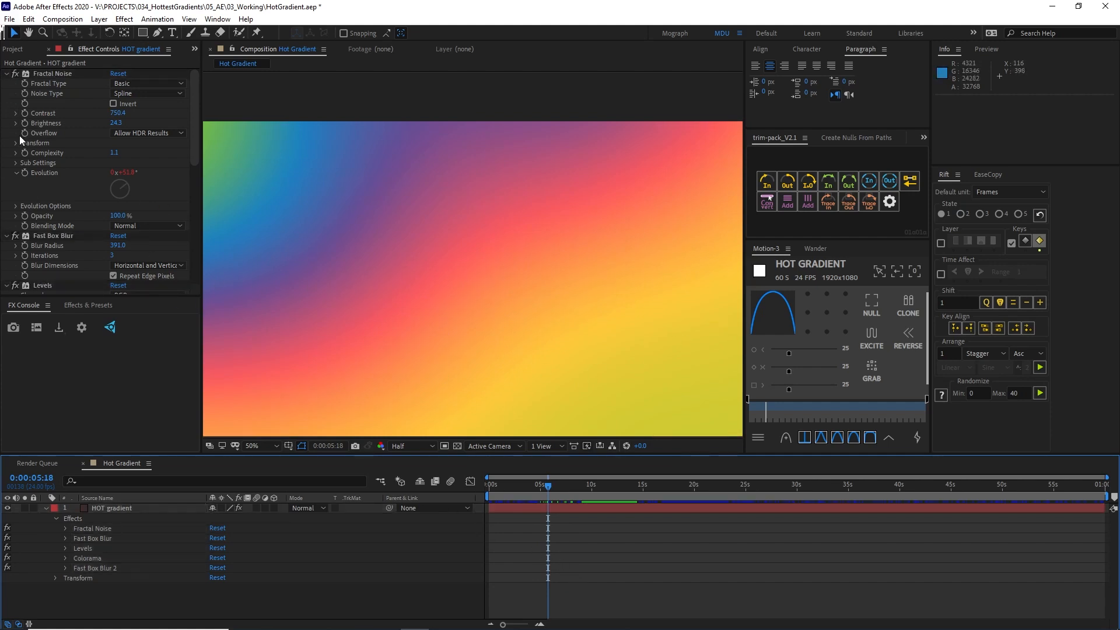
Expand the Fractal Noise Transform settings
click(16, 143)
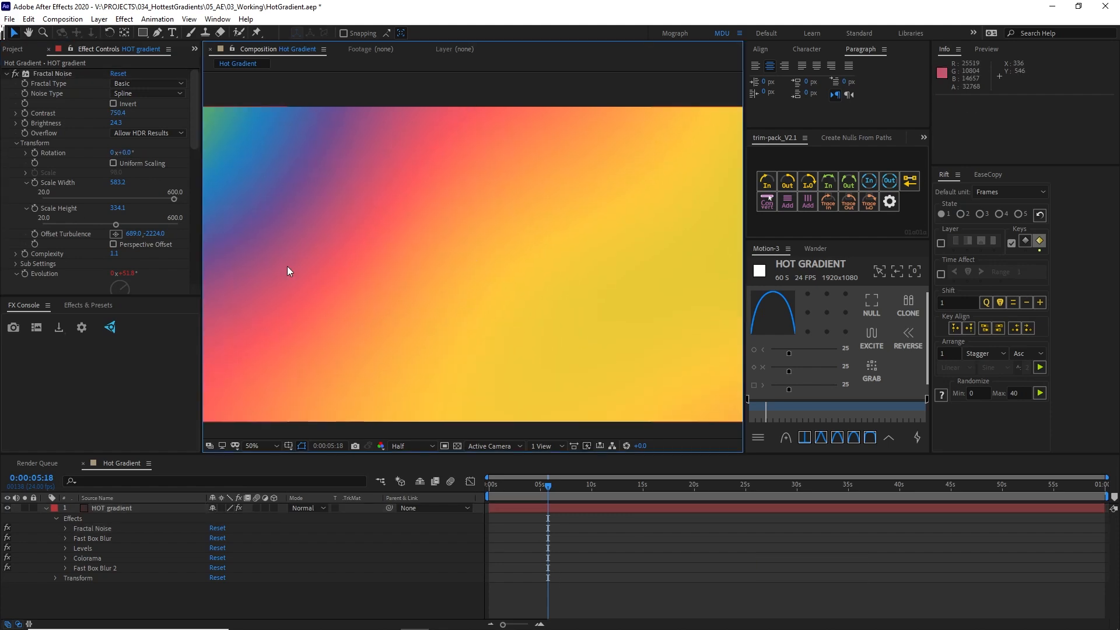
mouse_move(546, 259)
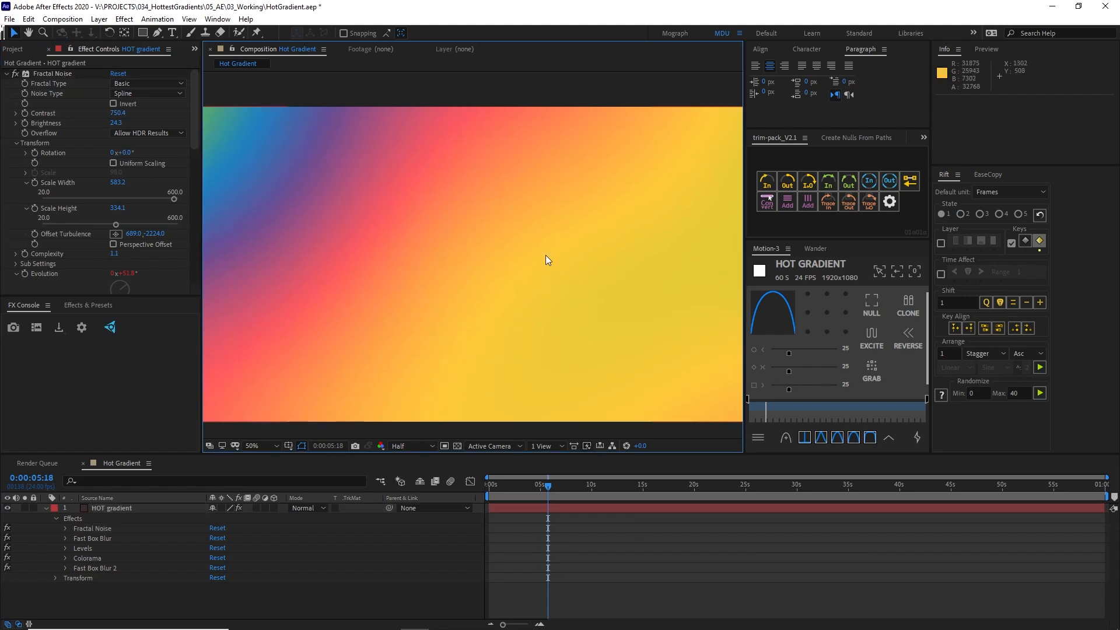
mouse_move(453, 305)
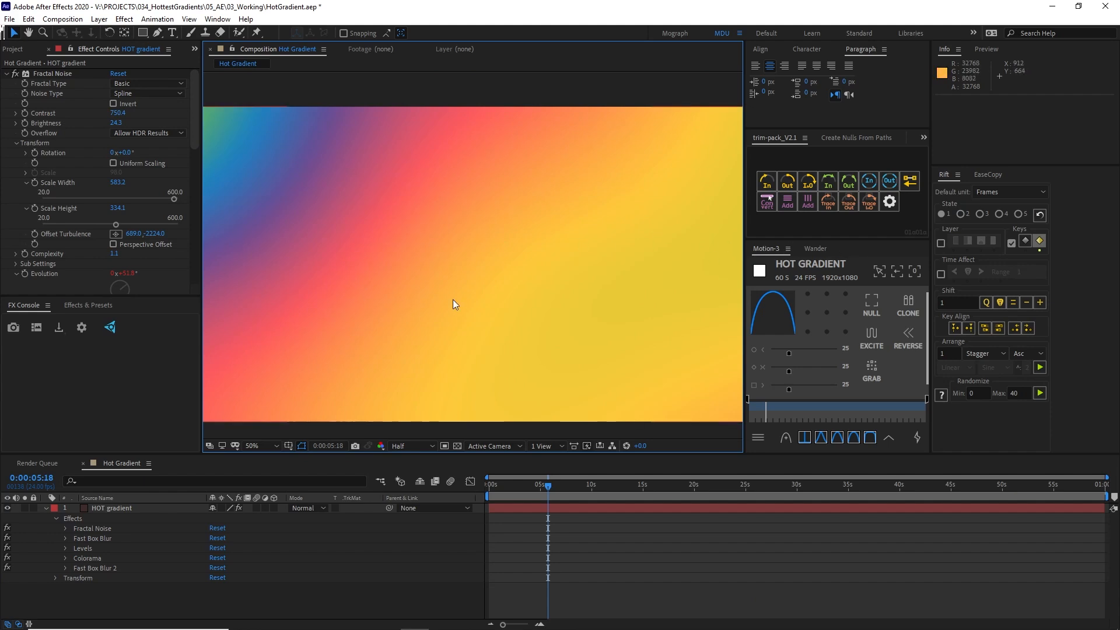
mouse_move(502, 491)
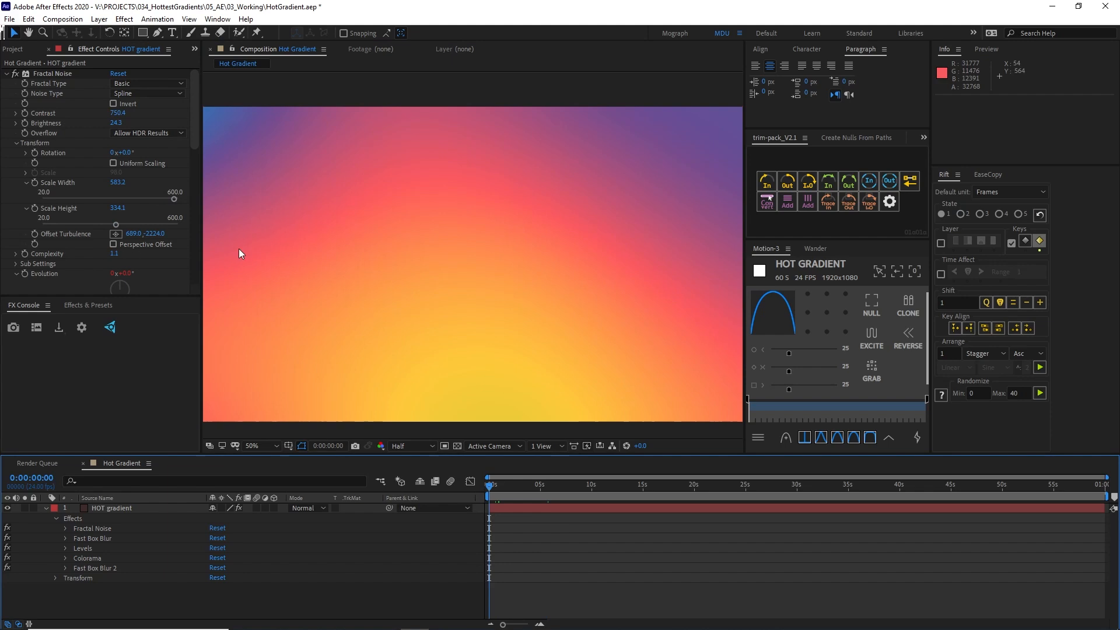
mouse_move(537, 270)
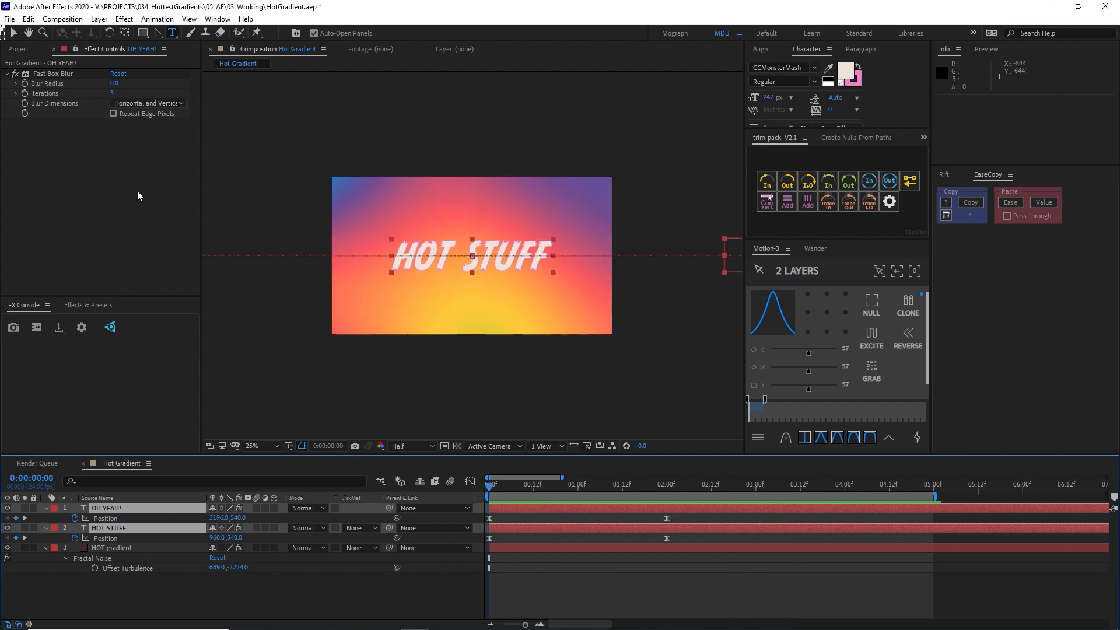
Select the HOT gradient layer and move the time to exactly three seconds for pasting keyframes
click(112, 547)
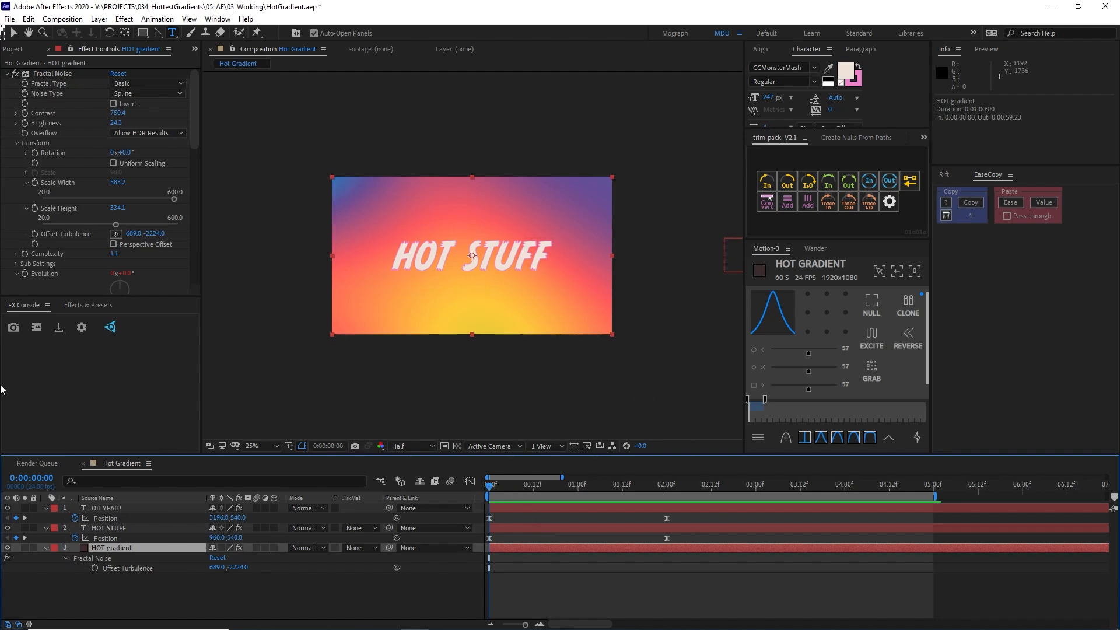
mouse_move(108, 557)
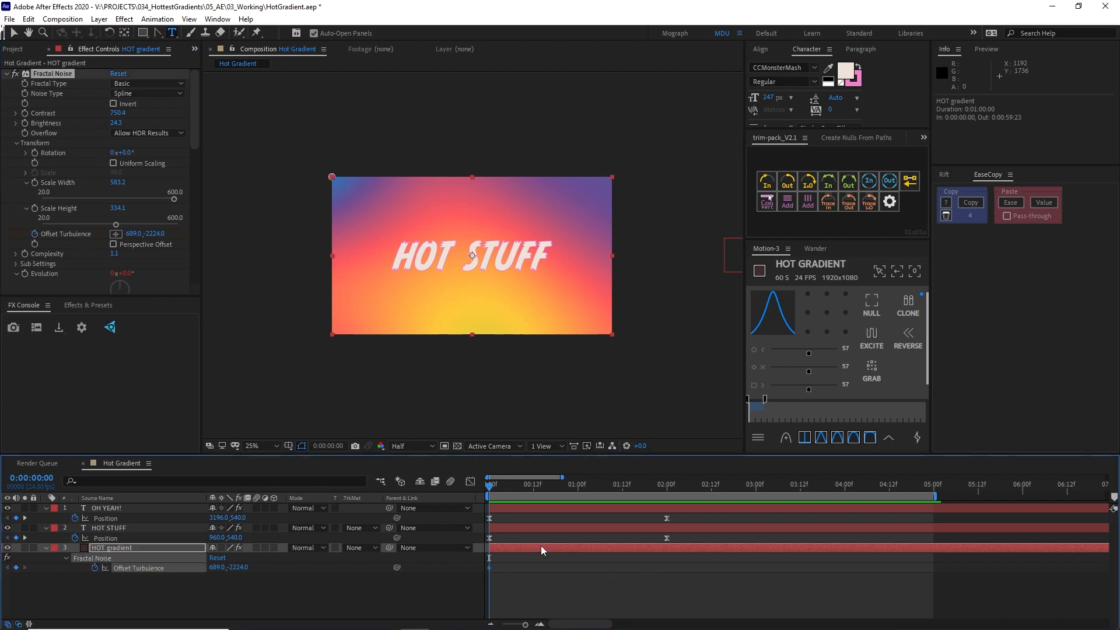
mouse_move(496, 569)
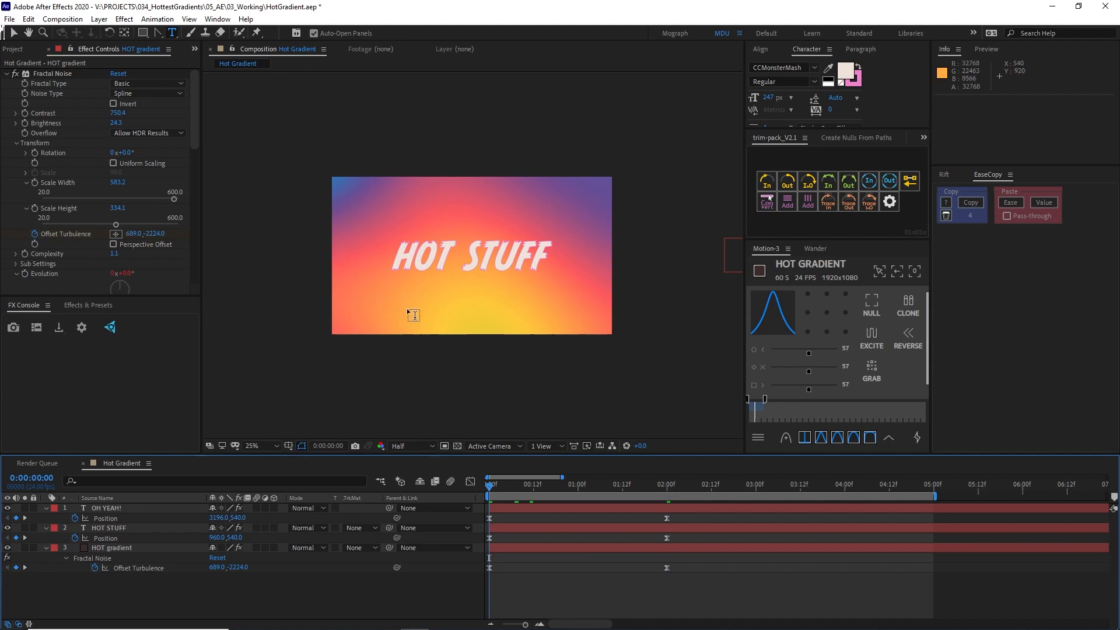
key(Space)
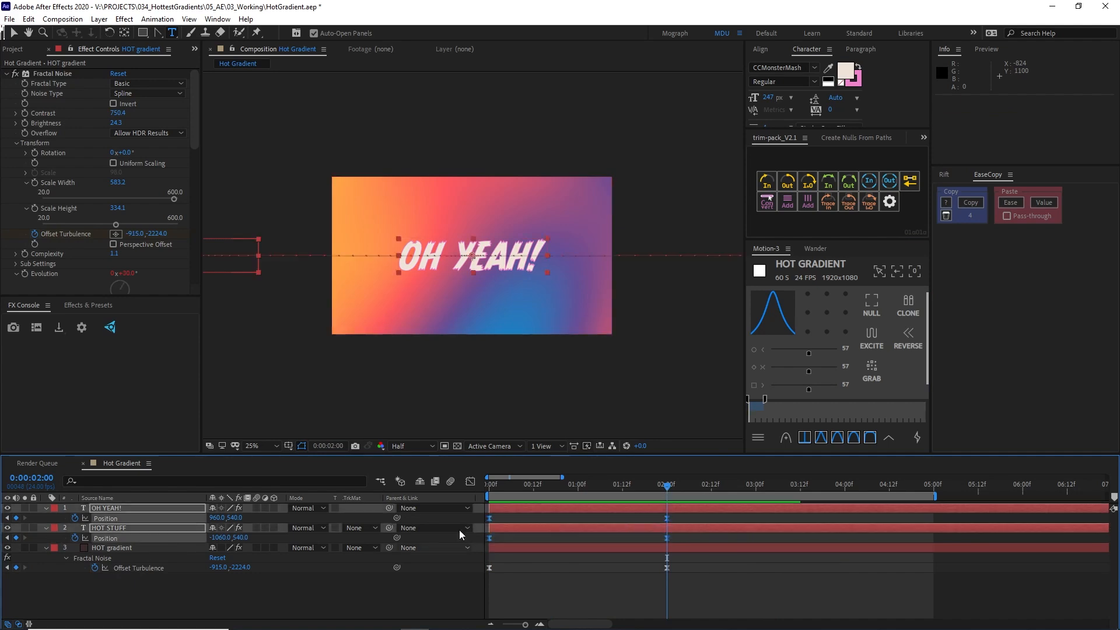
click(759, 476)
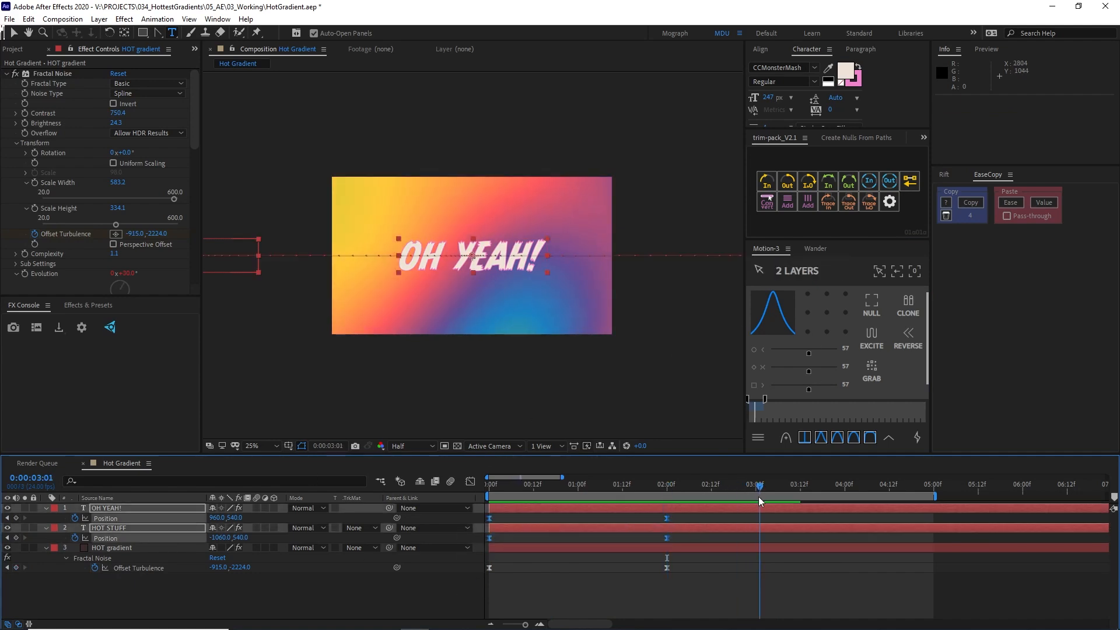
click(754, 485)
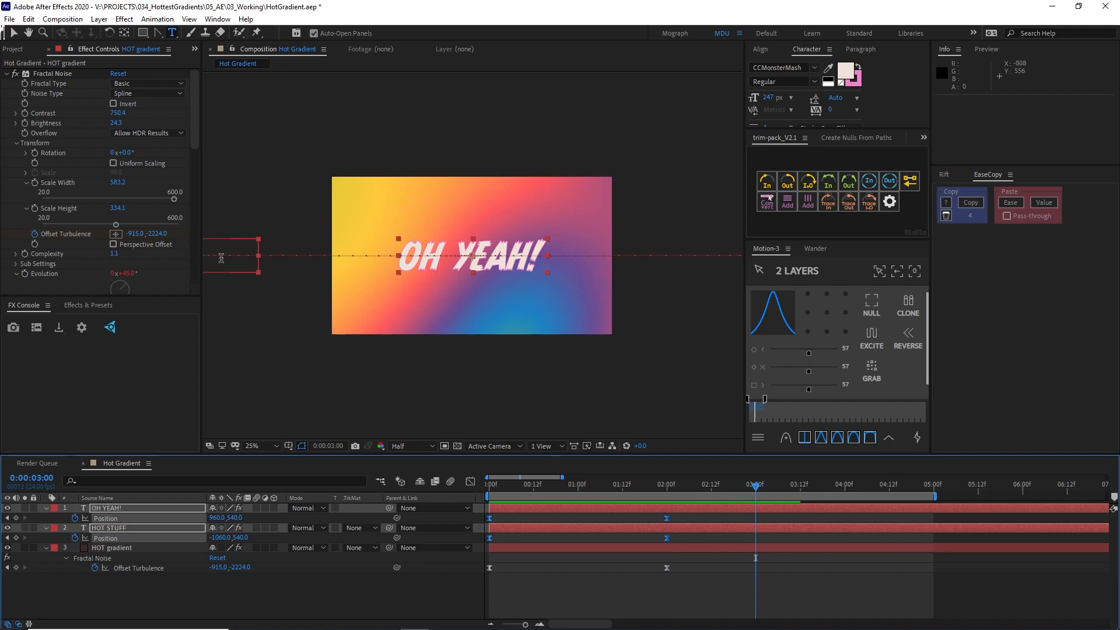
key(alt)
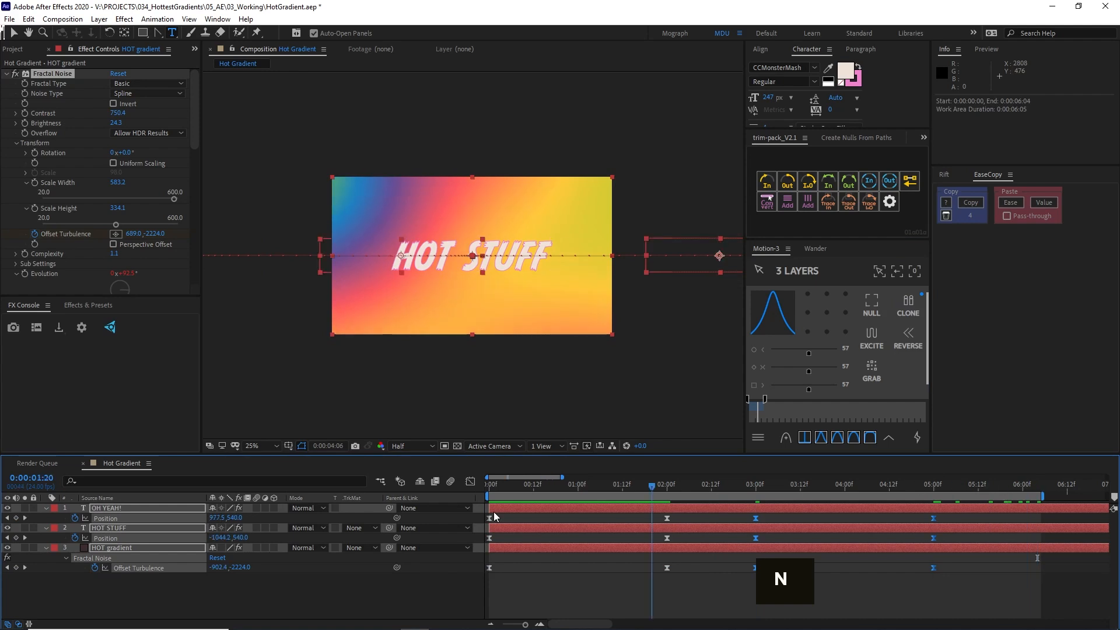
End the work area near six seconds and undo the accidental rotation change
key(space)
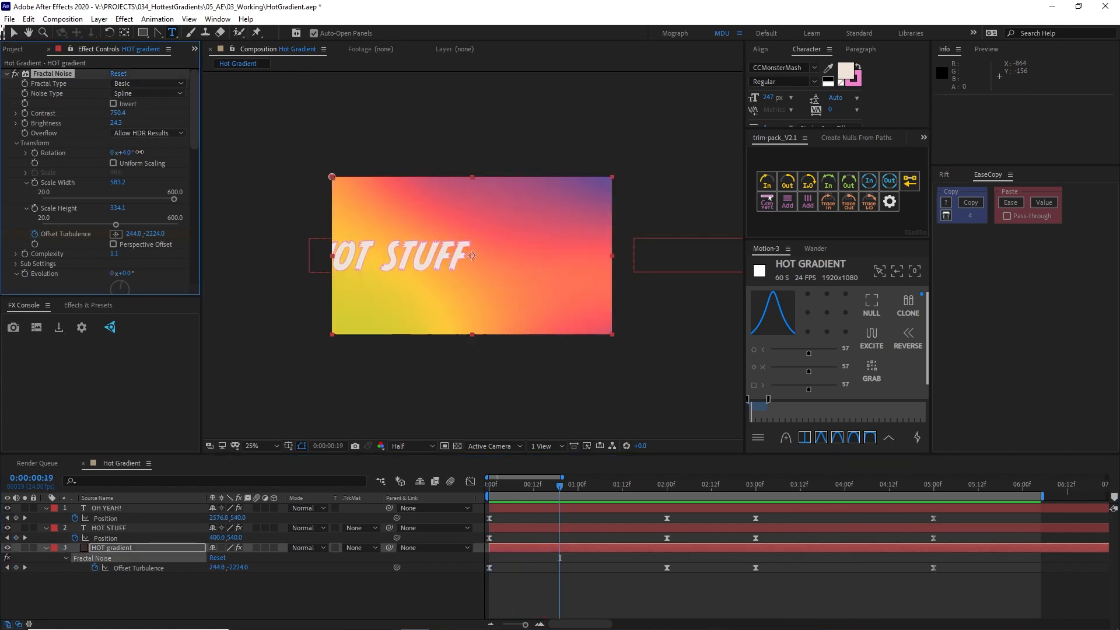
key(ctrl+z)
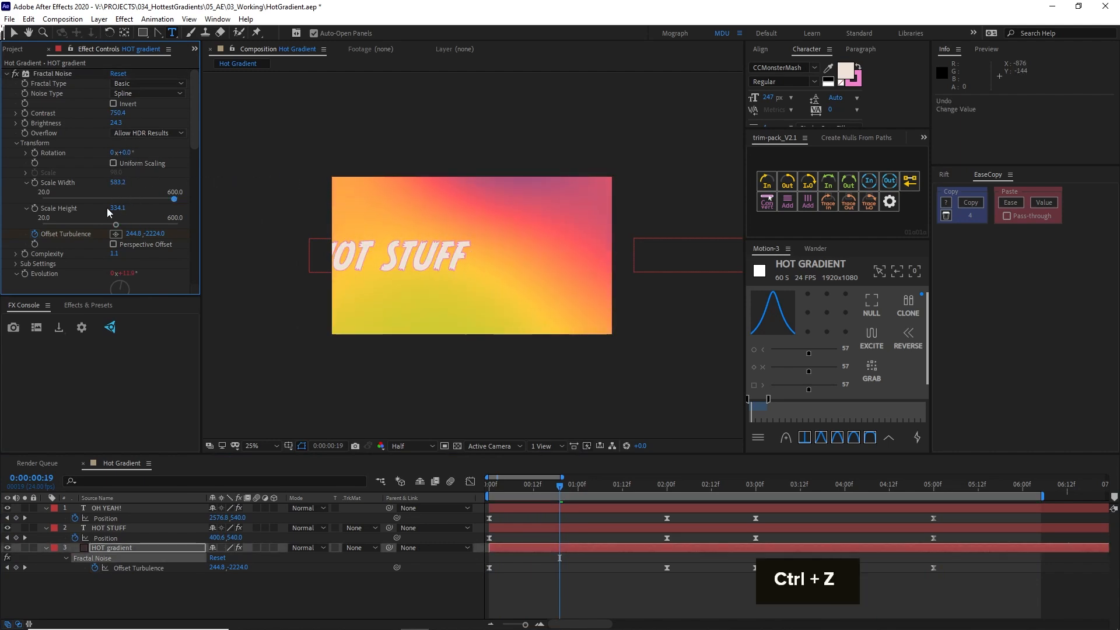
key(ctrl+z)
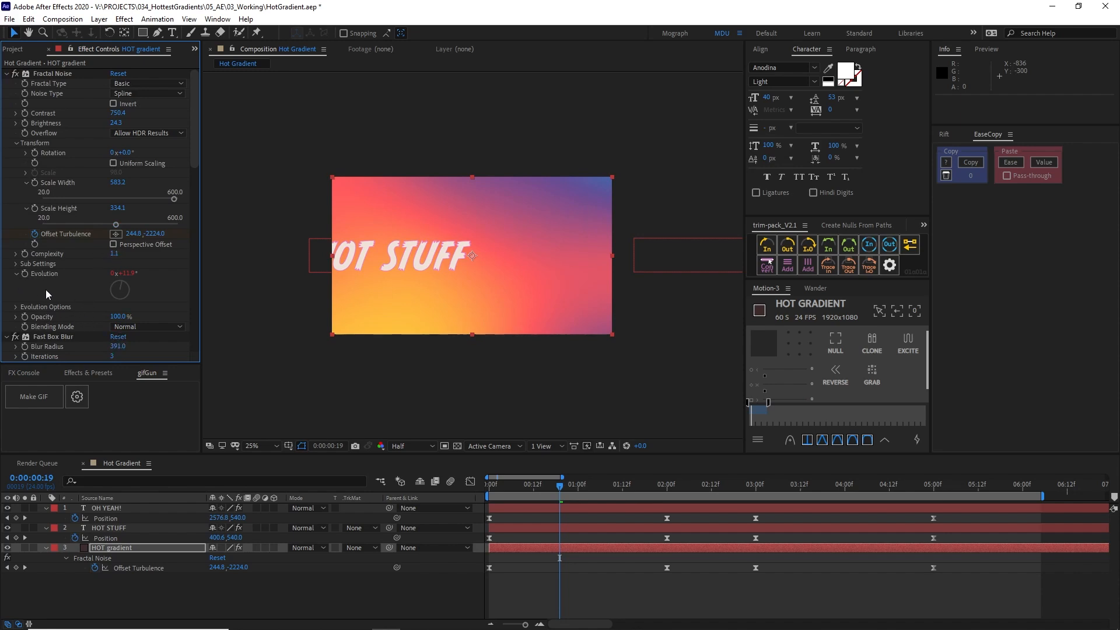
Show the noise Evolution Options and enter 200 as the Random Seed
click(16, 306)
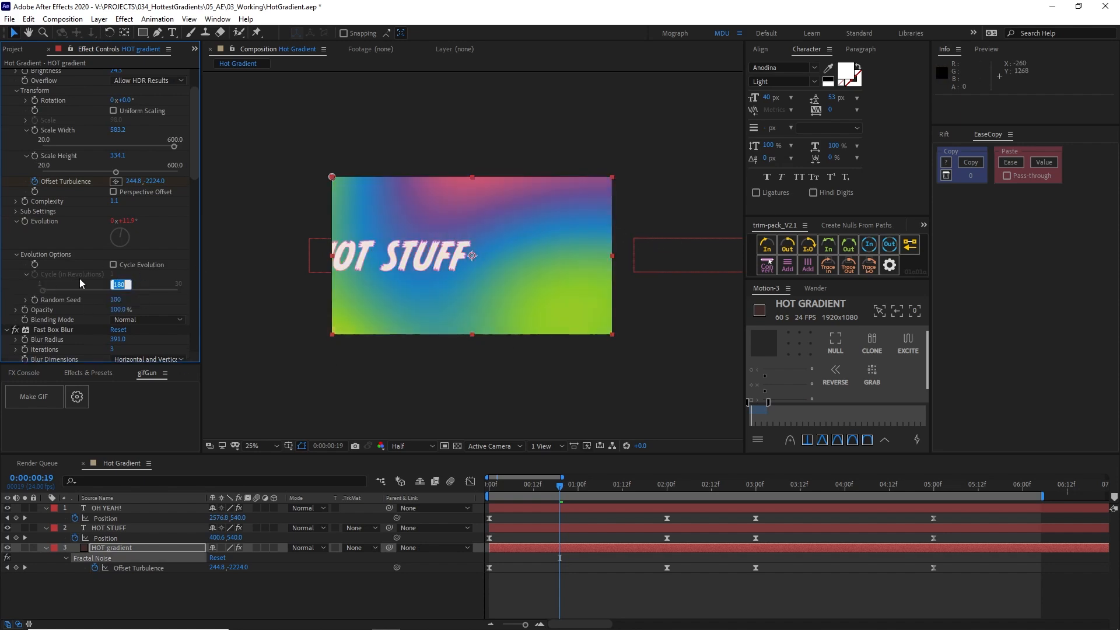
text(200)
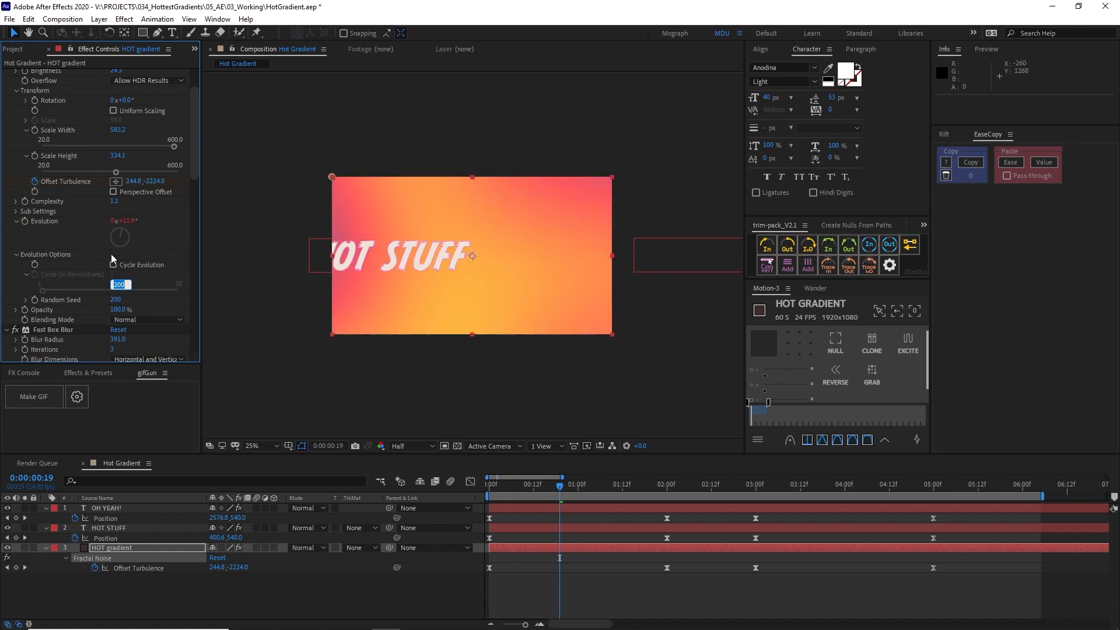